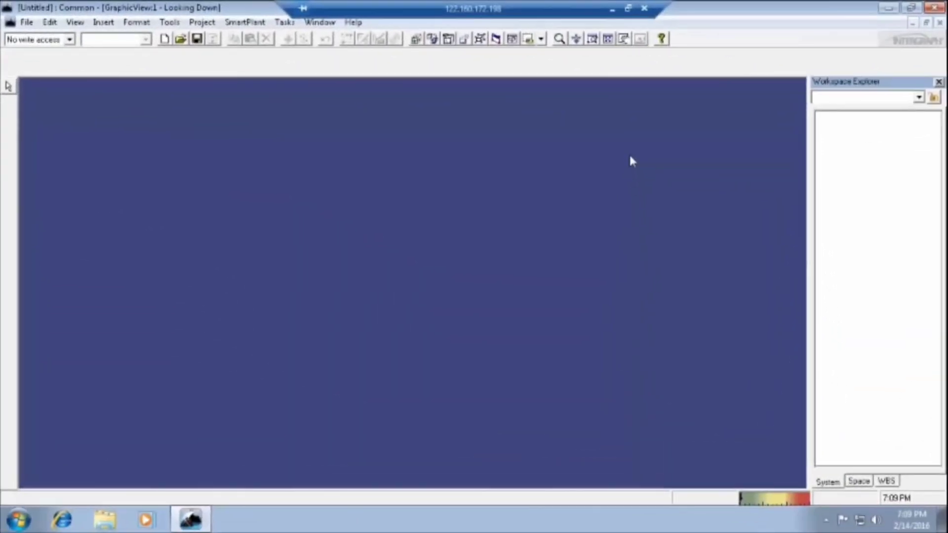
{"action": "mouse_move", "coordinate": [111, 97]}
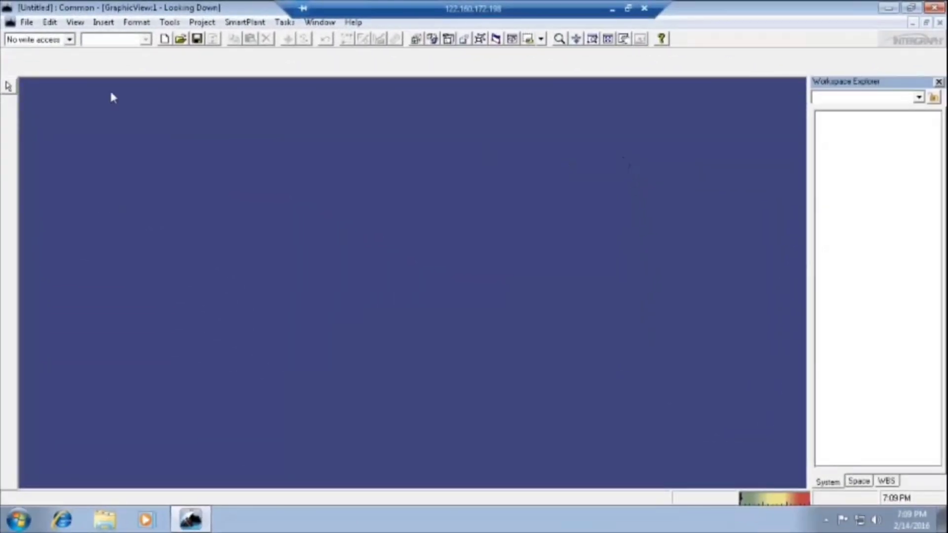
Start Define Workspace from the File menu for the SP3DTrain plant.
{"action": "left_click", "coordinate": [26, 21]}
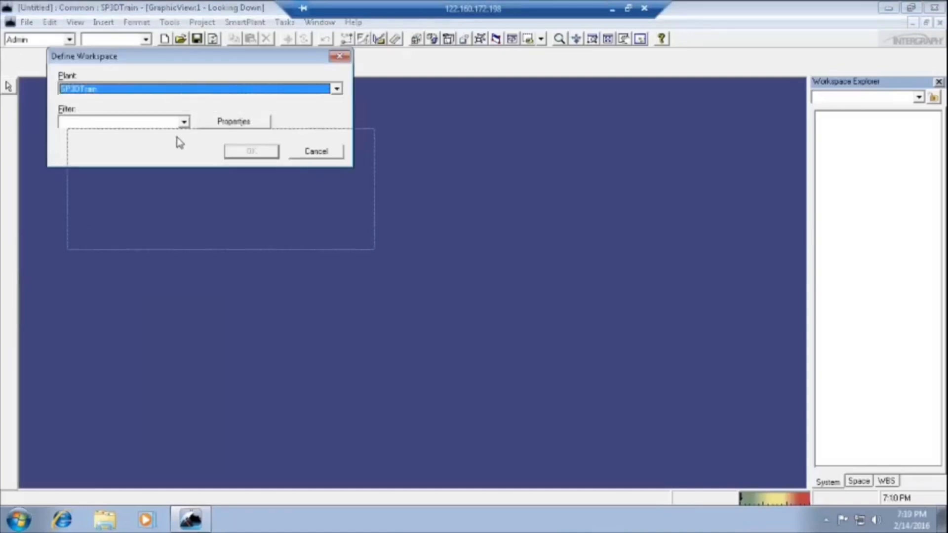
Browse the saved filters and bring up the Training13 filter's properties.
{"action": "left_click_drag", "start_coordinate": [83, 55], "coordinate": [103, 138]}
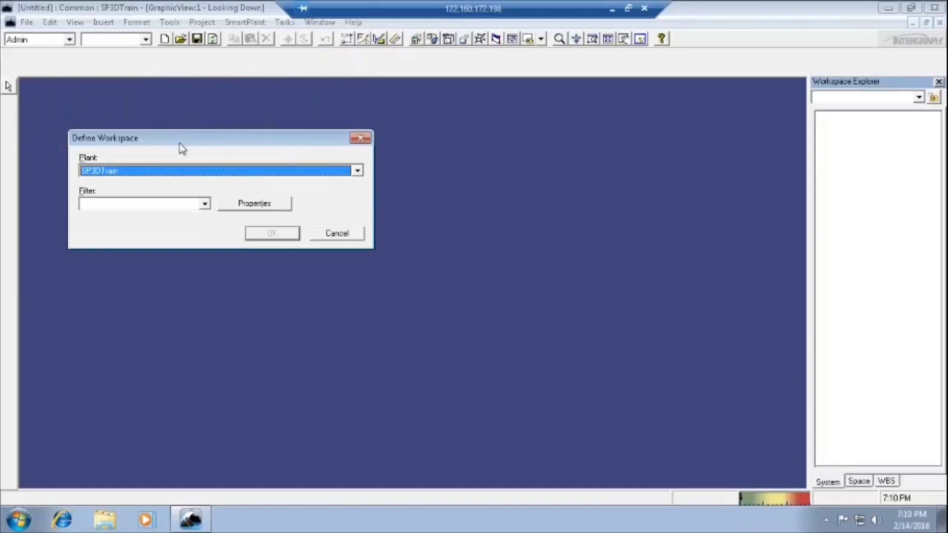
{"action": "mouse_move", "coordinate": [210, 176]}
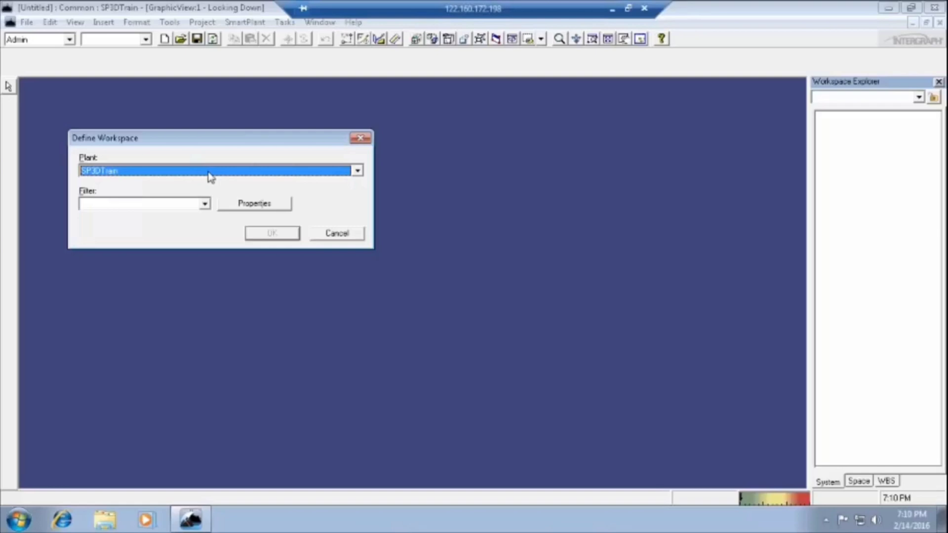
{"action": "left_click", "coordinate": [204, 203]}
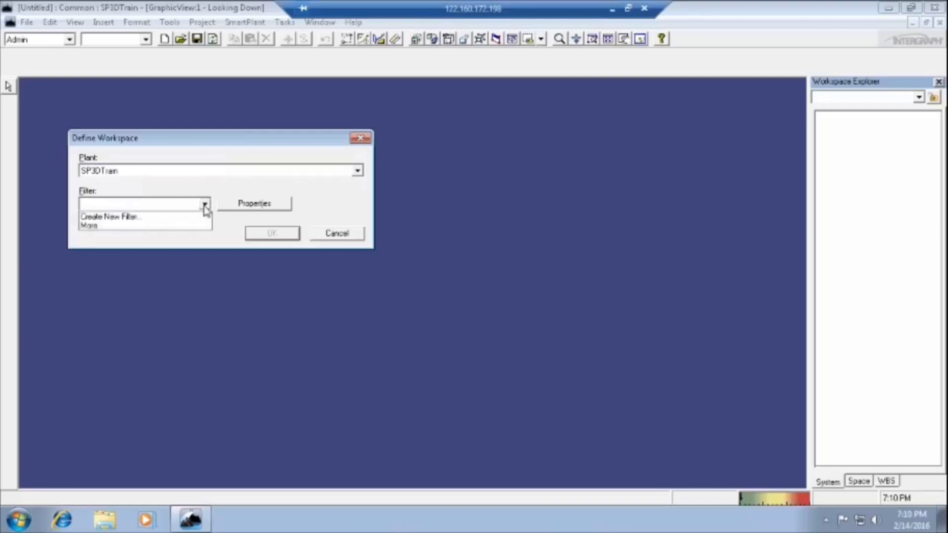
{"action": "mouse_move", "coordinate": [208, 224]}
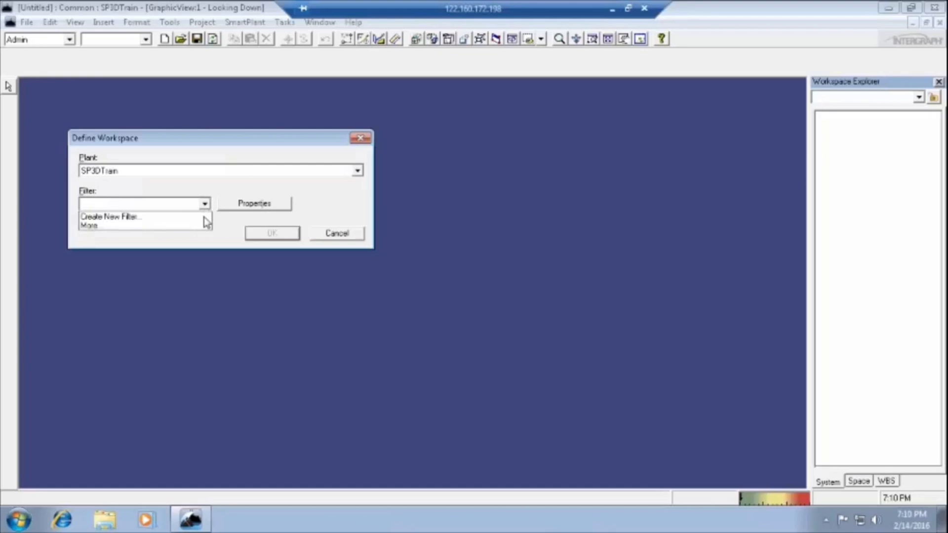
{"action": "left_click", "coordinate": [90, 225]}
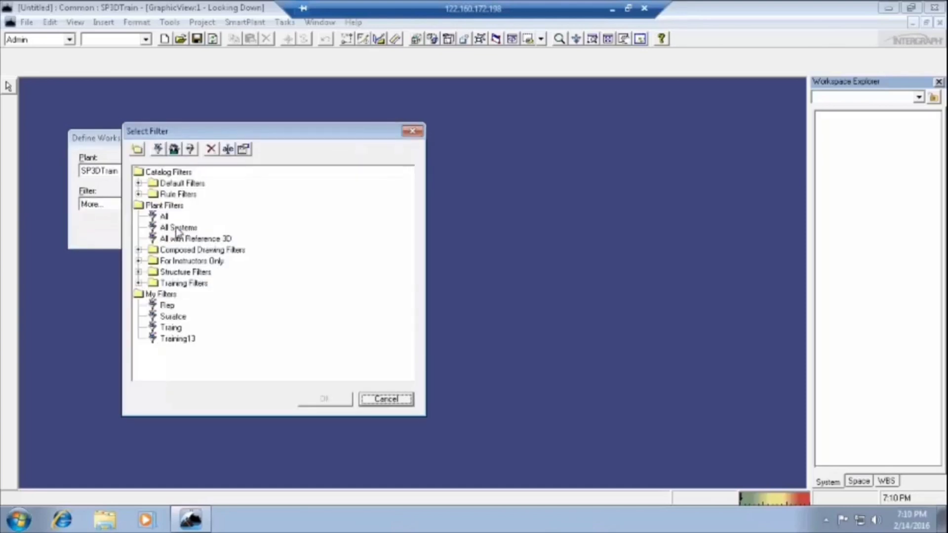
{"action": "double_click", "coordinate": [177, 339]}
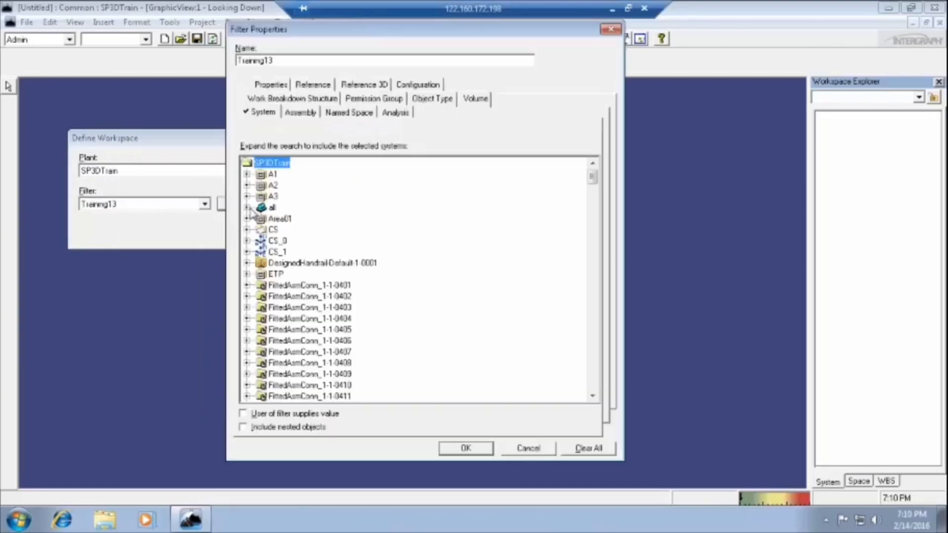
{"action": "mouse_move", "coordinate": [275, 279]}
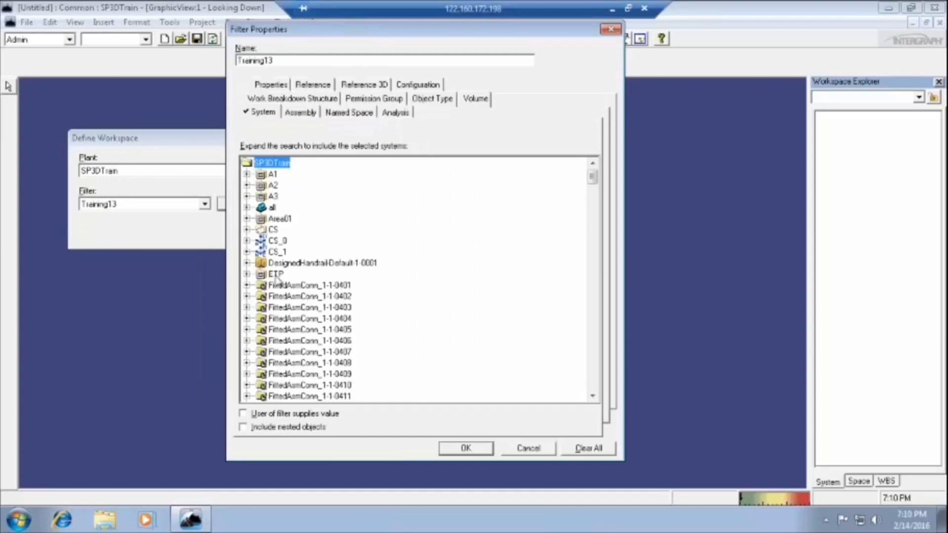
Set Training13 to system ETP including nested objects and load the workspace with it.
{"action": "left_click", "coordinate": [276, 273]}
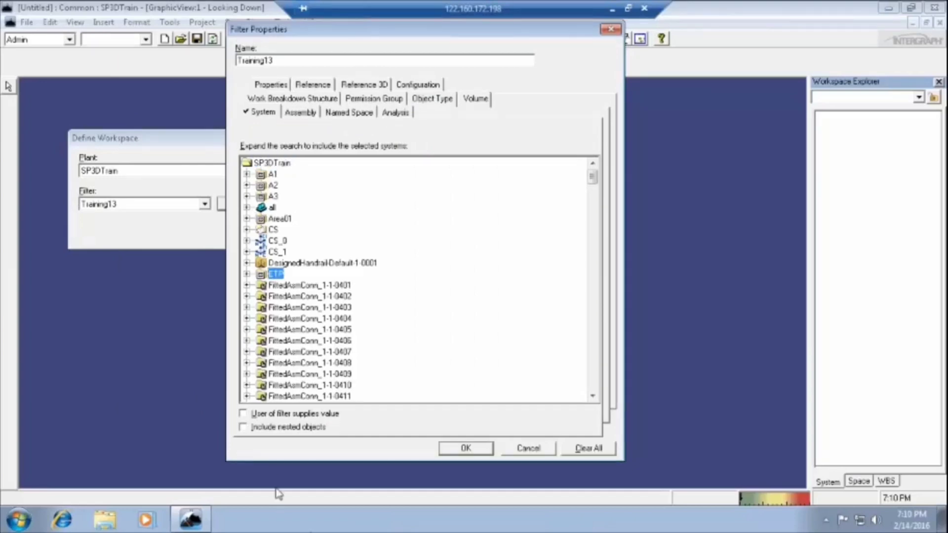
{"action": "mouse_move", "coordinate": [254, 437]}
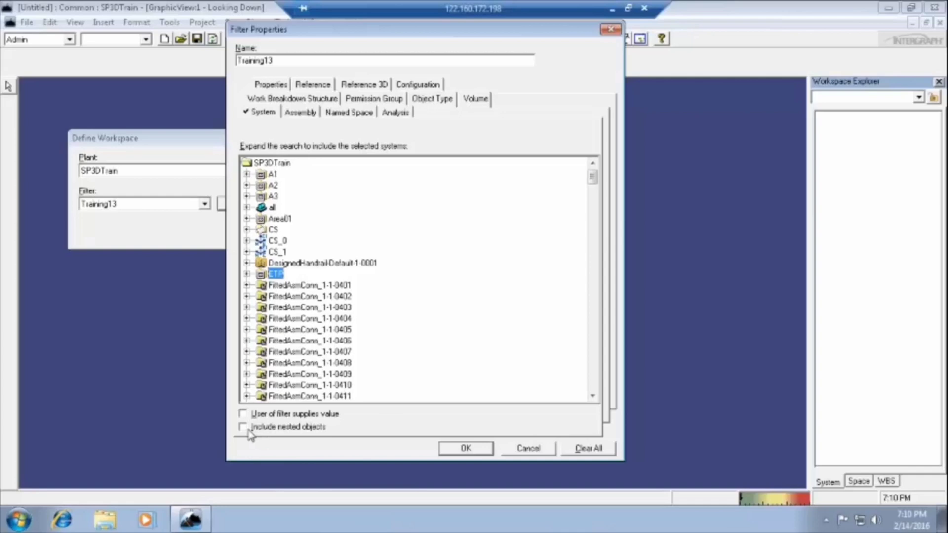
{"action": "left_click", "coordinate": [243, 426]}
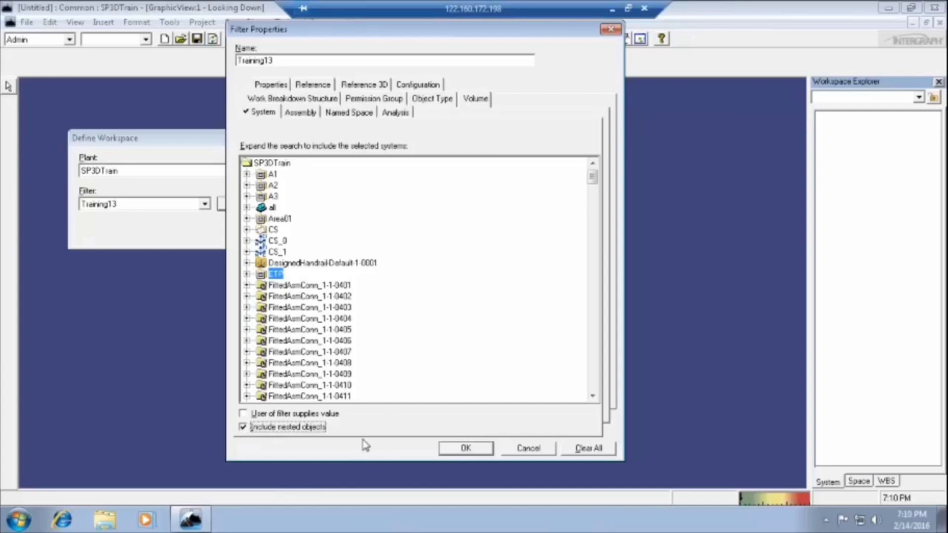
{"action": "mouse_move", "coordinate": [451, 449]}
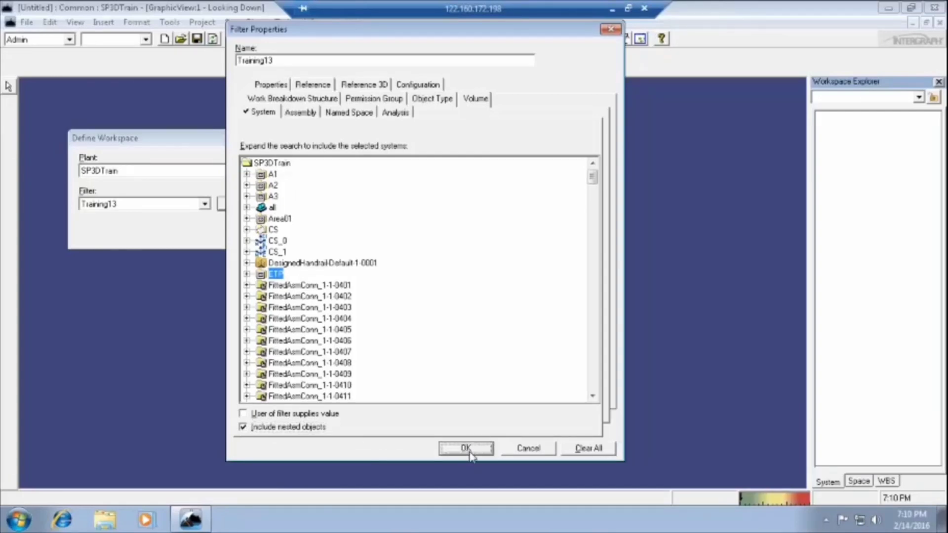
{"action": "left_click", "coordinate": [465, 448]}
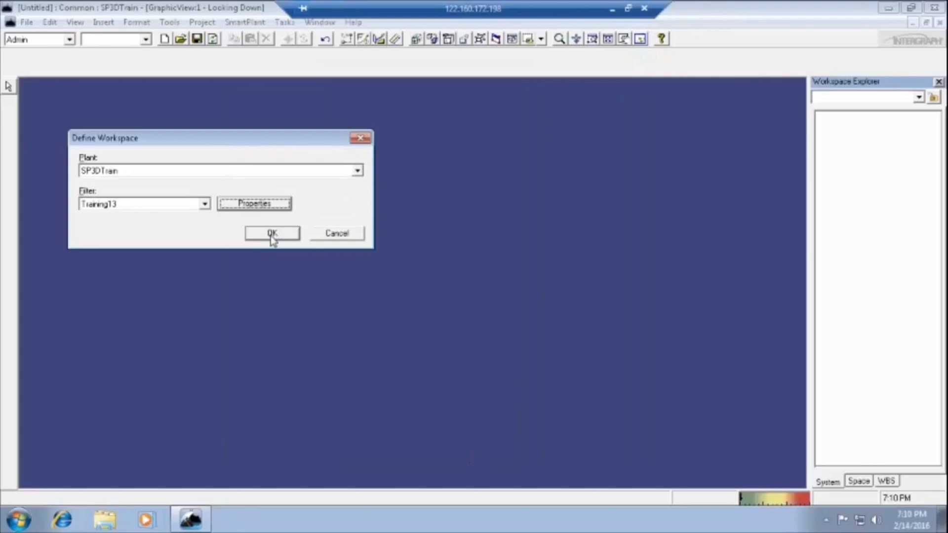
{"action": "left_click", "coordinate": [271, 234]}
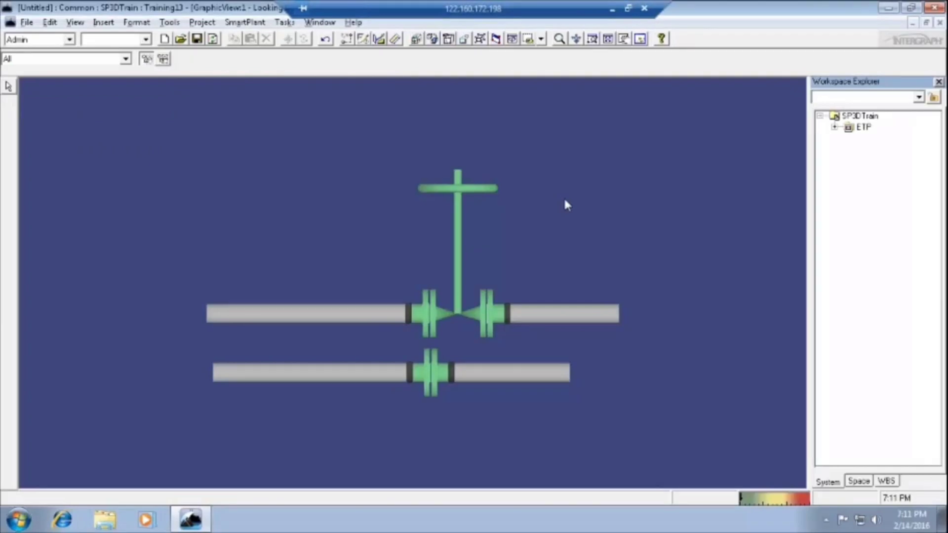
Switch the session into the Piping task.
{"action": "left_click", "coordinate": [284, 22]}
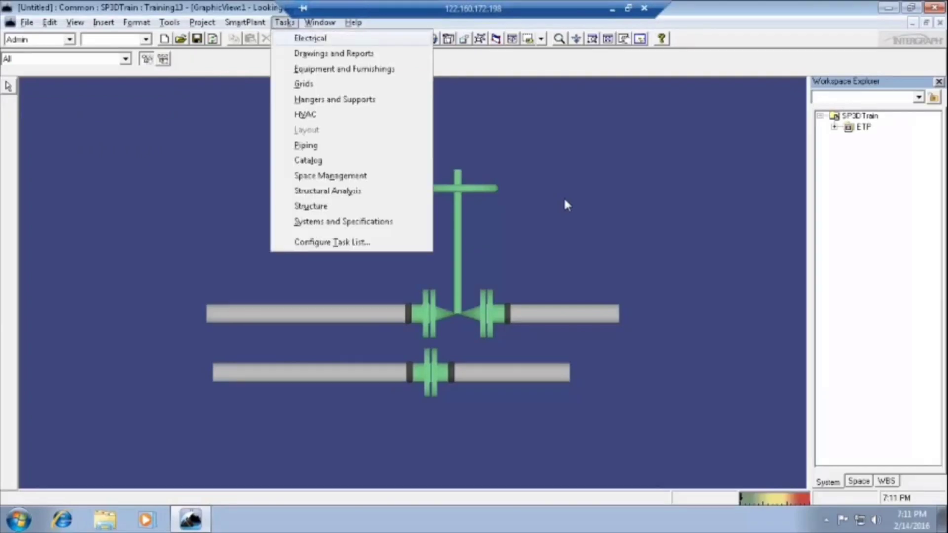
{"action": "mouse_move", "coordinate": [305, 145]}
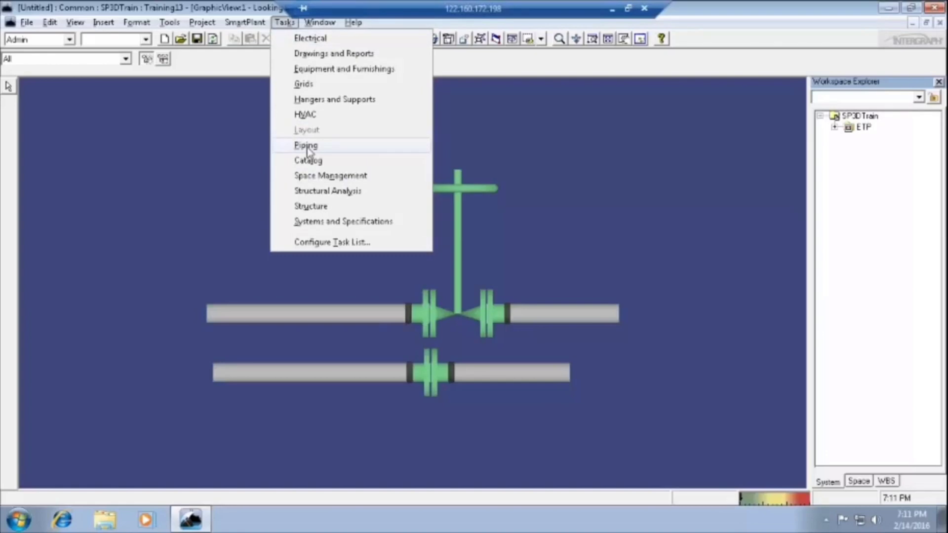
{"action": "left_click", "coordinate": [306, 145]}
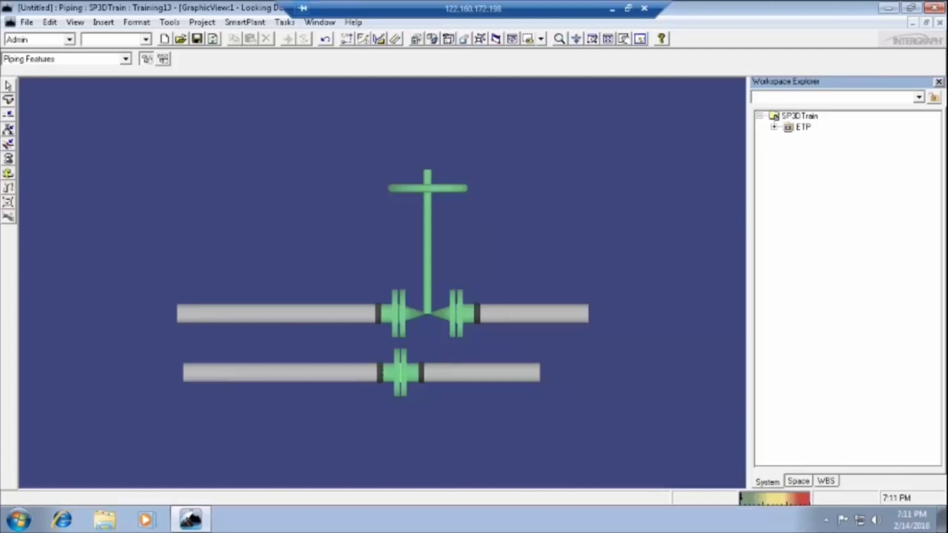
{"action": "mouse_move", "coordinate": [780, 138]}
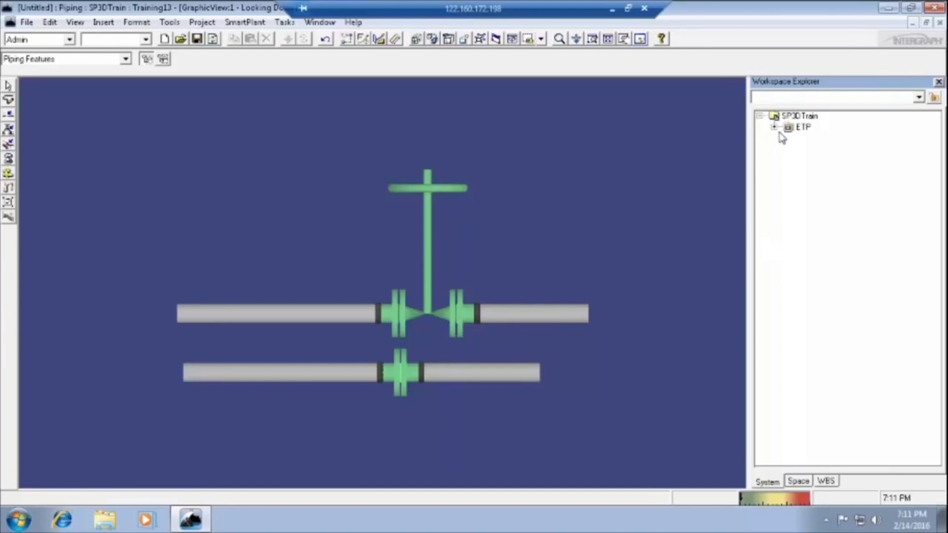
Expand ETP in Workspace Explorer to show Unit-1 with its Equipment and Piping.
{"action": "left_click", "coordinate": [777, 127]}
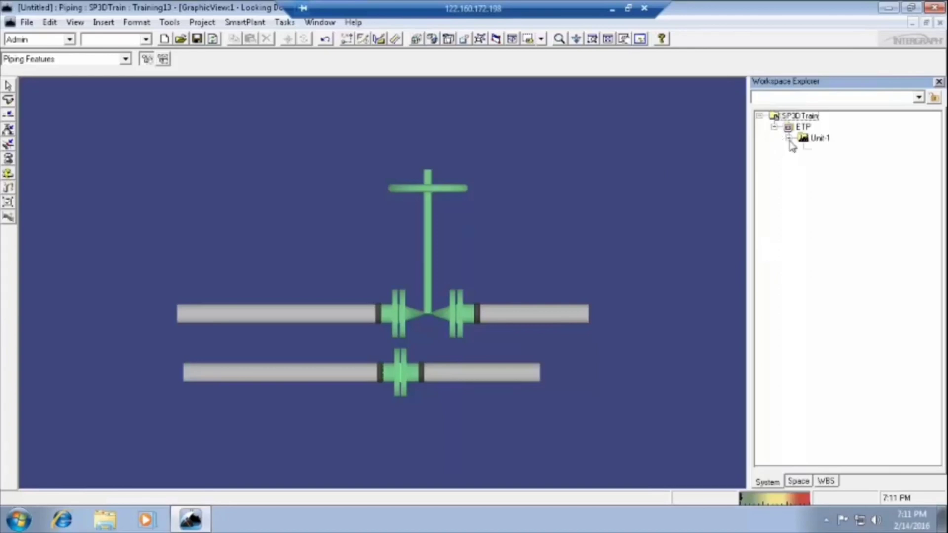
{"action": "left_click", "coordinate": [791, 138]}
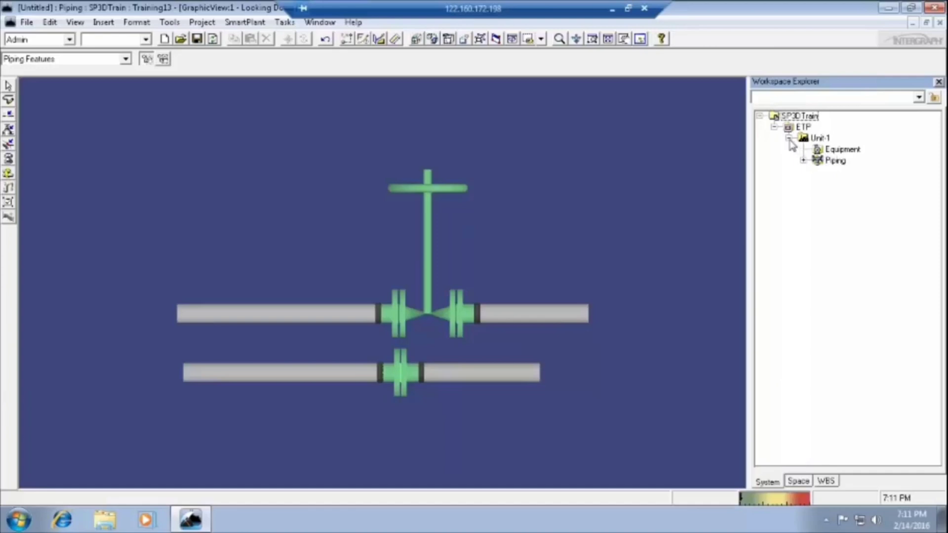
{"action": "left_click", "coordinate": [790, 139]}
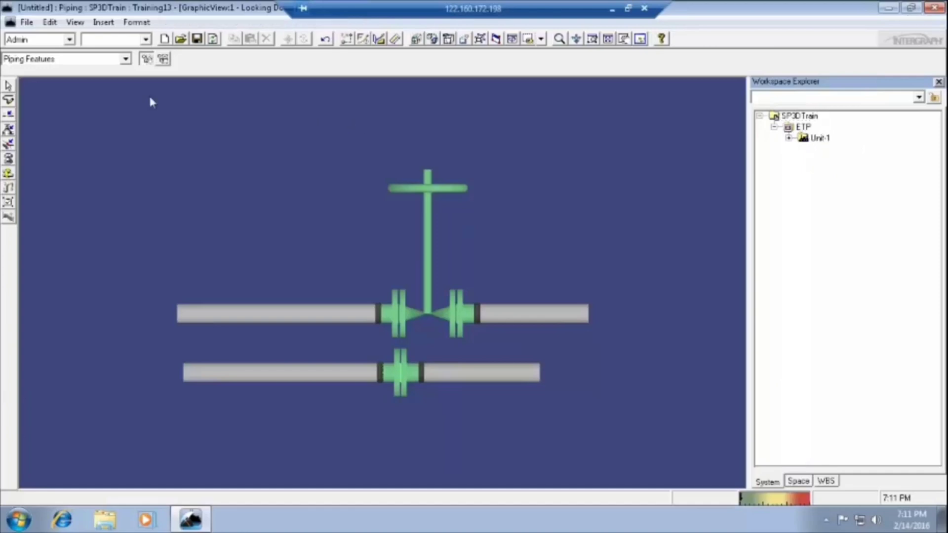
Set the Locate Filter to All so every object type can be selected.
{"action": "left_click", "coordinate": [125, 59]}
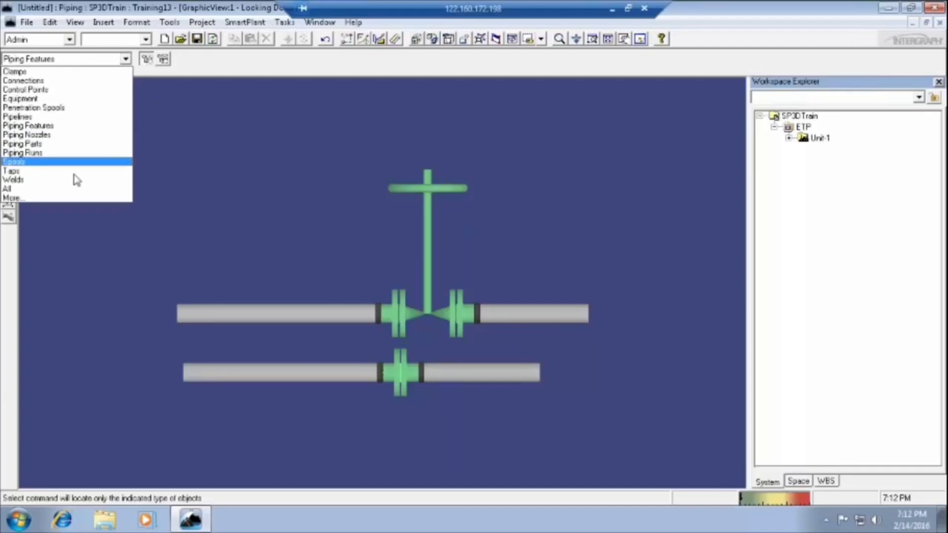
{"action": "mouse_move", "coordinate": [77, 189]}
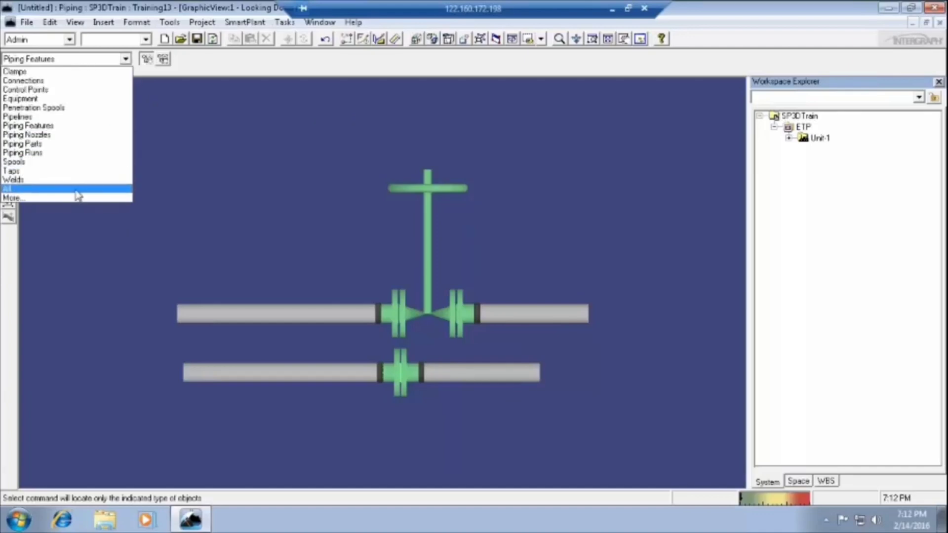
{"action": "left_click", "coordinate": [37, 187]}
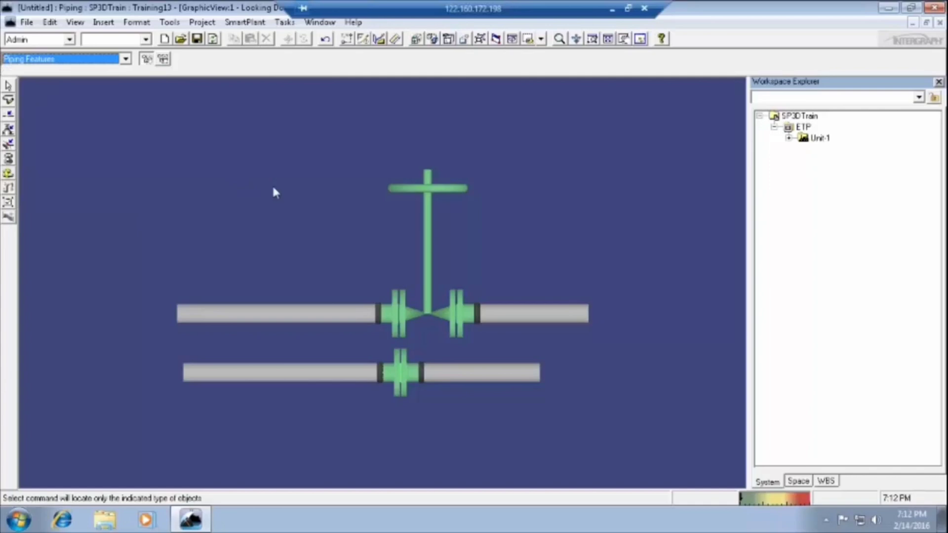
{"action": "mouse_move", "coordinate": [822, 145]}
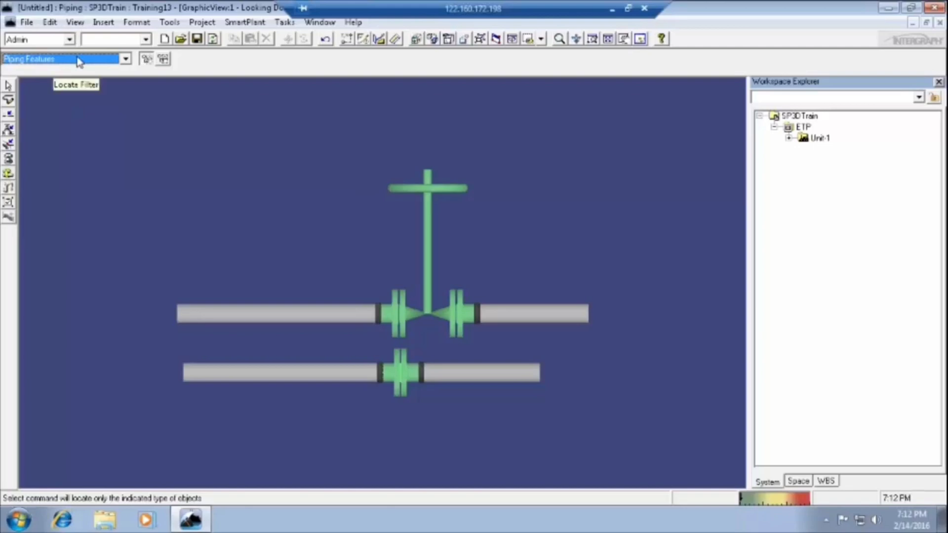
{"action": "left_click", "coordinate": [126, 59]}
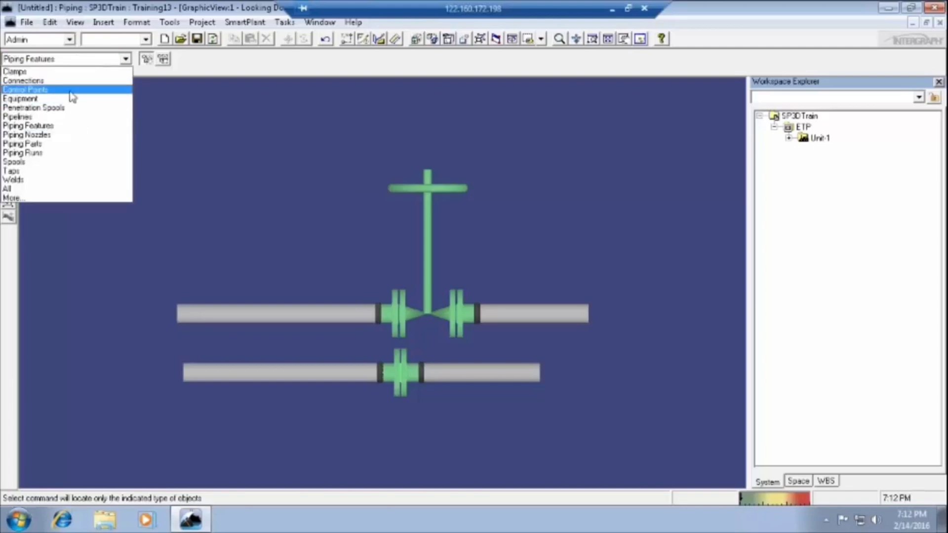
{"action": "mouse_move", "coordinate": [69, 171]}
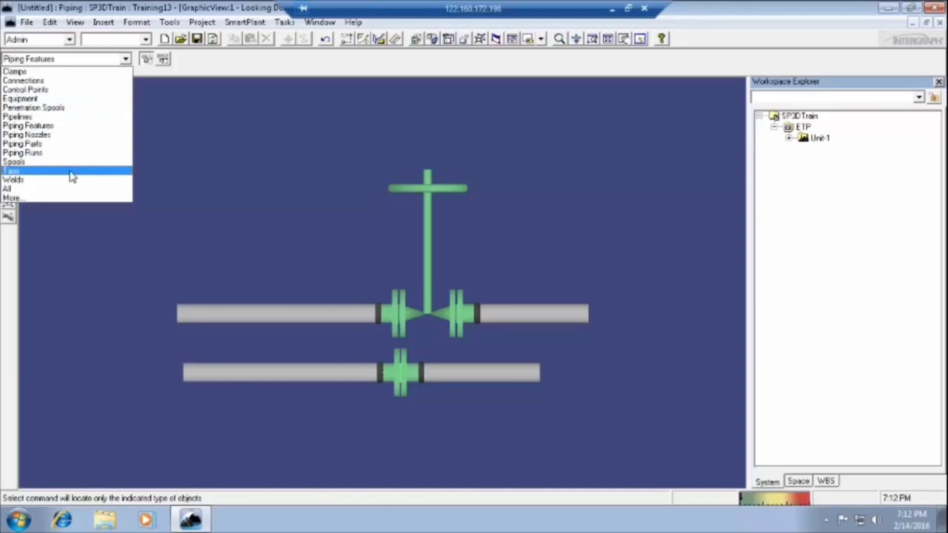
{"action": "left_click", "coordinate": [7, 189]}
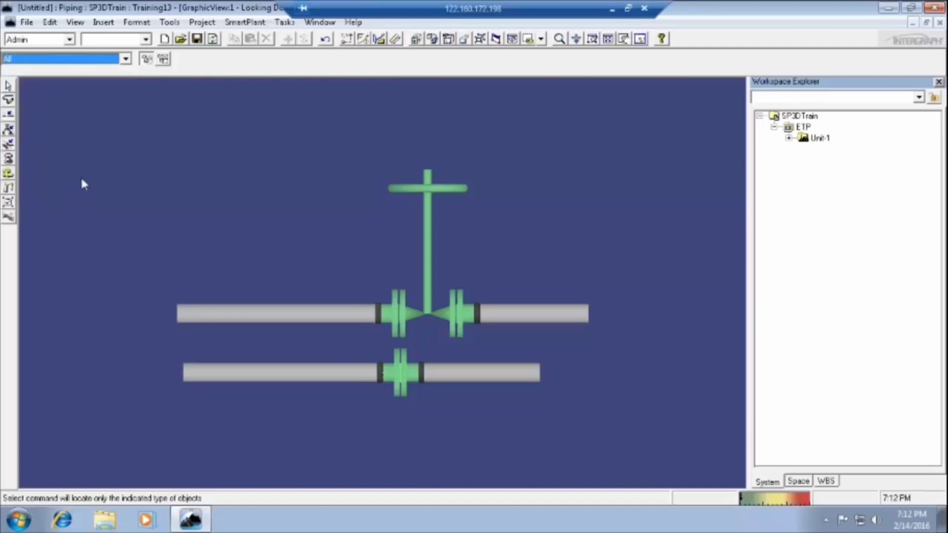
Step through the Unit-1 hierarchy, selecting Equipment, Piping and the SP3DTrain root.
{"action": "left_click", "coordinate": [818, 138]}
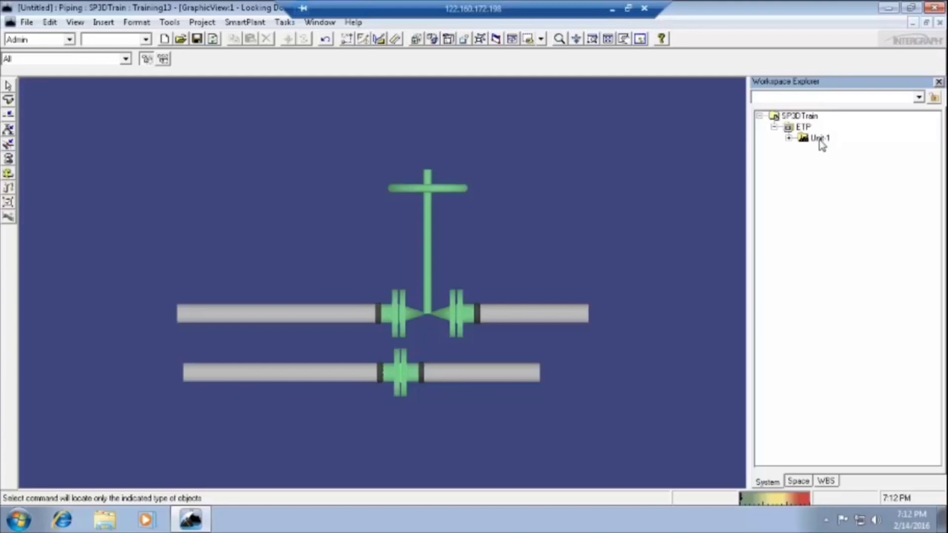
{"action": "left_click", "coordinate": [799, 115]}
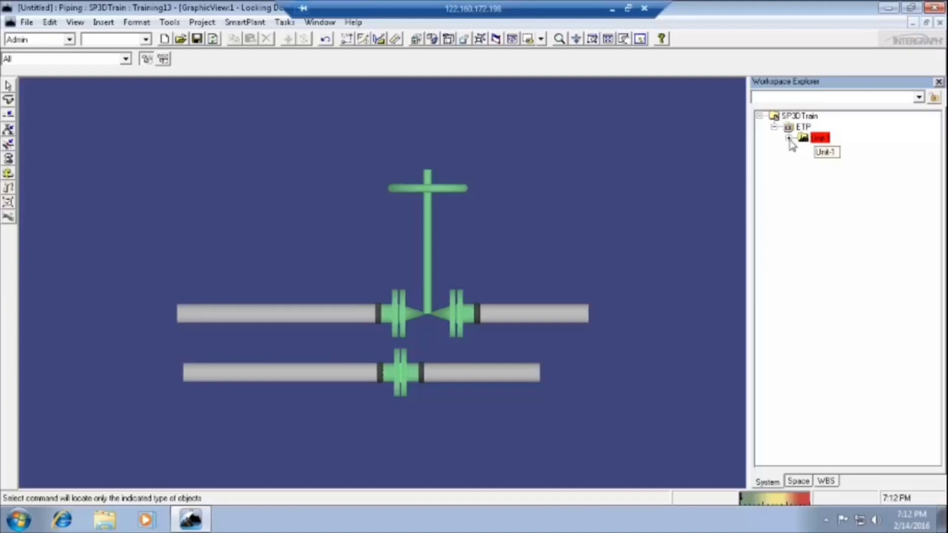
{"action": "left_click", "coordinate": [790, 138]}
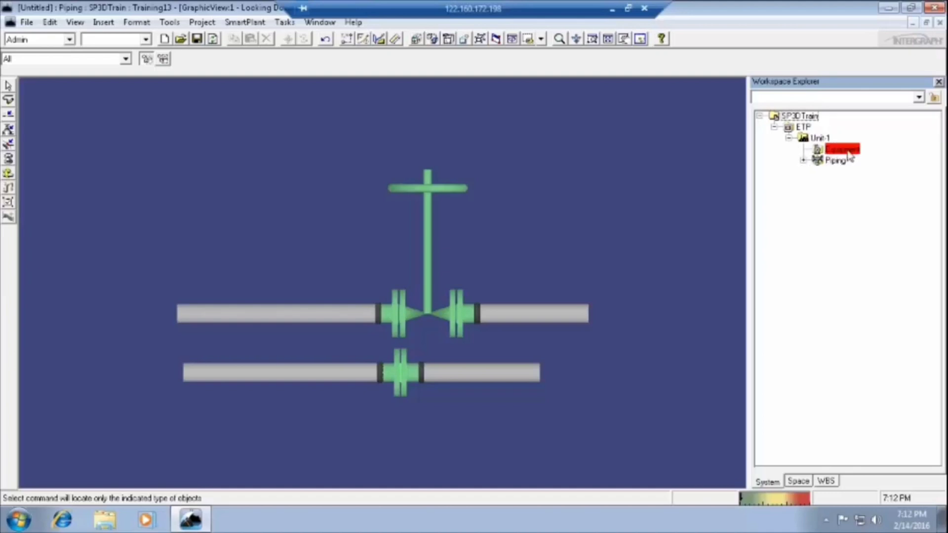
{"action": "left_click", "coordinate": [837, 160]}
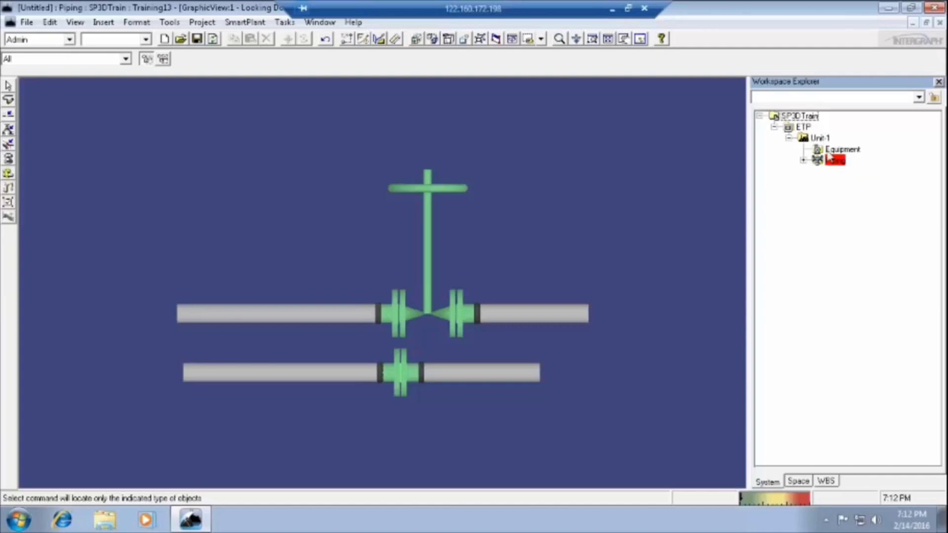
{"action": "left_click", "coordinate": [798, 116]}
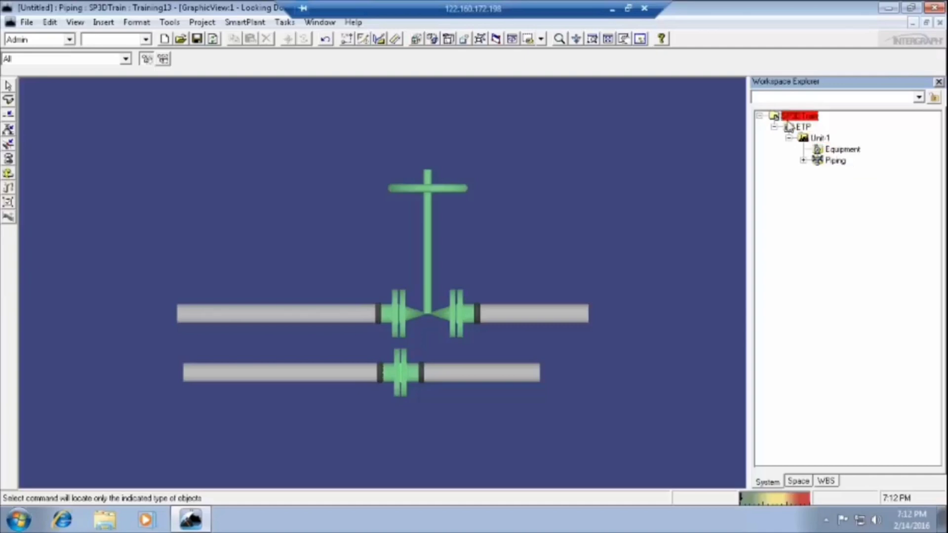
{"action": "left_click", "coordinate": [837, 160]}
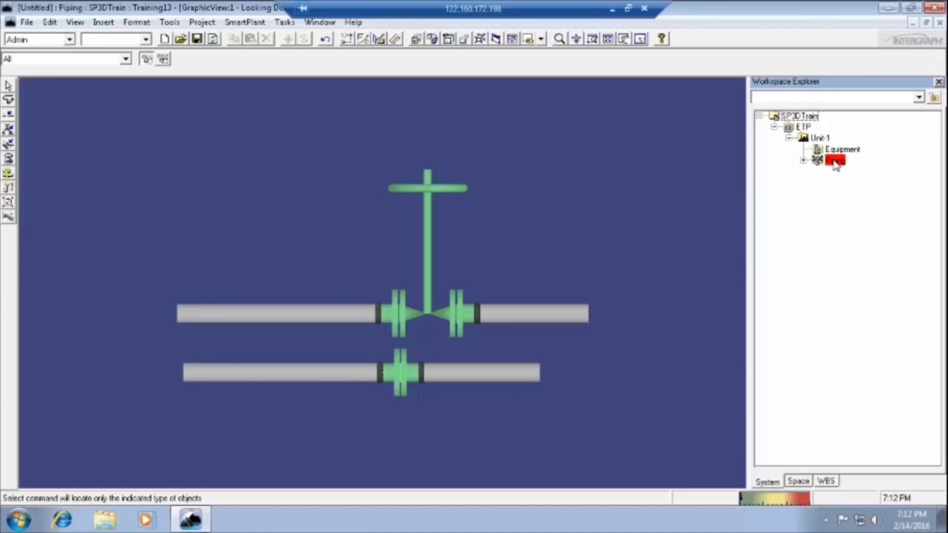
{"action": "left_click", "coordinate": [835, 160]}
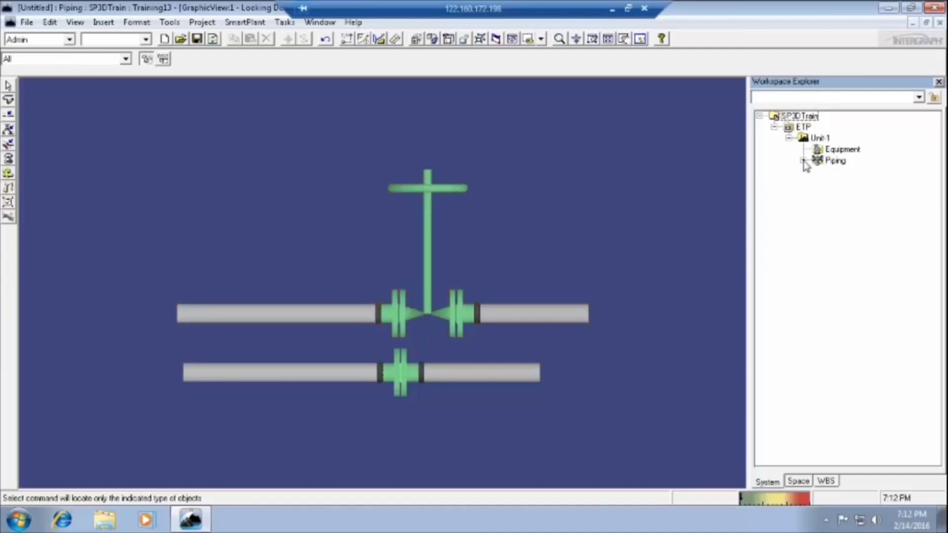
Expand Piping and select Pipe line1 to highlight its valve and pipe run.
{"action": "left_click", "coordinate": [817, 171]}
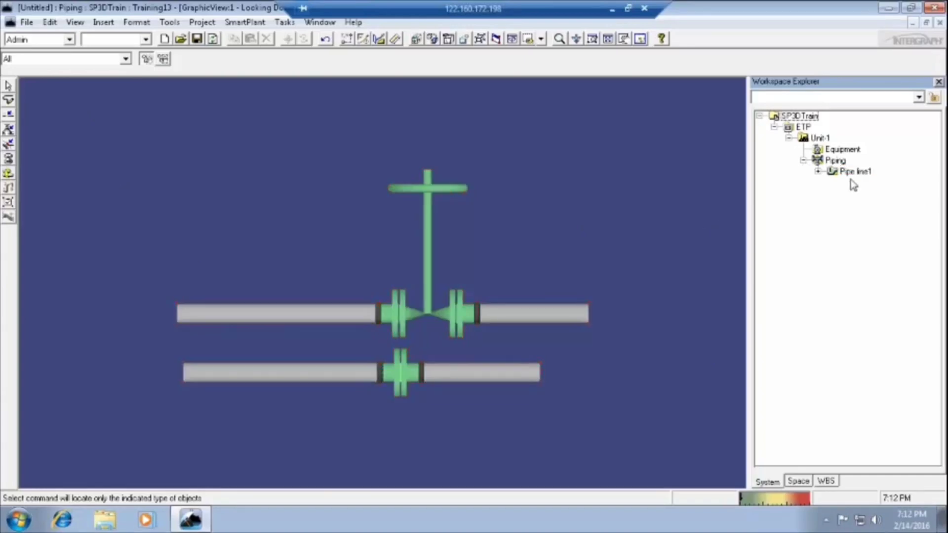
{"action": "left_click", "coordinate": [854, 170]}
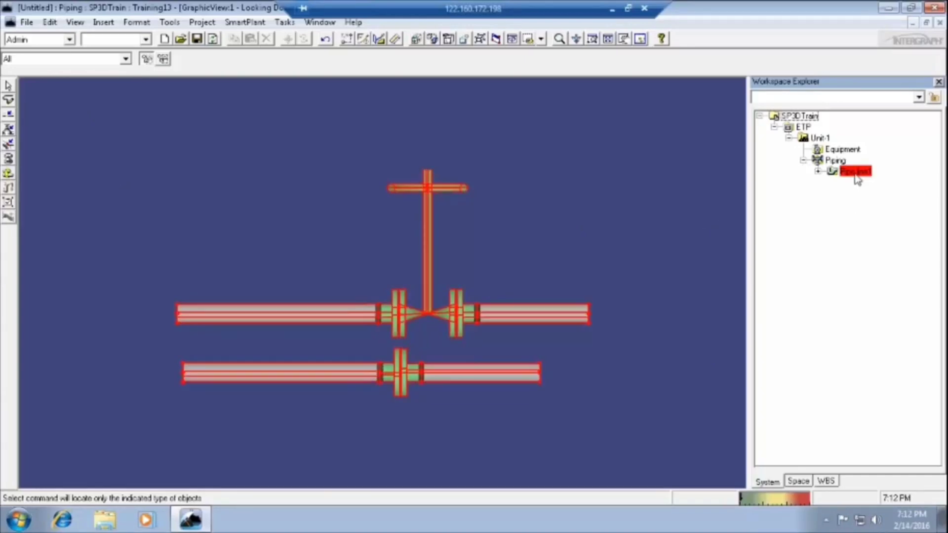
{"action": "mouse_move", "coordinate": [854, 171]}
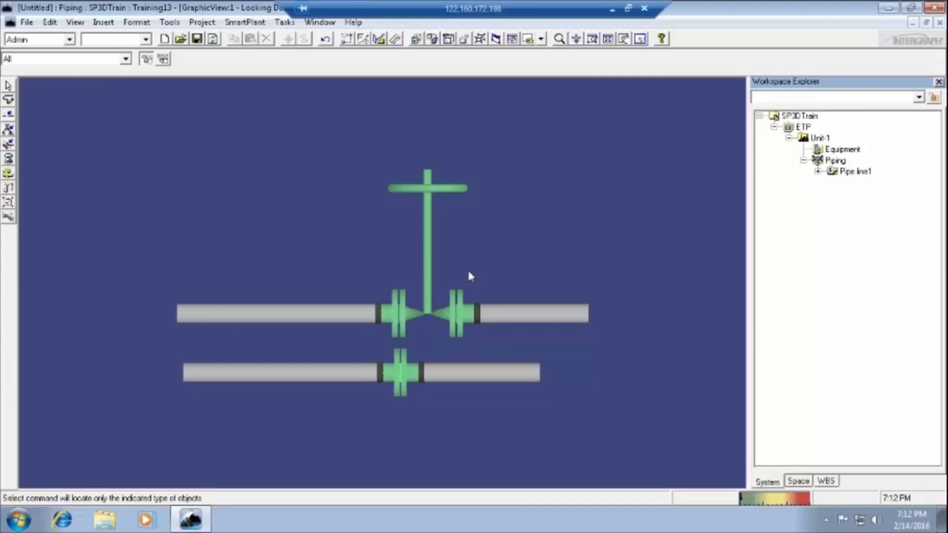
{"action": "mouse_move", "coordinate": [22, 17]}
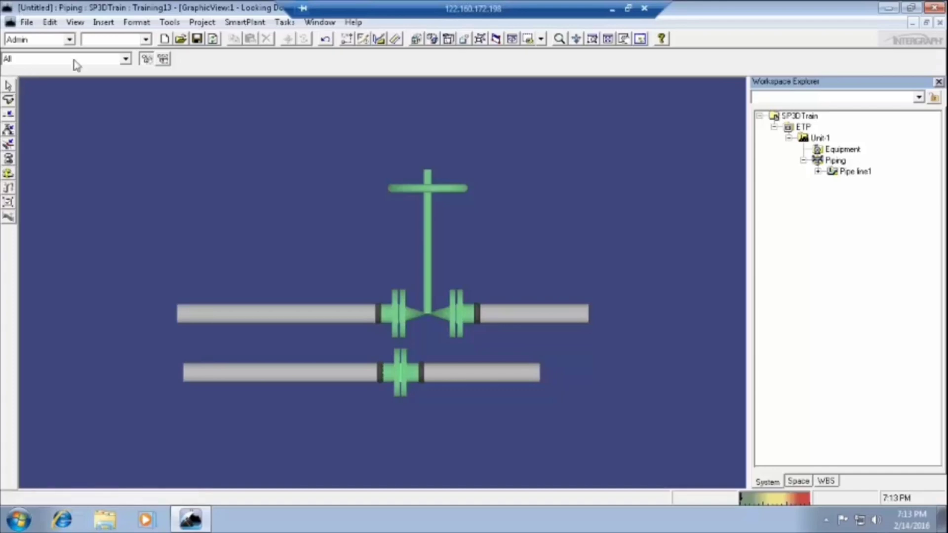
Limit locating to piping runs and inspect the first pipe run of Pipe line1.
{"action": "left_click", "coordinate": [126, 59]}
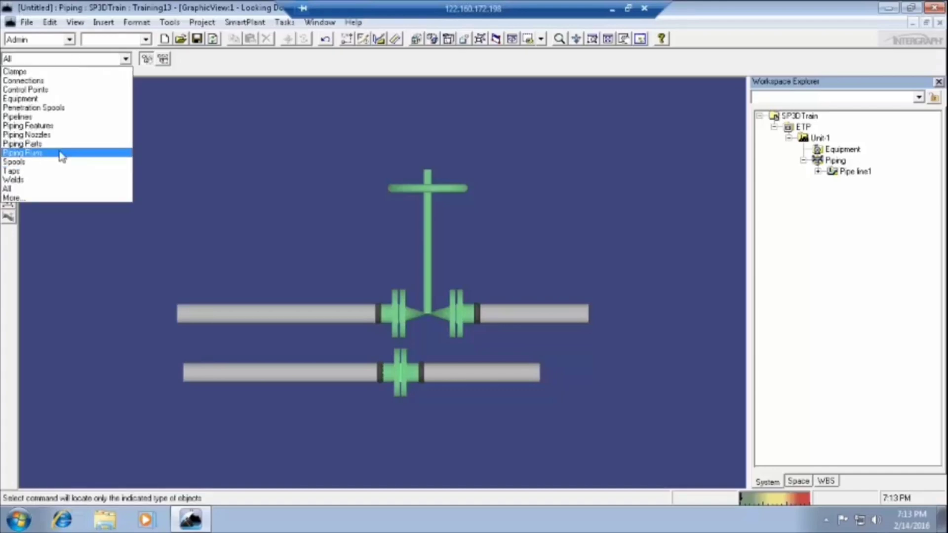
{"action": "left_click", "coordinate": [23, 152]}
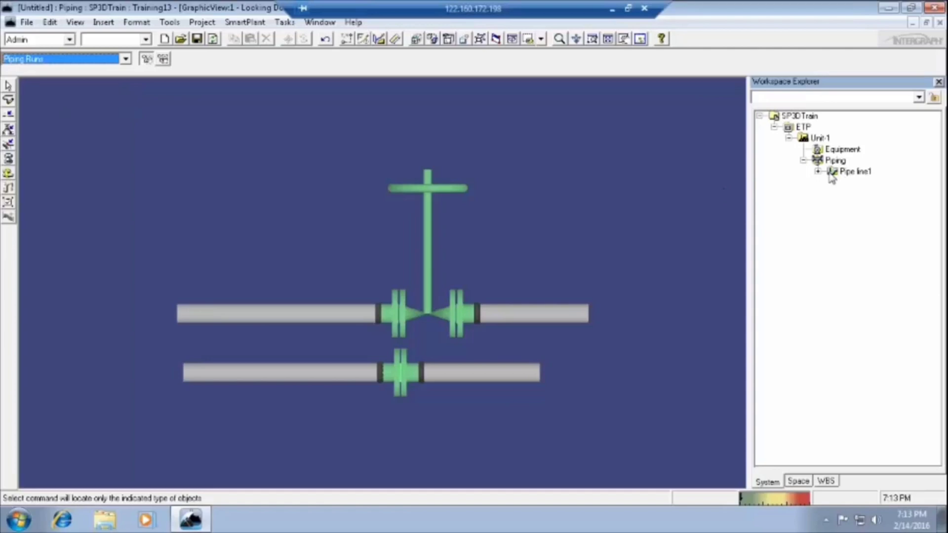
{"action": "left_click", "coordinate": [818, 182]}
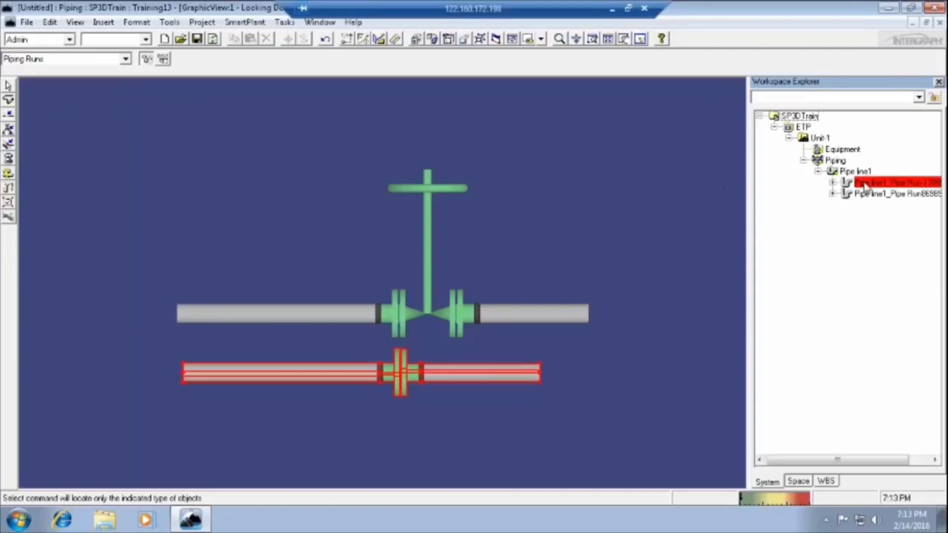
{"action": "left_click", "coordinate": [895, 183]}
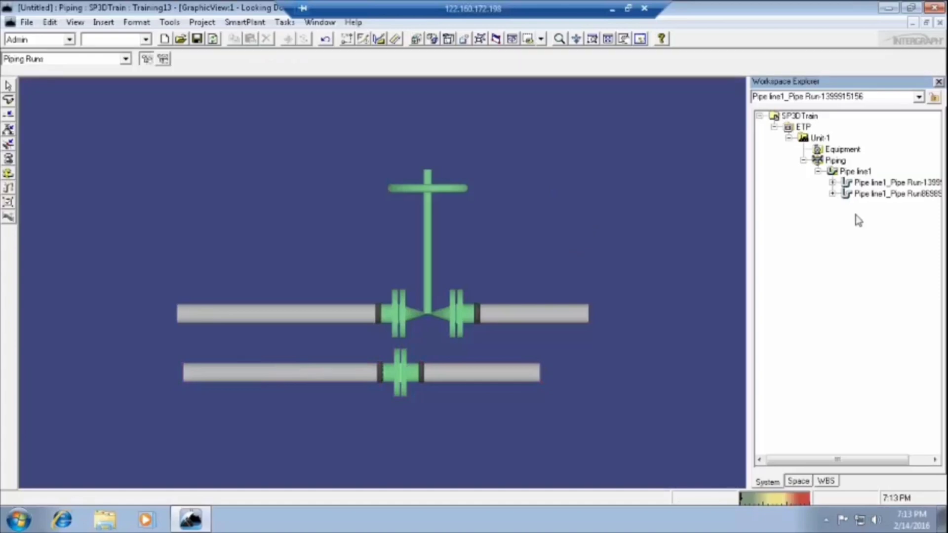
{"action": "left_click", "coordinate": [825, 171]}
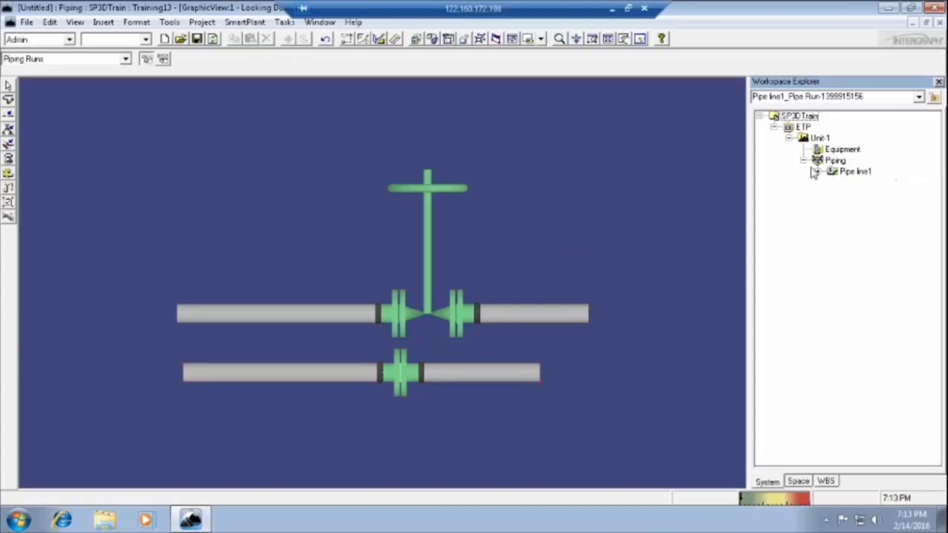
Reset the Locate Filter to All and delete Pipe line1 from the Piping system.
{"action": "left_click", "coordinate": [60, 58]}
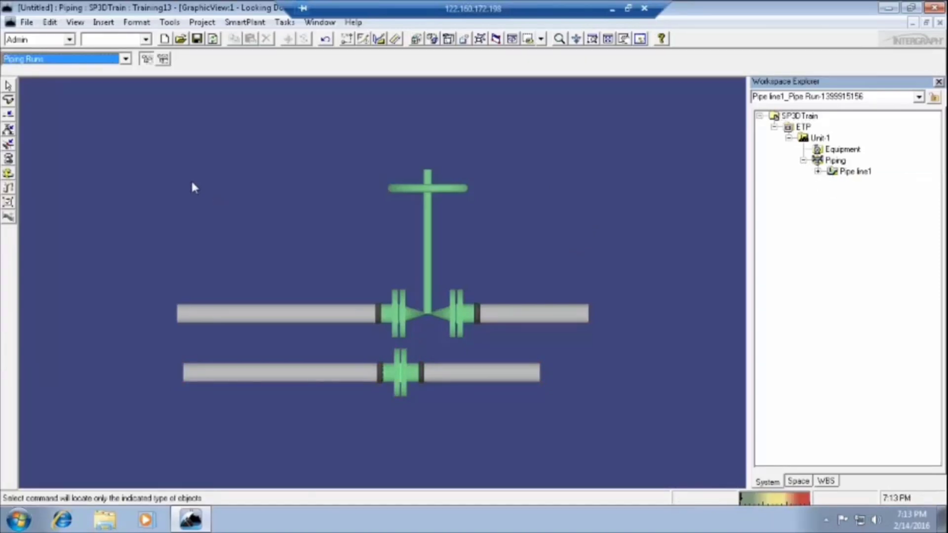
{"action": "left_click", "coordinate": [126, 59]}
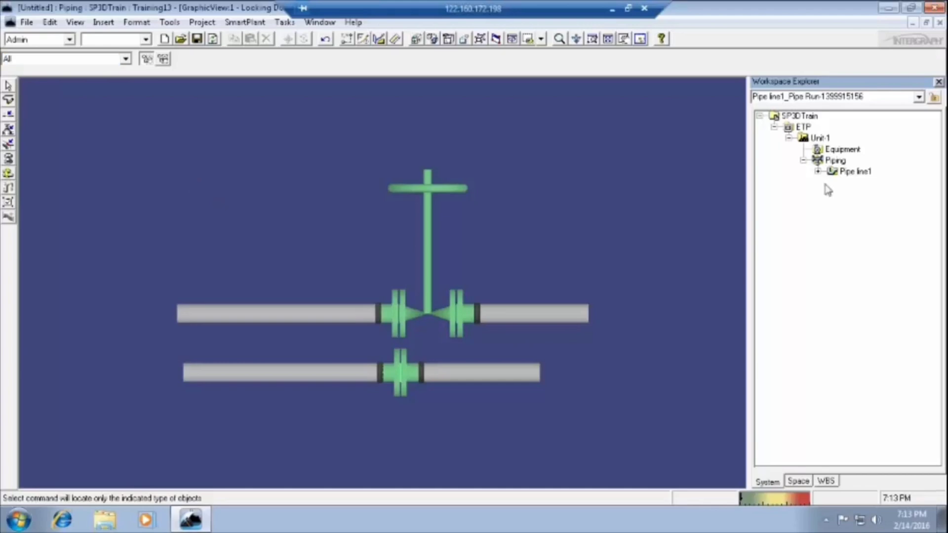
{"action": "left_click", "coordinate": [854, 171]}
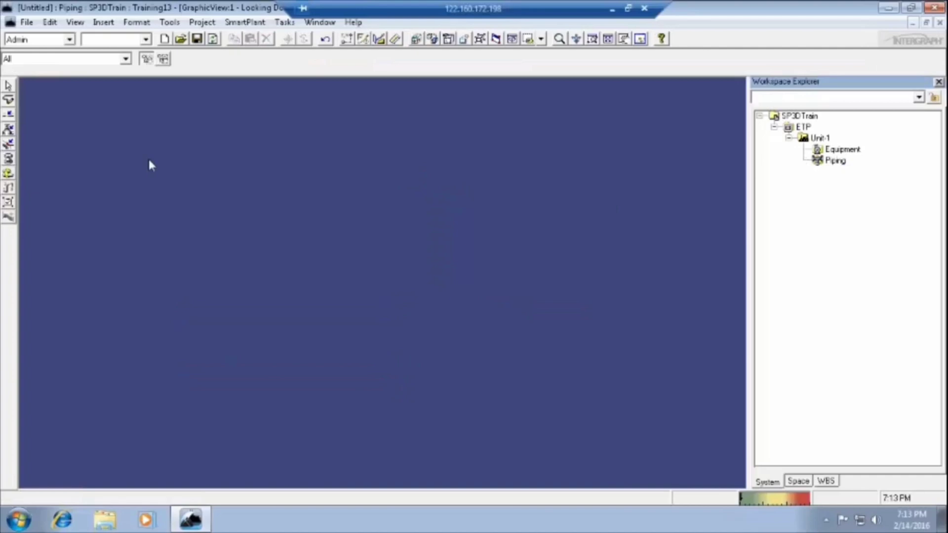
{"action": "mouse_move", "coordinate": [737, 234]}
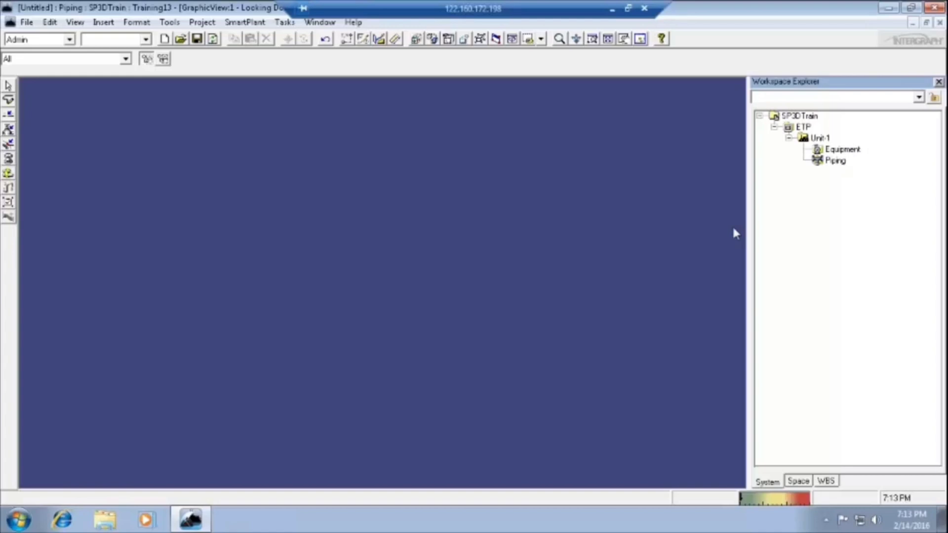
{"action": "mouse_move", "coordinate": [513, 193]}
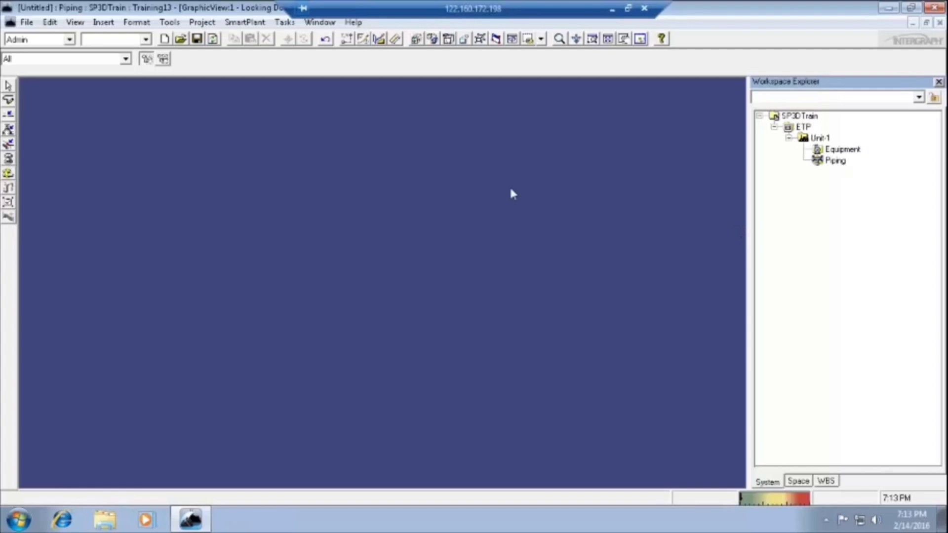
{"action": "mouse_move", "coordinate": [53, 65]}
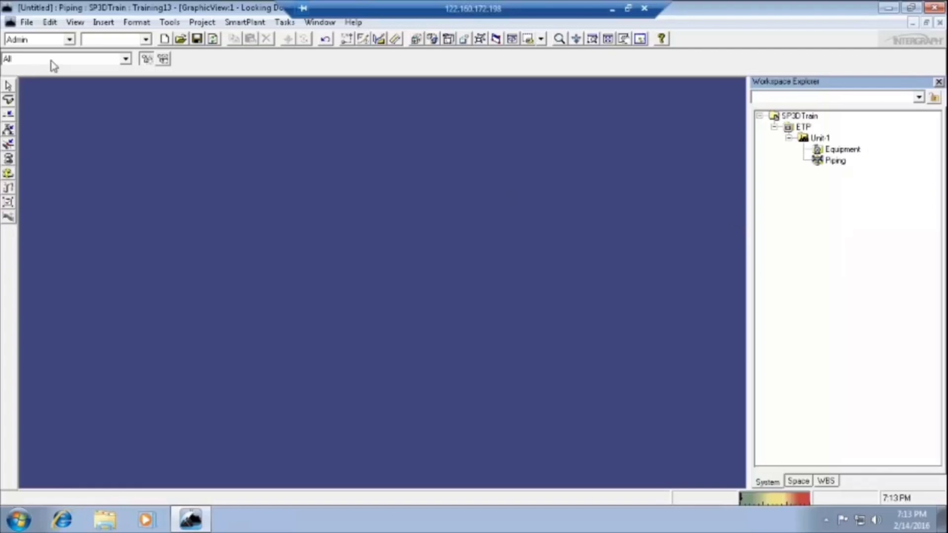
{"action": "mouse_move", "coordinate": [65, 59]}
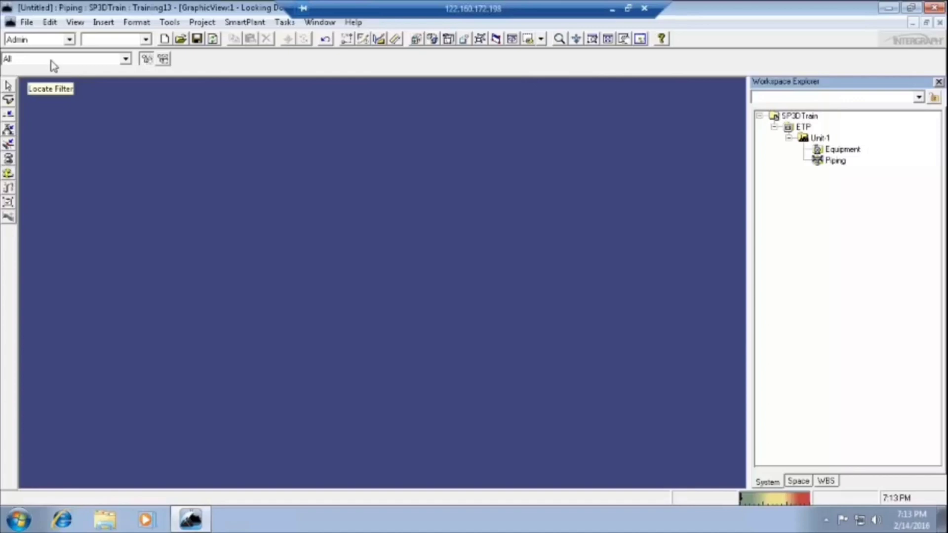
{"action": "mouse_move", "coordinate": [86, 138]}
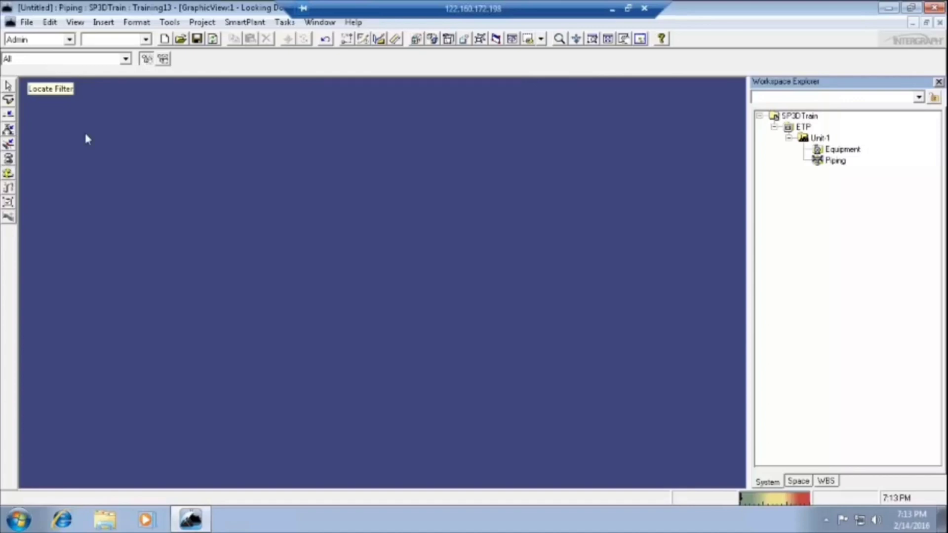
{"action": "mouse_move", "coordinate": [61, 61]}
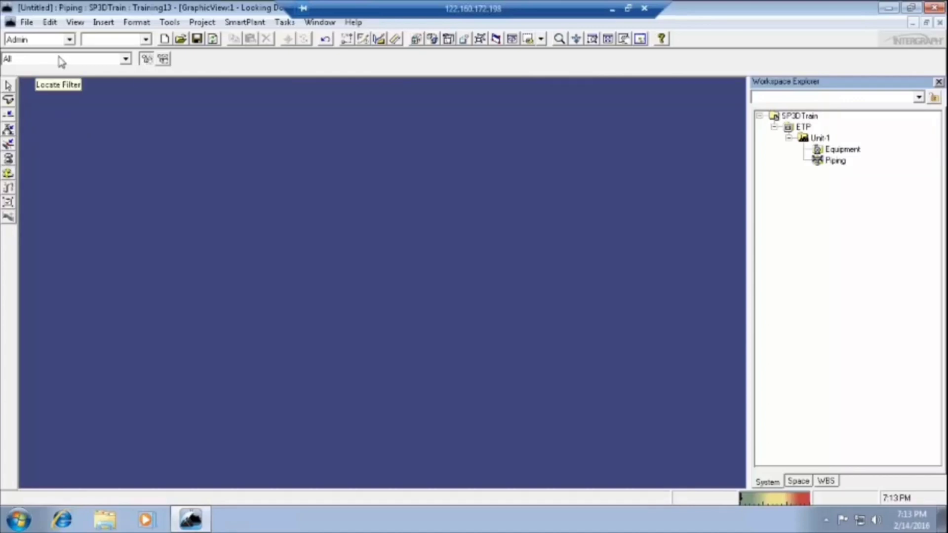
{"action": "mouse_move", "coordinate": [840, 168]}
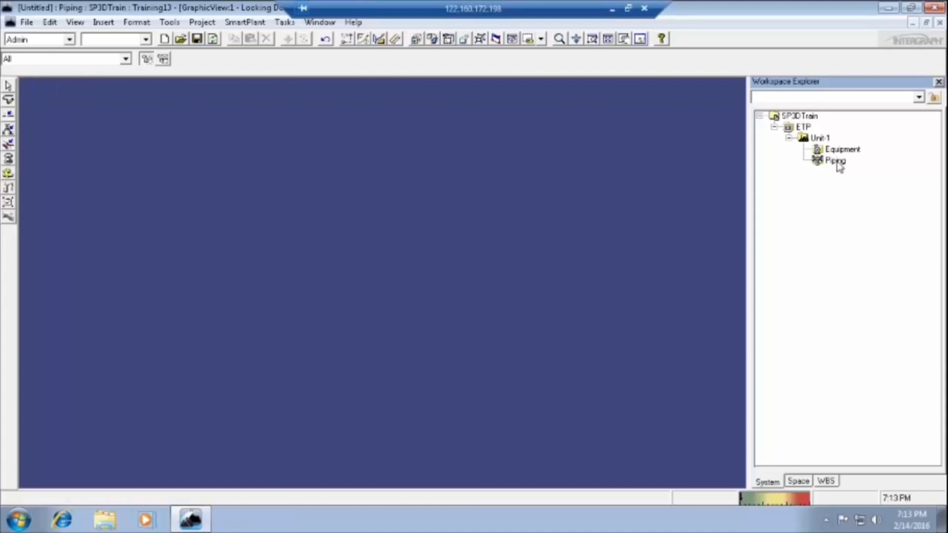
Start a new pipeline under the Unit-1 Piping system via New System > New Pipeline.
{"action": "left_click", "coordinate": [835, 160]}
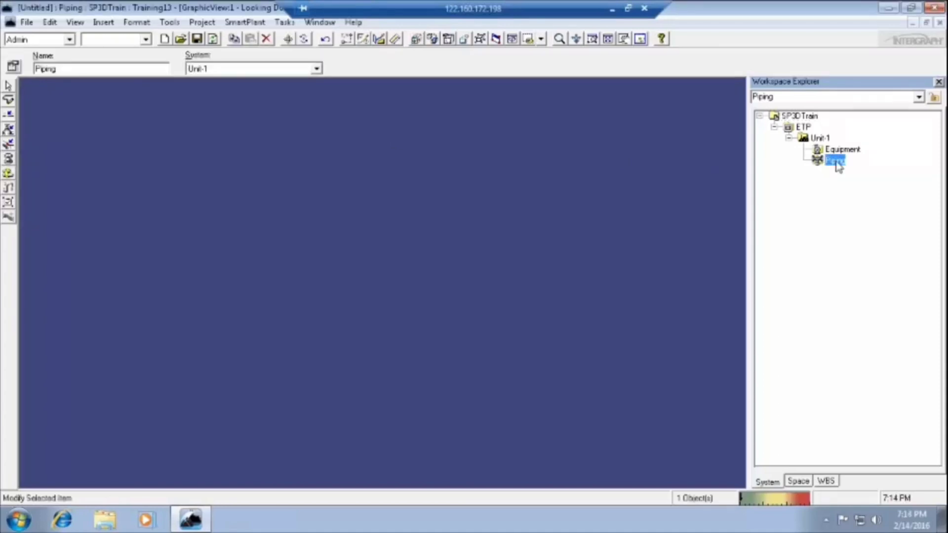
{"action": "mouse_move", "coordinate": [836, 160]}
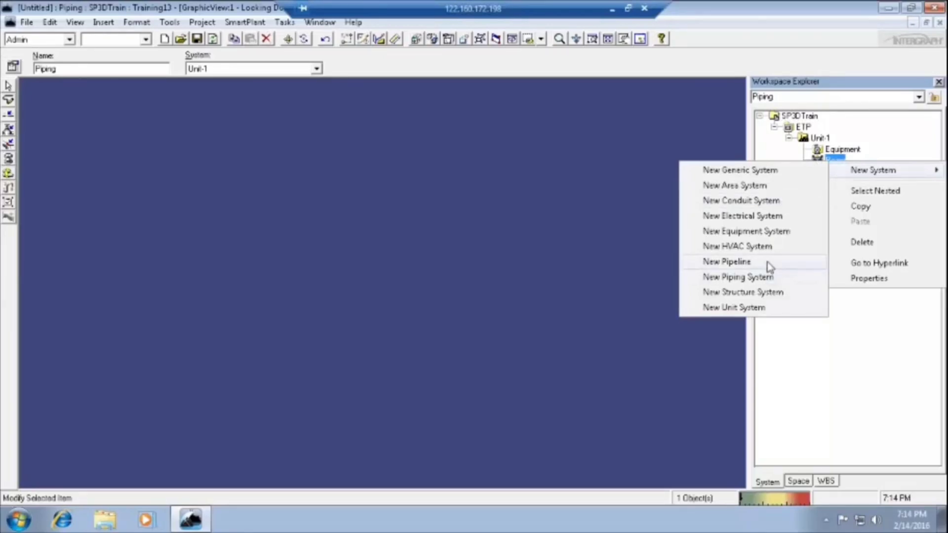
{"action": "left_click", "coordinate": [726, 261]}
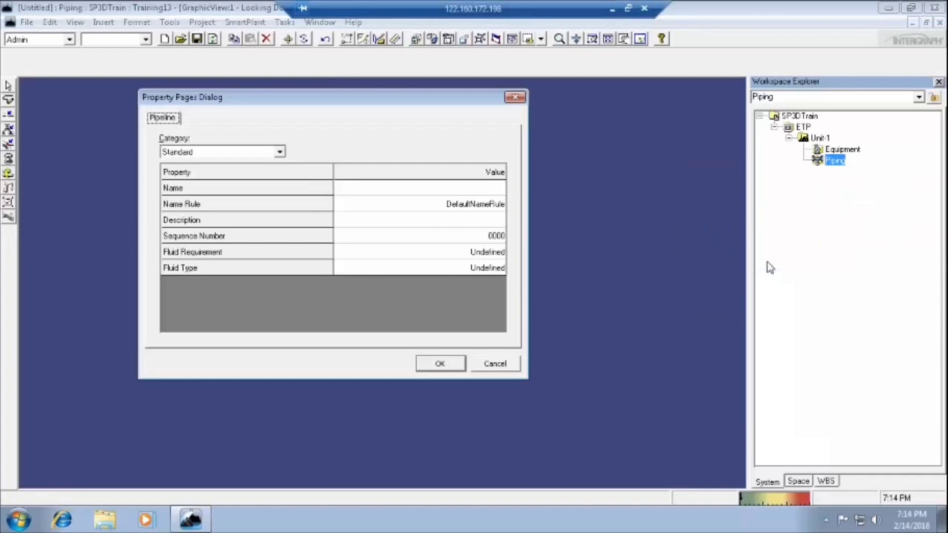
Name the pipeline Main Header and set its fluid requirement to Process.
{"action": "left_click", "coordinate": [419, 187]}
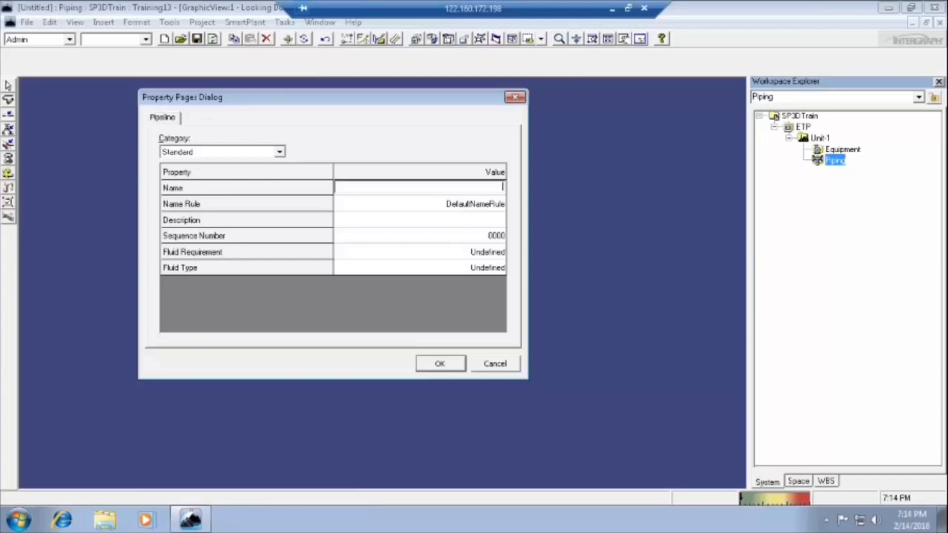
{"action": "type", "text": "Main"}
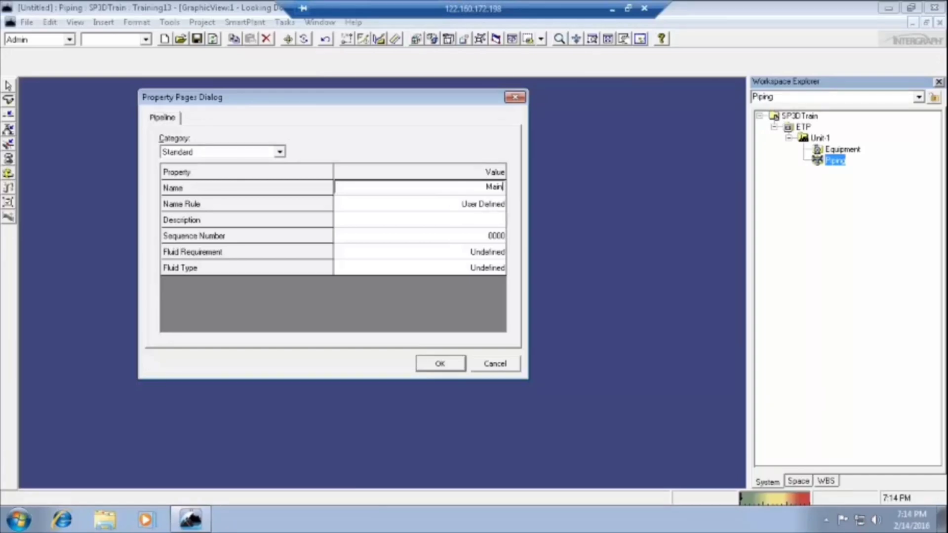
{"action": "type", "text": "Header"}
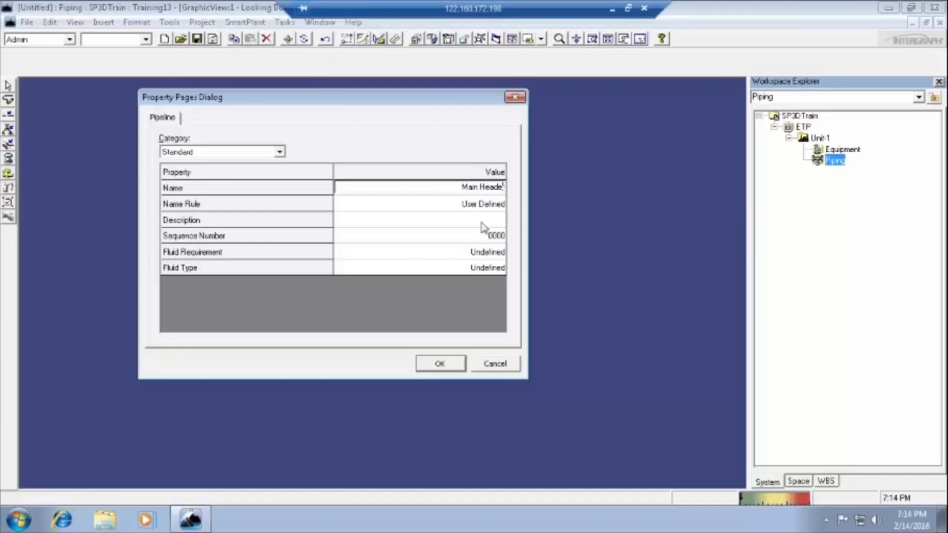
{"action": "left_click", "coordinate": [419, 252]}
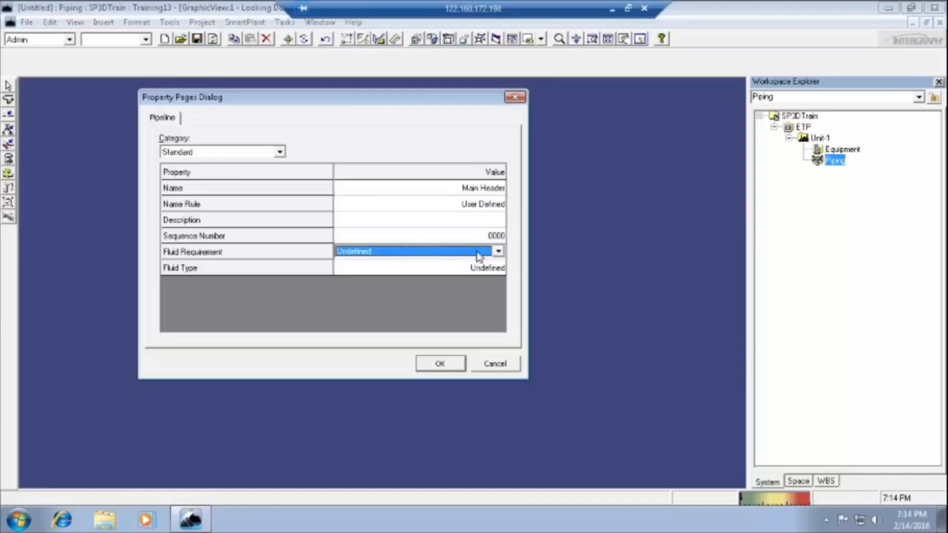
{"action": "left_click", "coordinate": [497, 251]}
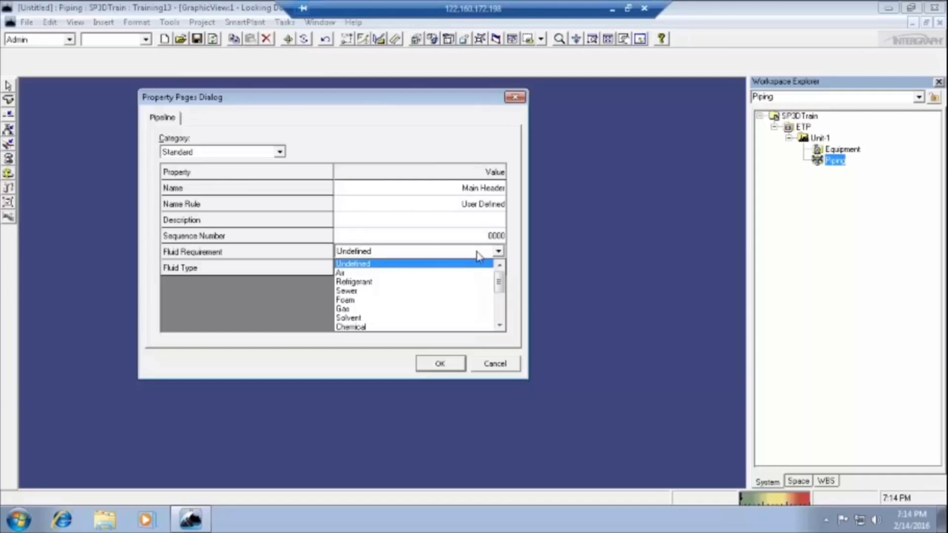
{"action": "mouse_move", "coordinate": [512, 256]}
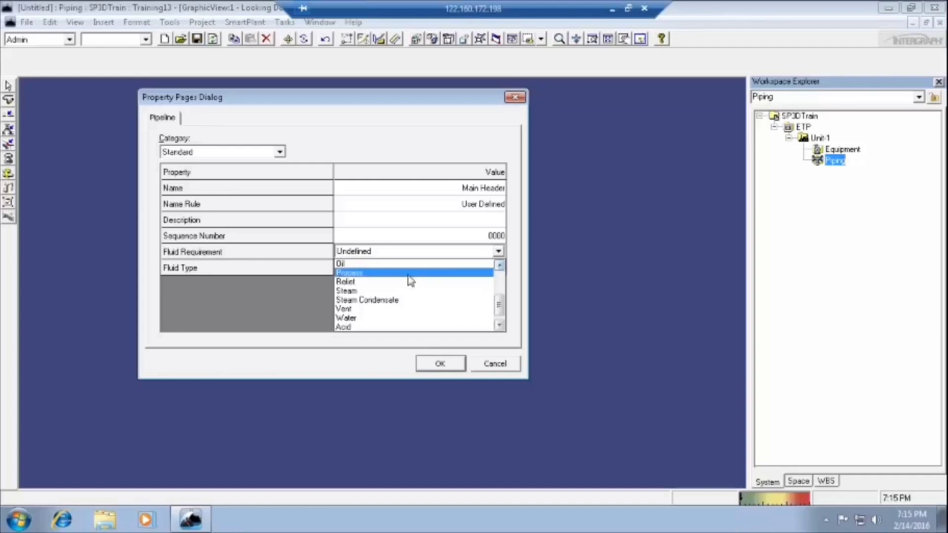
{"action": "left_click", "coordinate": [349, 272]}
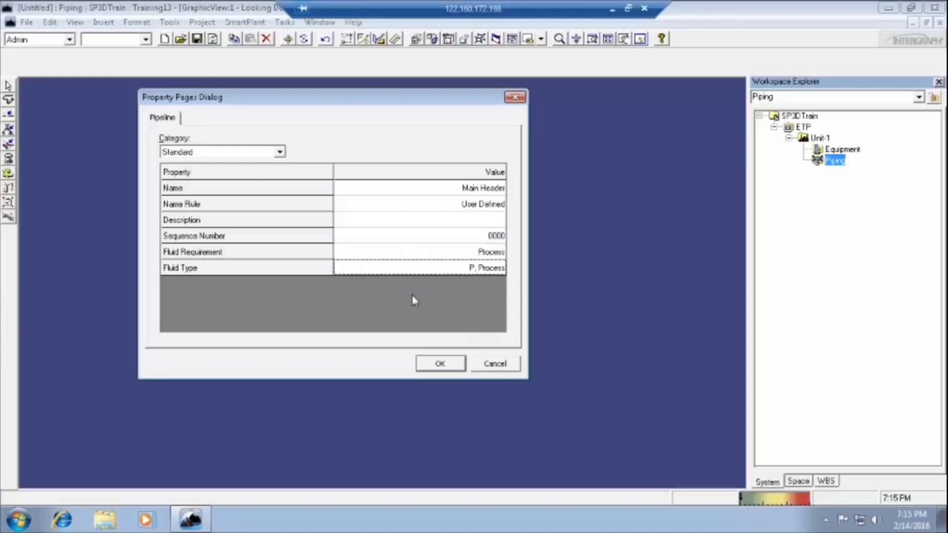
Set the fluid type to PL, Low temperature process, keeping Process as requirement.
{"action": "left_click", "coordinate": [498, 267]}
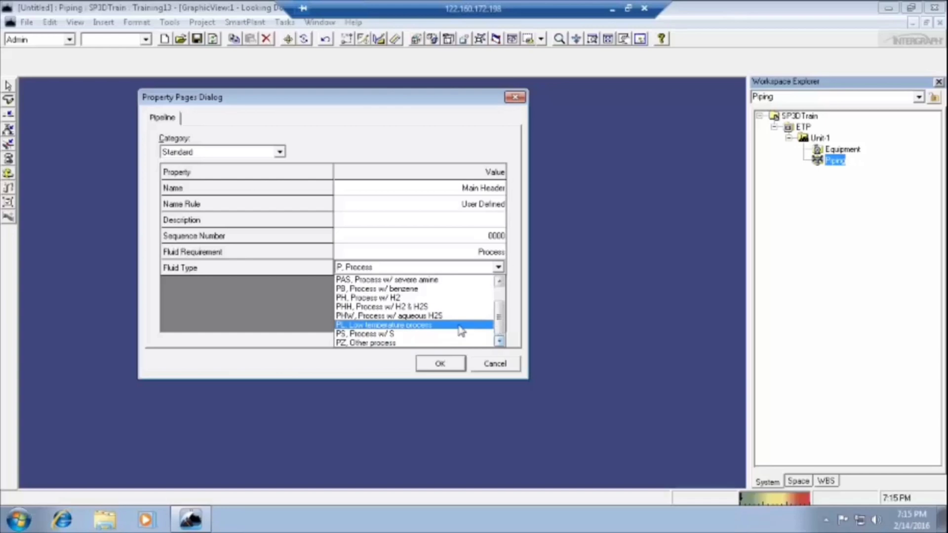
{"action": "left_click", "coordinate": [385, 325]}
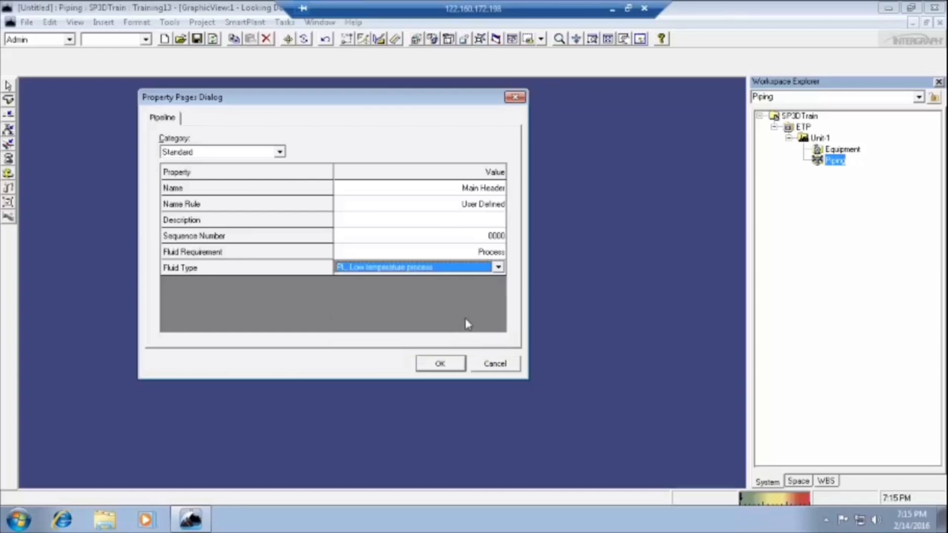
{"action": "mouse_move", "coordinate": [475, 292]}
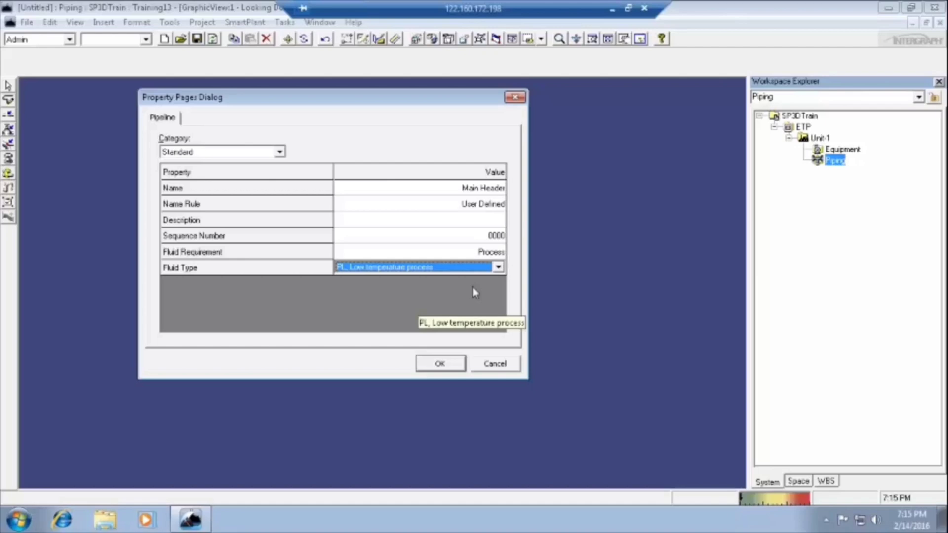
{"action": "left_click", "coordinate": [419, 267]}
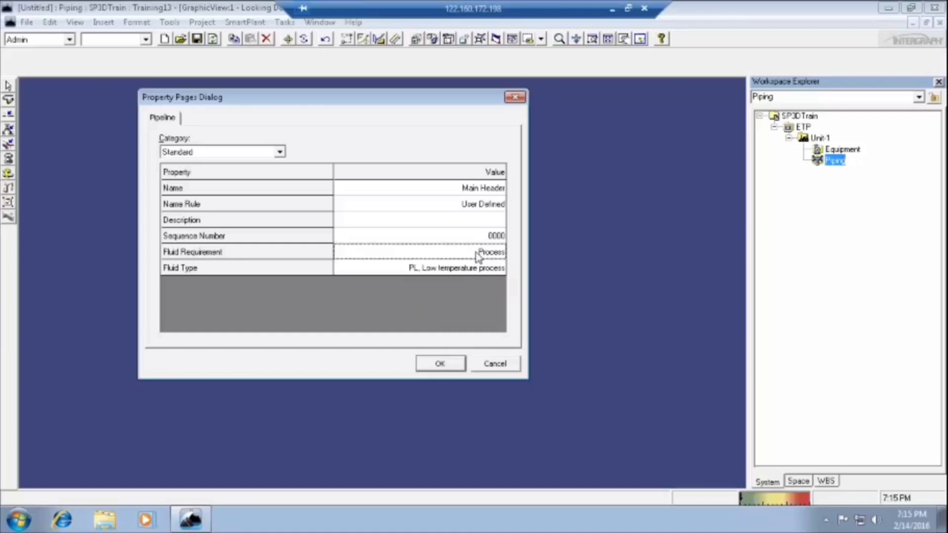
{"action": "left_click", "coordinate": [497, 251]}
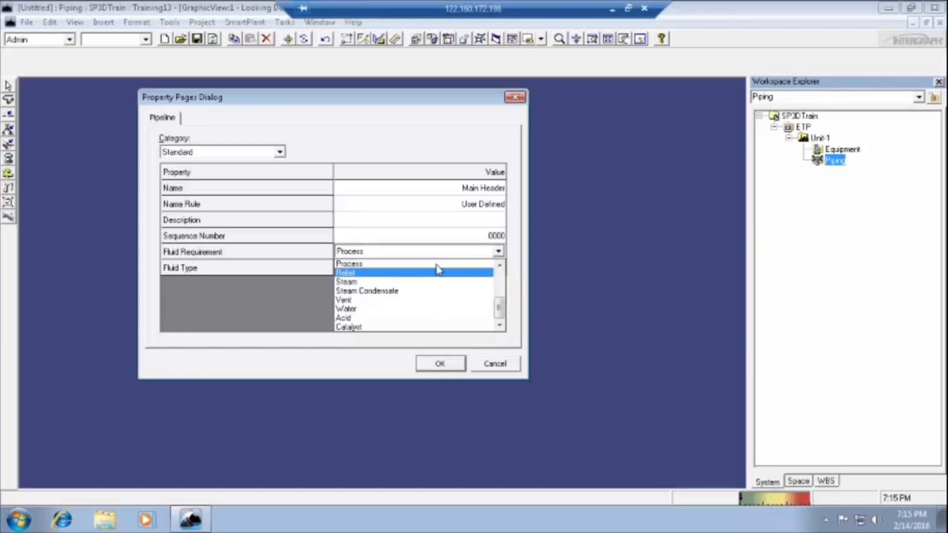
{"action": "left_click", "coordinate": [348, 263]}
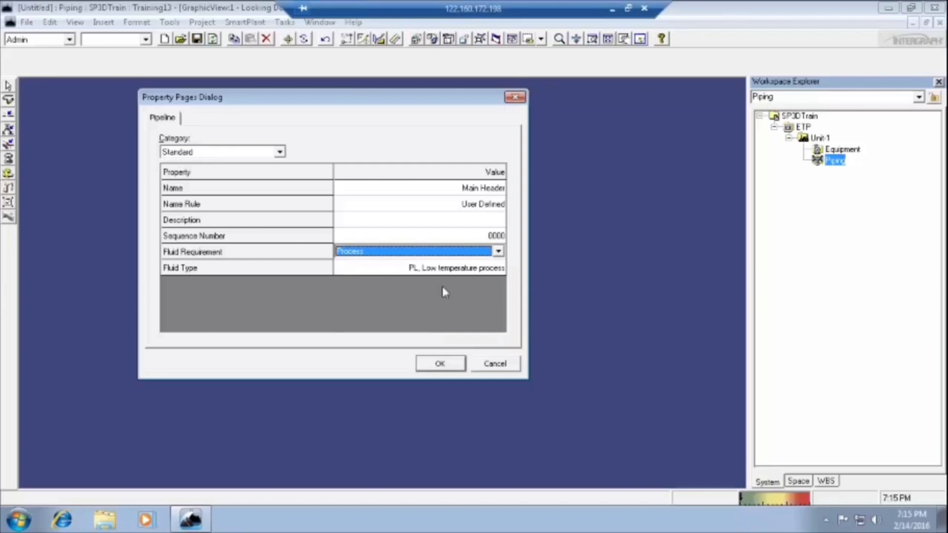
{"action": "left_click", "coordinate": [419, 267]}
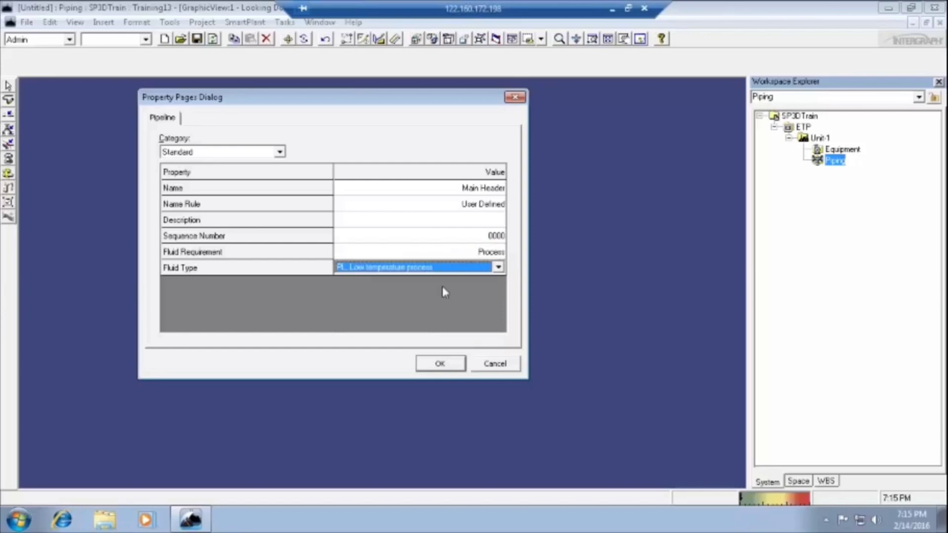
{"action": "mouse_move", "coordinate": [450, 344]}
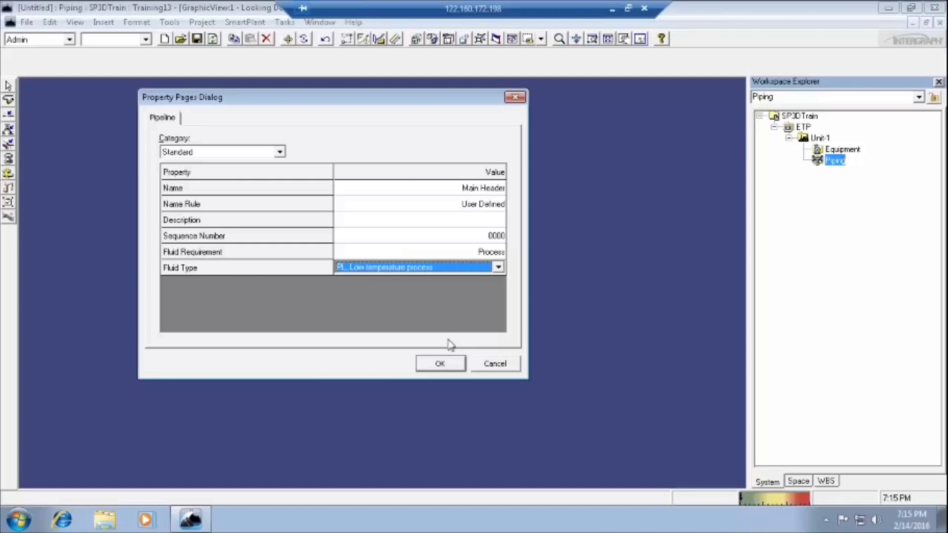
{"action": "mouse_move", "coordinate": [450, 367]}
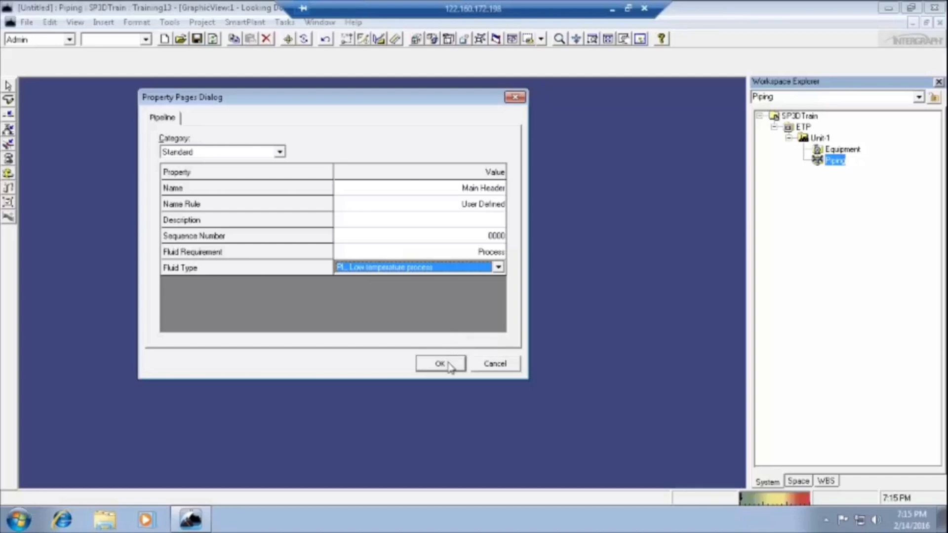
Create Main Header, collapse the Piping branch and bring up its system actions.
{"action": "left_click", "coordinate": [440, 364]}
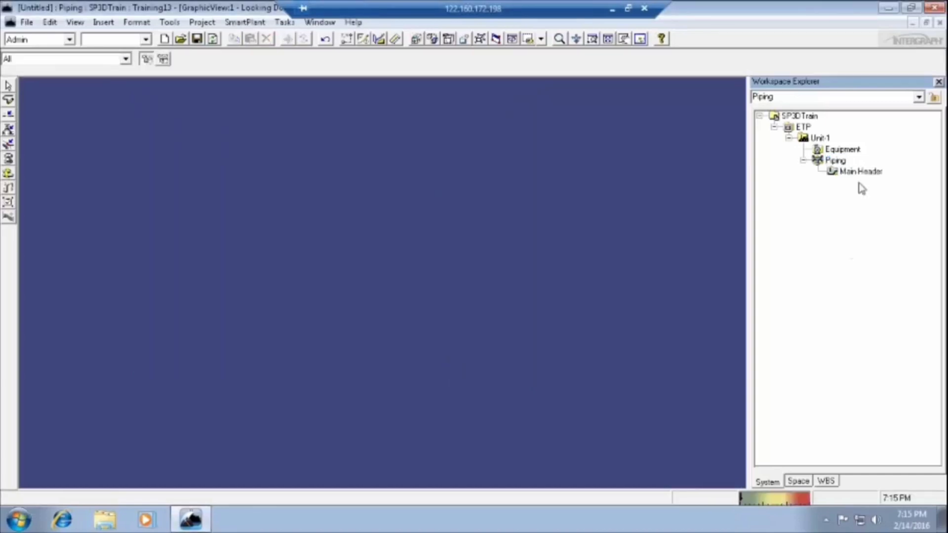
{"action": "mouse_move", "coordinate": [868, 175]}
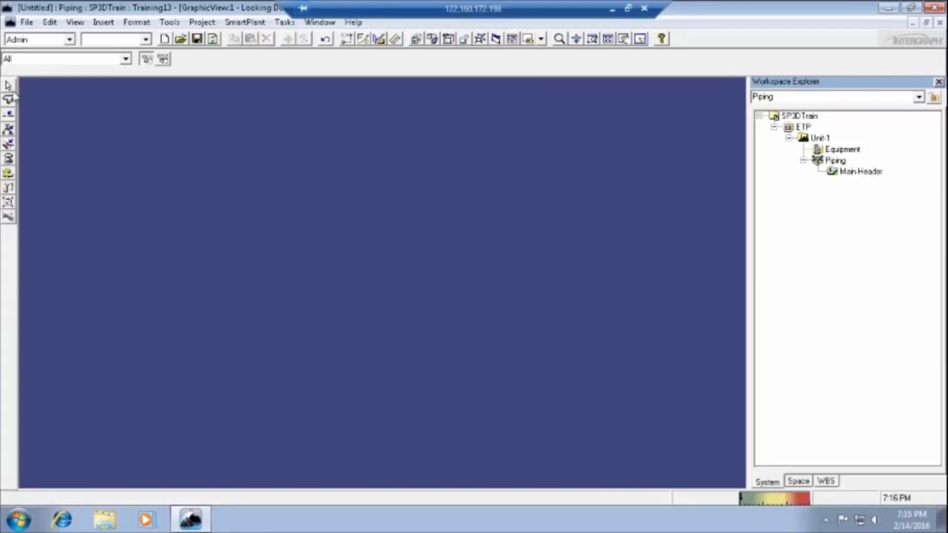
{"action": "mouse_move", "coordinate": [416, 231]}
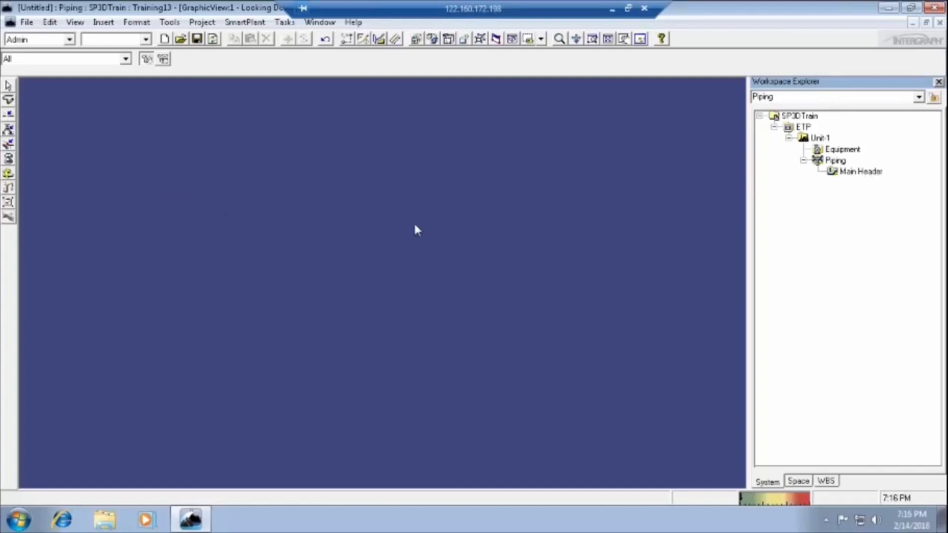
{"action": "left_click", "coordinate": [836, 160]}
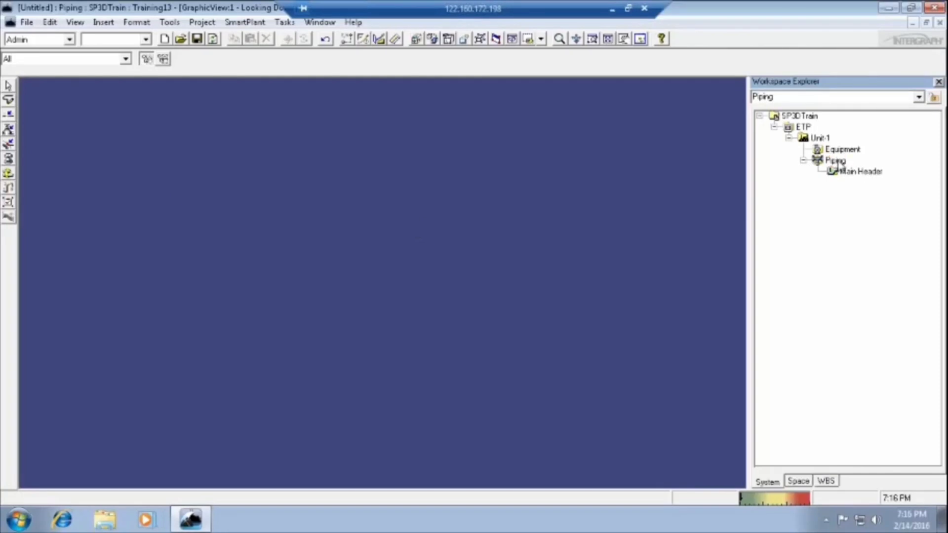
{"action": "left_click", "coordinate": [835, 160]}
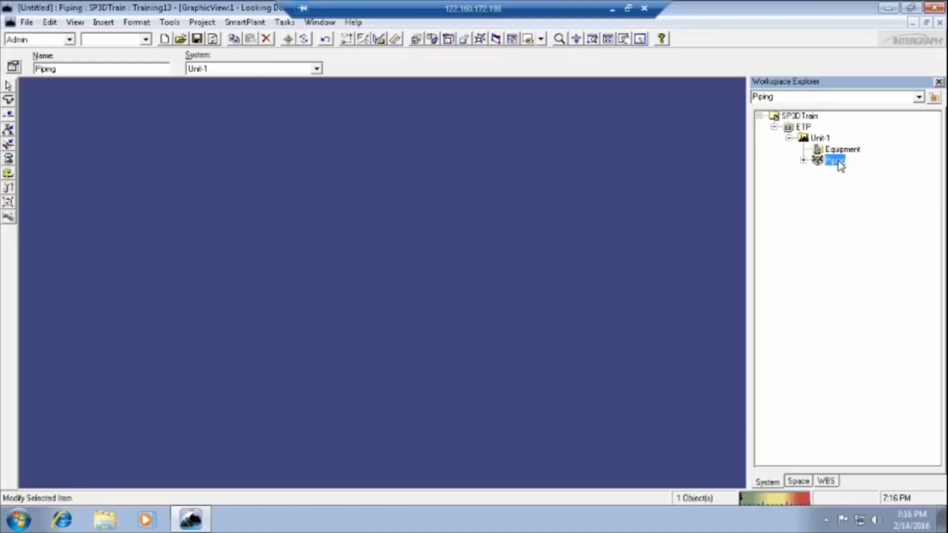
{"action": "right_click", "coordinate": [834, 160]}
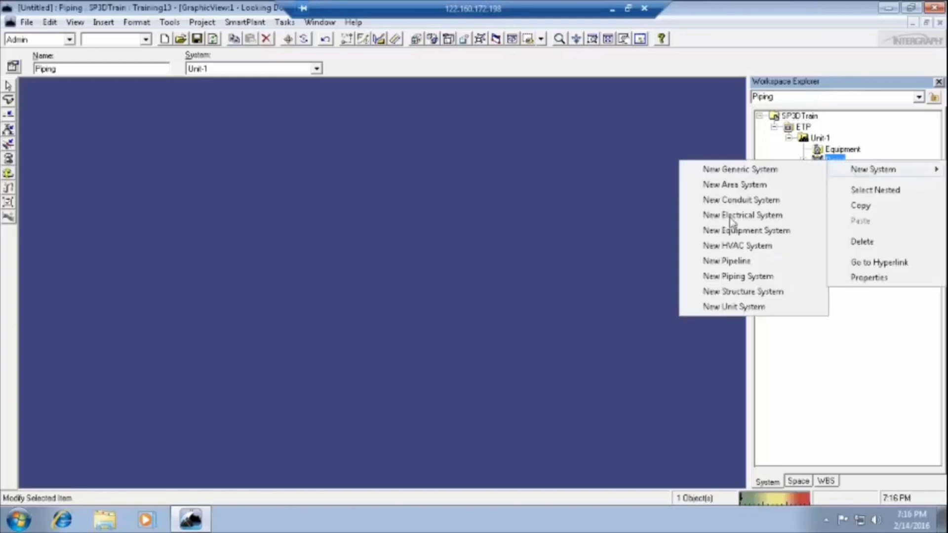
Create a second pipeline named Main header 2 under Piping.
{"action": "left_click", "coordinate": [726, 261]}
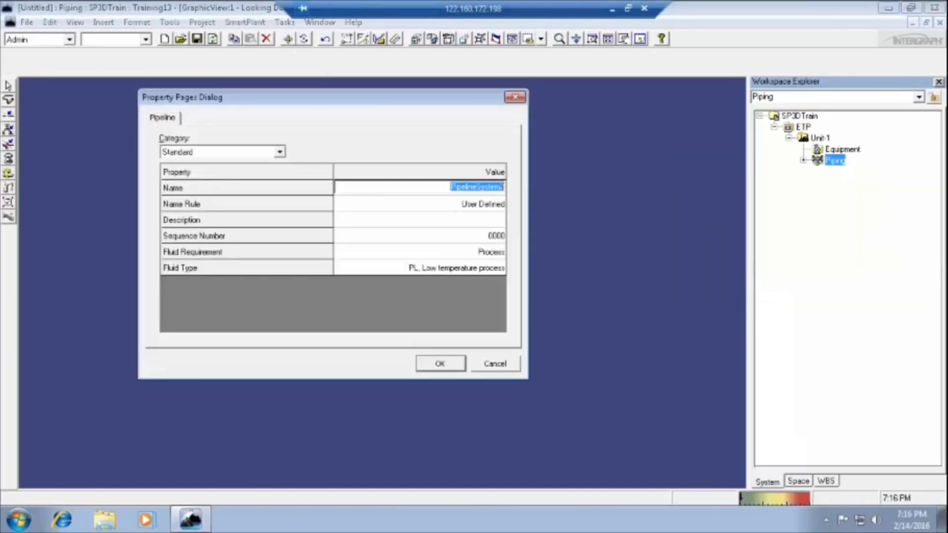
{"action": "type", "text": "main"}
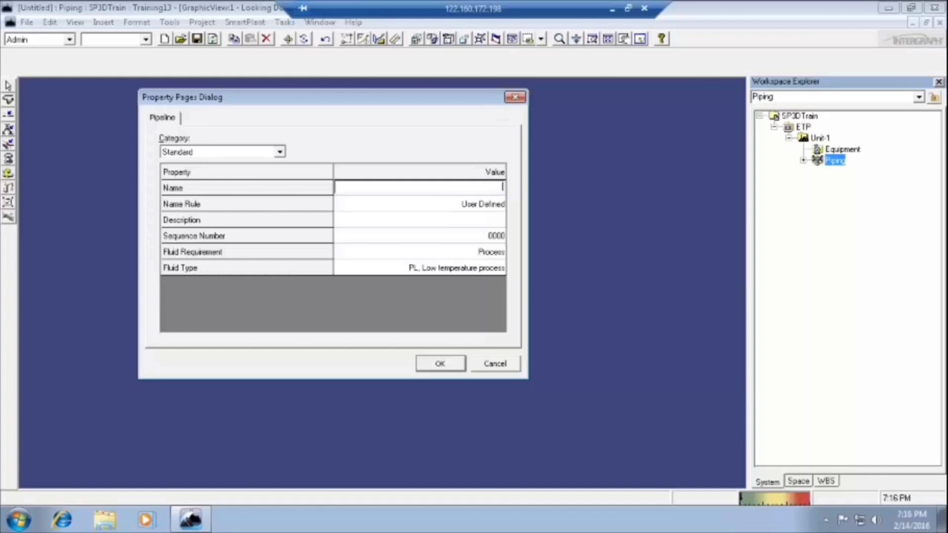
{"action": "type", "text": "main"}
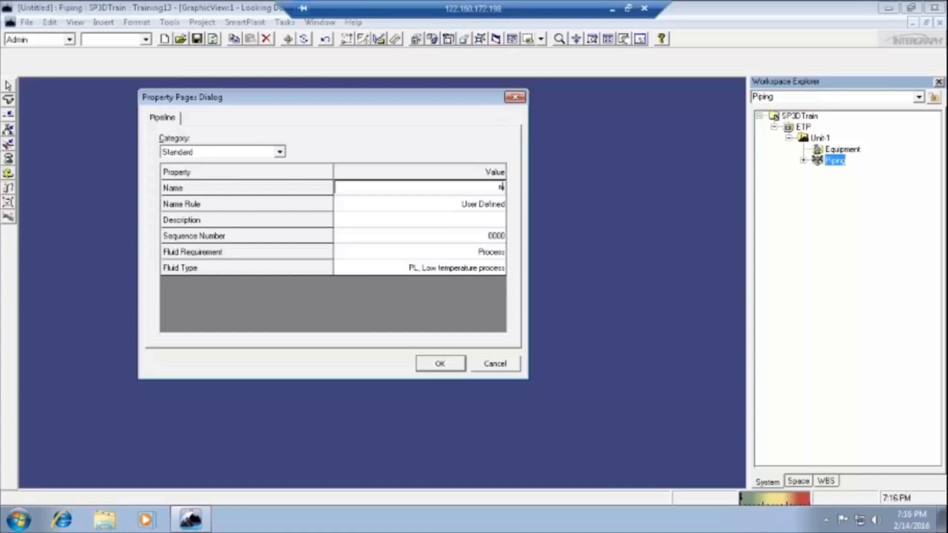
{"action": "type", "text": "M4"}
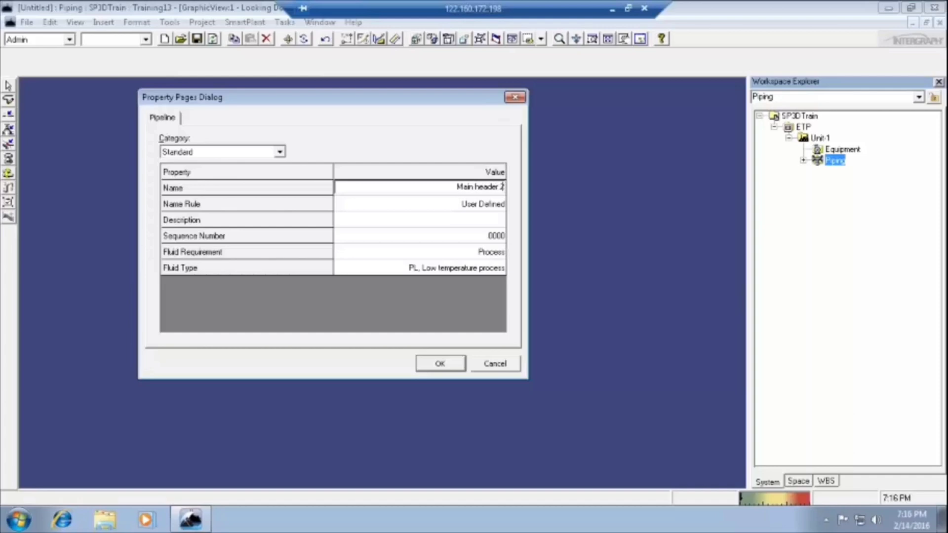
{"action": "mouse_move", "coordinate": [482, 271]}
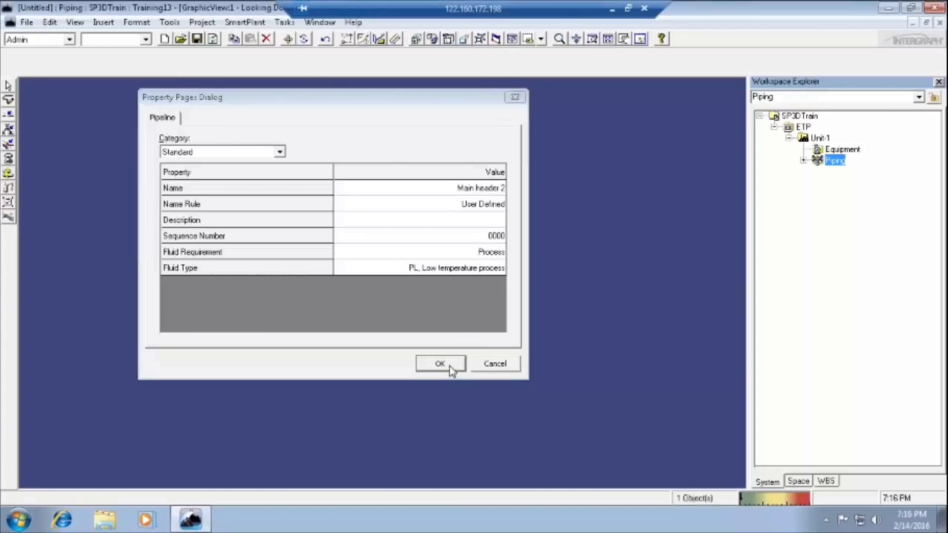
{"action": "left_click", "coordinate": [441, 364]}
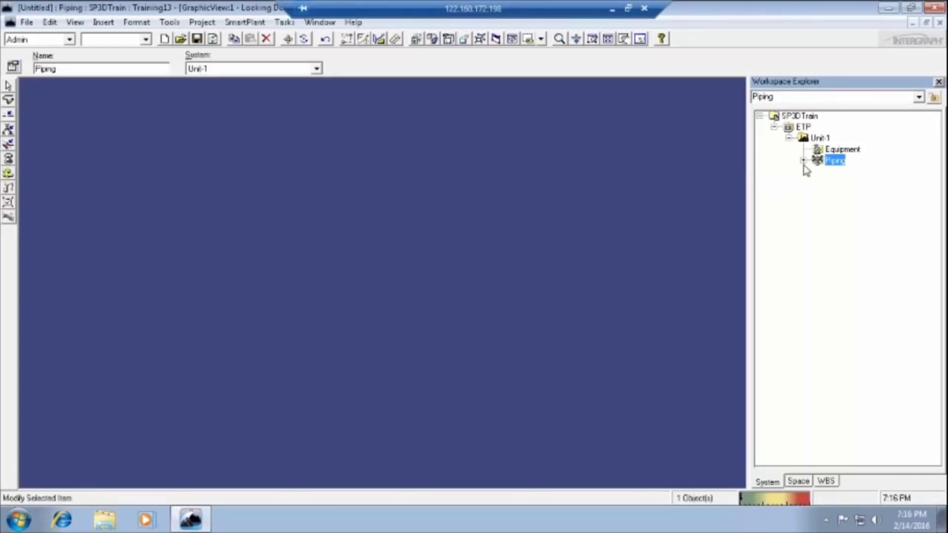
Rename the Main Header pipeline under Piping to Main Header 1 via the ribbon Name box.
{"action": "left_click", "coordinate": [805, 160]}
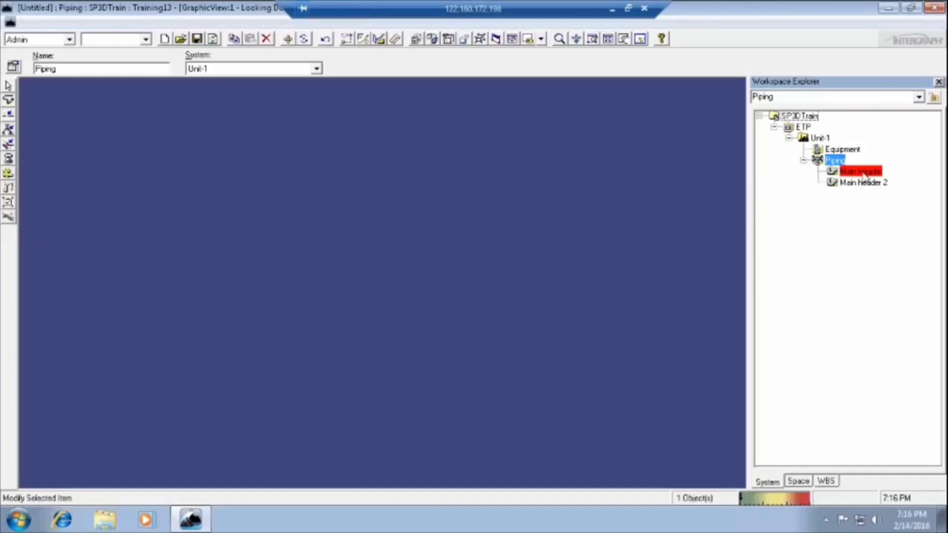
{"action": "left_click", "coordinate": [859, 171]}
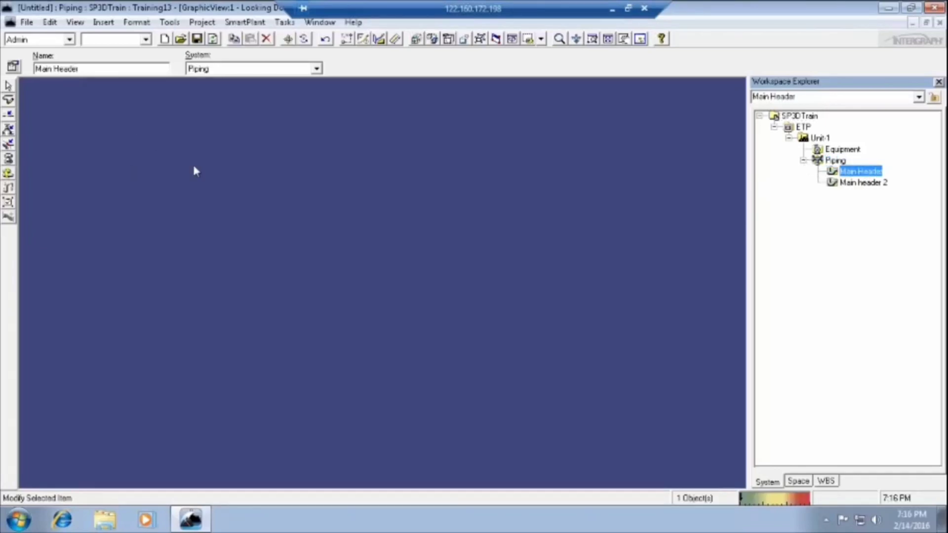
{"action": "left_click", "coordinate": [863, 182]}
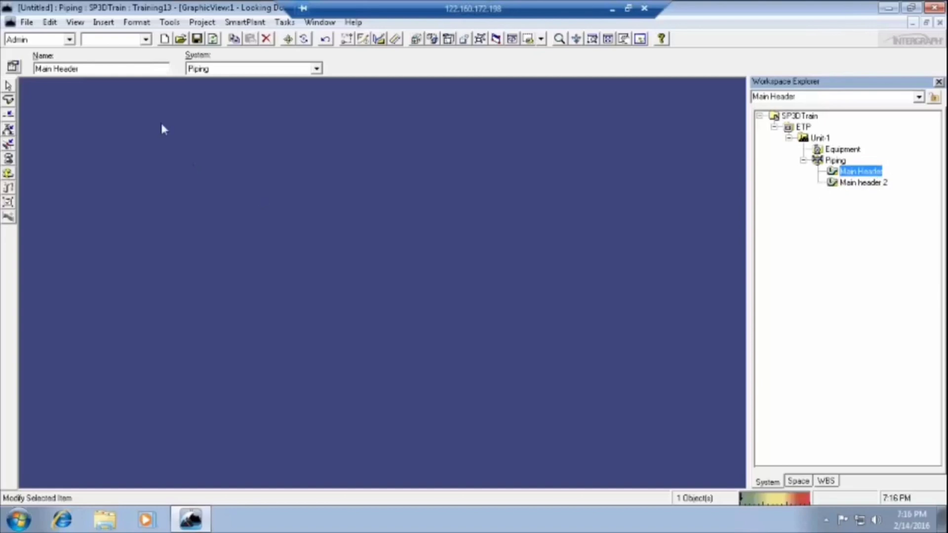
{"action": "left_click", "coordinate": [102, 69]}
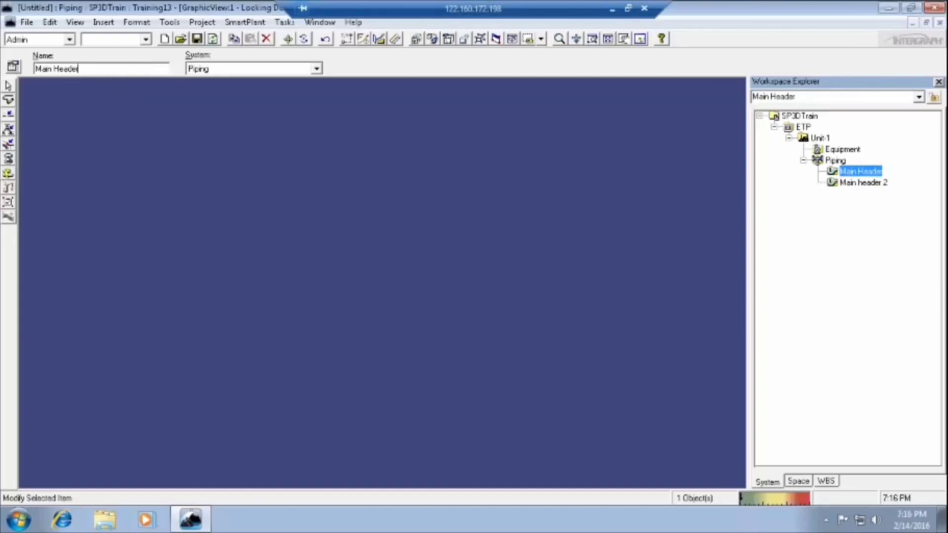
{"action": "type", "text": "1"}
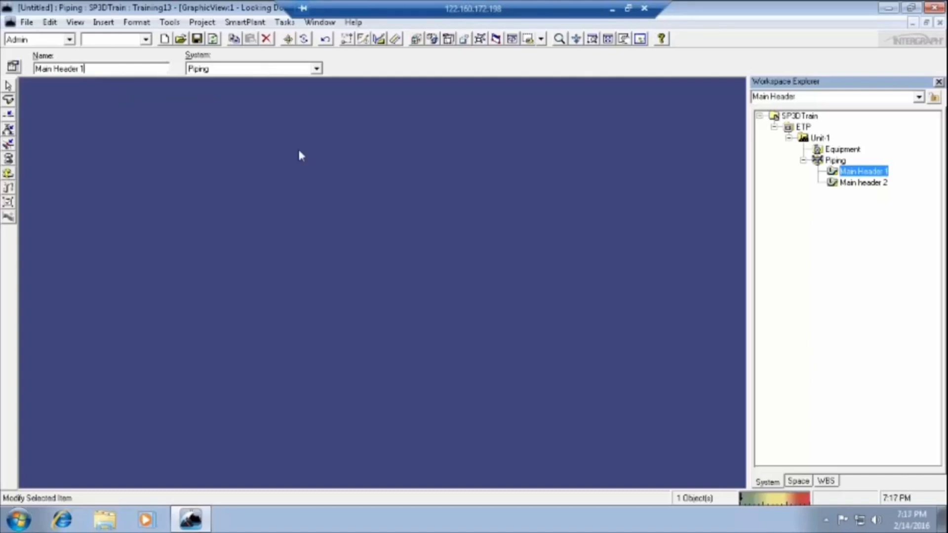
{"action": "mouse_move", "coordinate": [205, 65]}
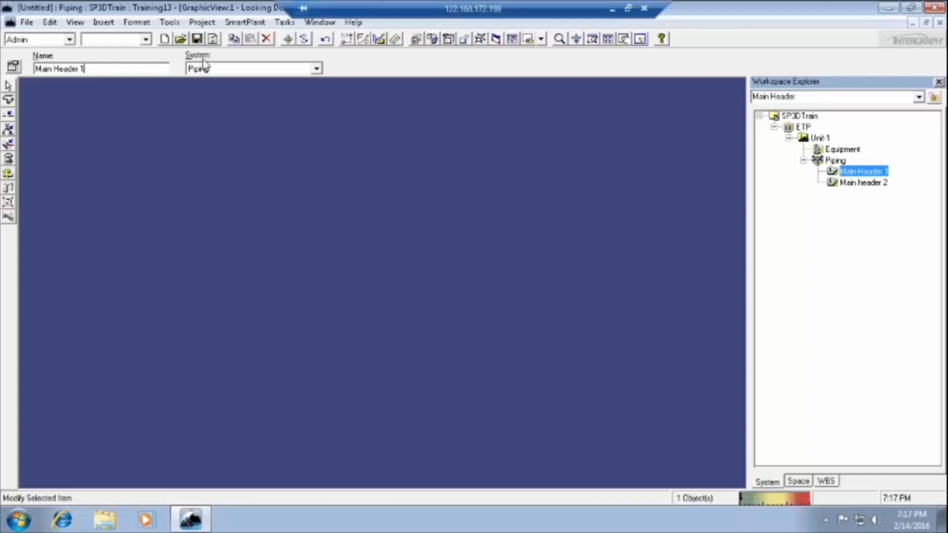
{"action": "mouse_move", "coordinate": [316, 72]}
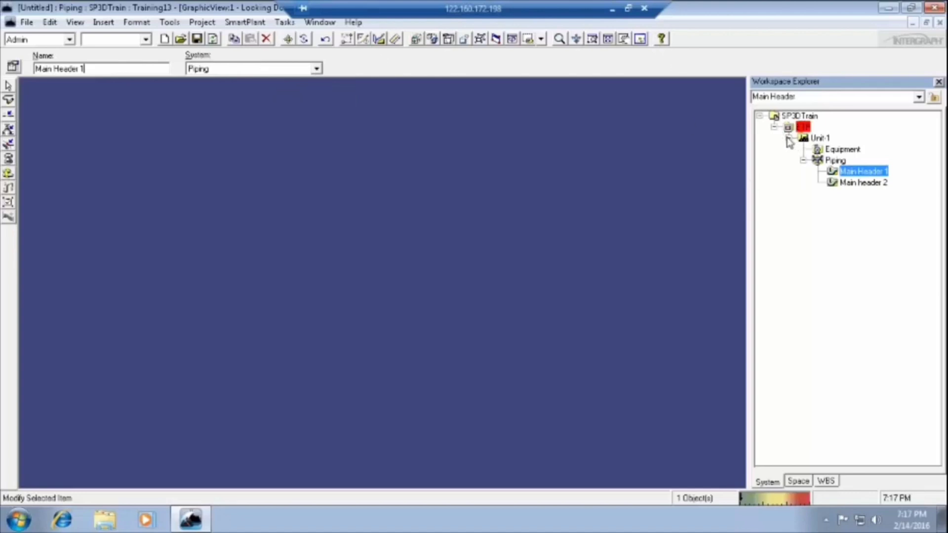
Create a new area system STP at the SP3DTrain root beside ETP.
{"action": "left_click", "coordinate": [789, 139]}
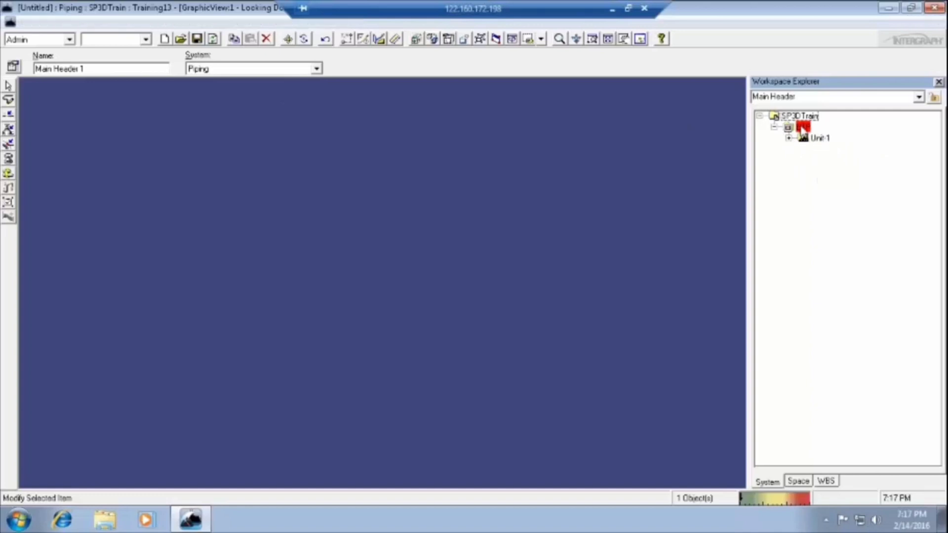
{"action": "right_click", "coordinate": [803, 128]}
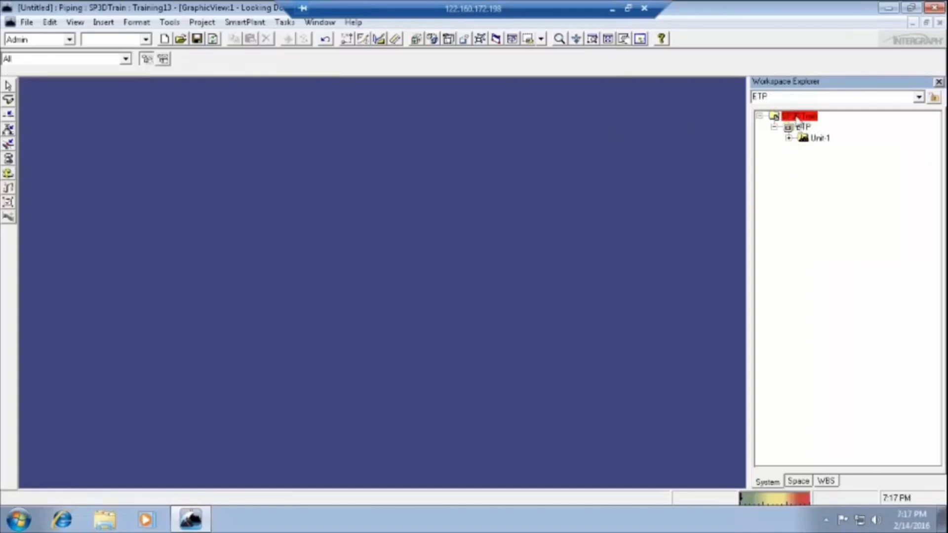
{"action": "right_click", "coordinate": [798, 115]}
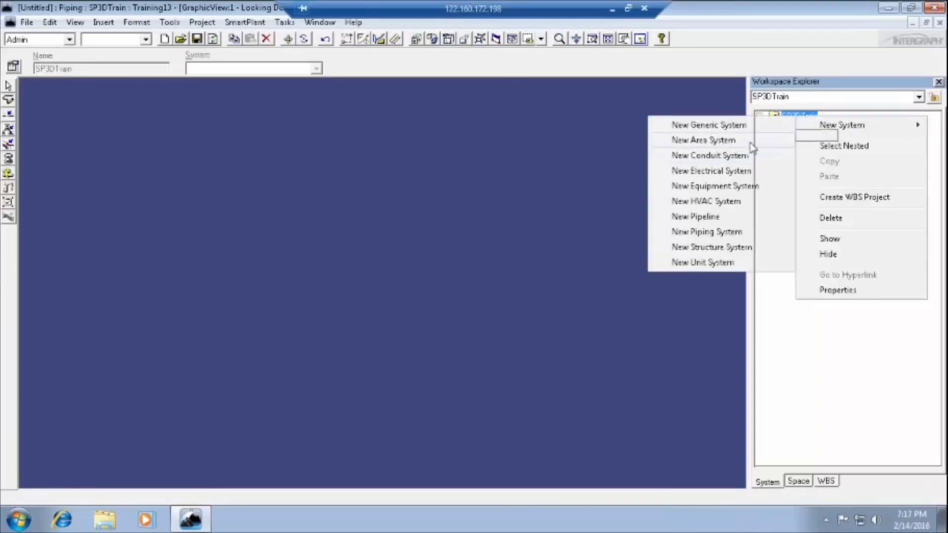
{"action": "left_click", "coordinate": [703, 140]}
{"action": "type", "text": "STP"}
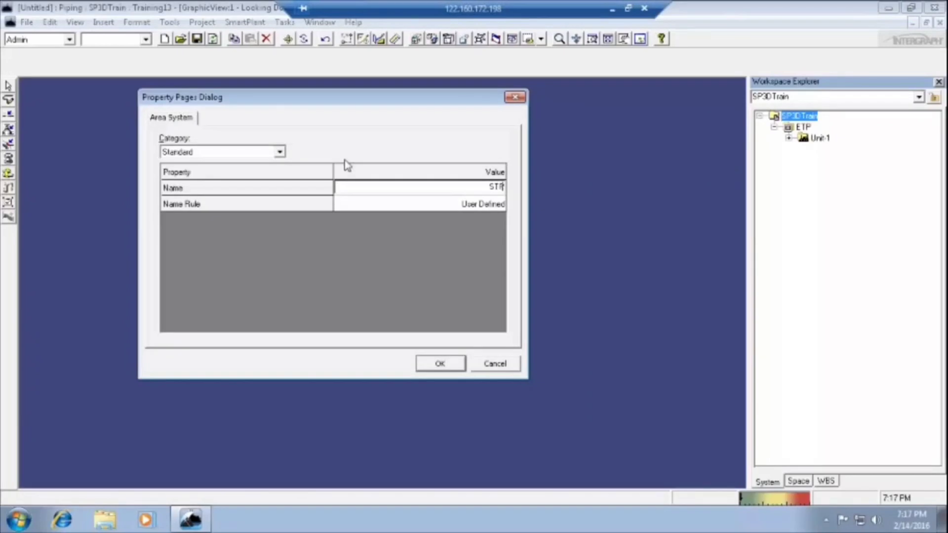
{"action": "left_click", "coordinate": [439, 364]}
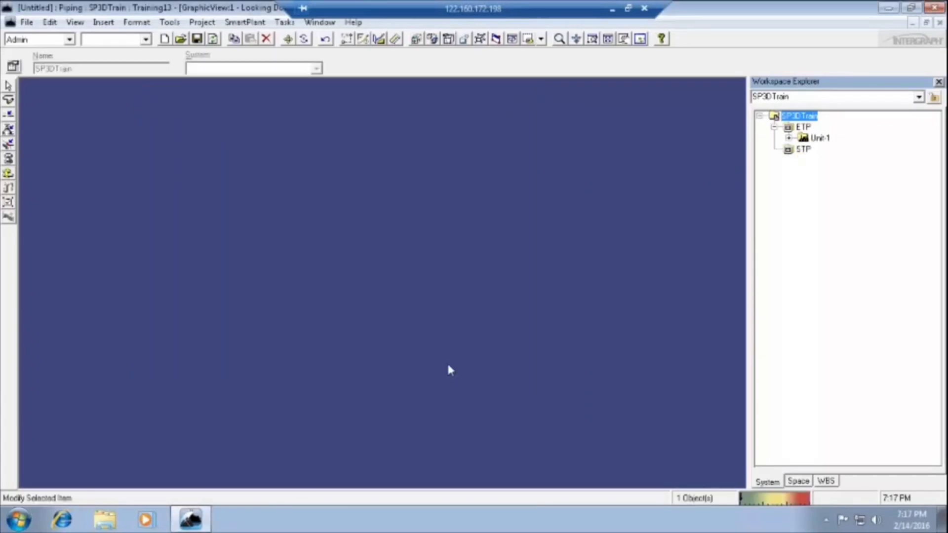
{"action": "left_click", "coordinate": [803, 149]}
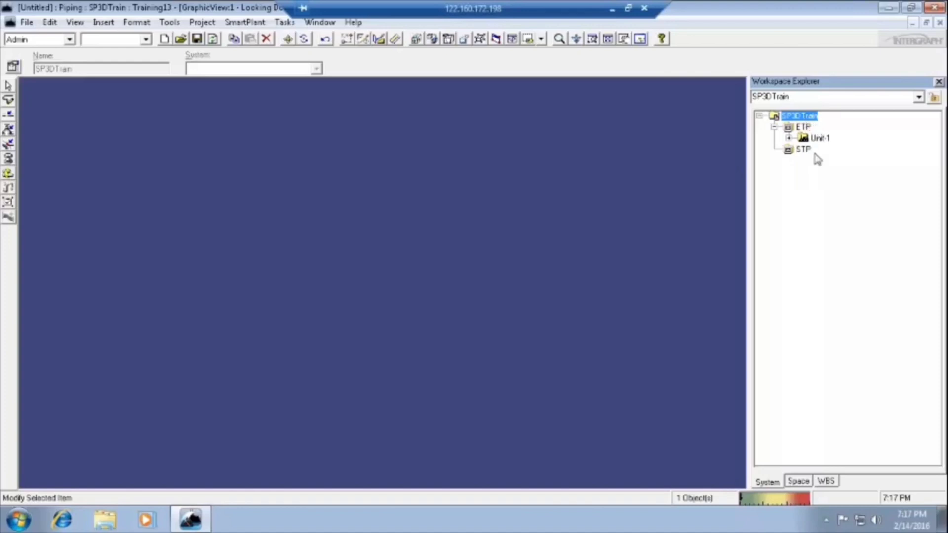
Create a unit system named Unit-2 as a child of STP.
{"action": "left_click", "coordinate": [803, 150]}
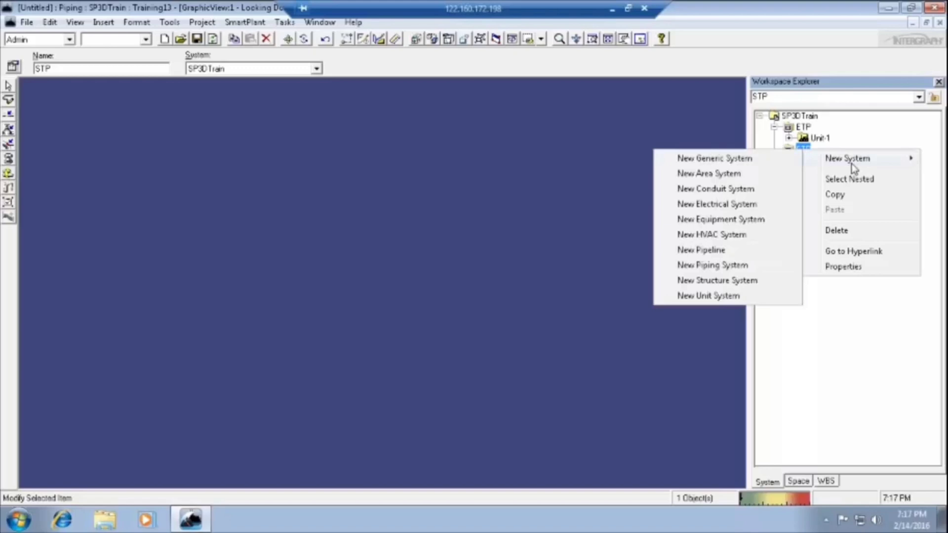
{"action": "mouse_move", "coordinate": [707, 276]}
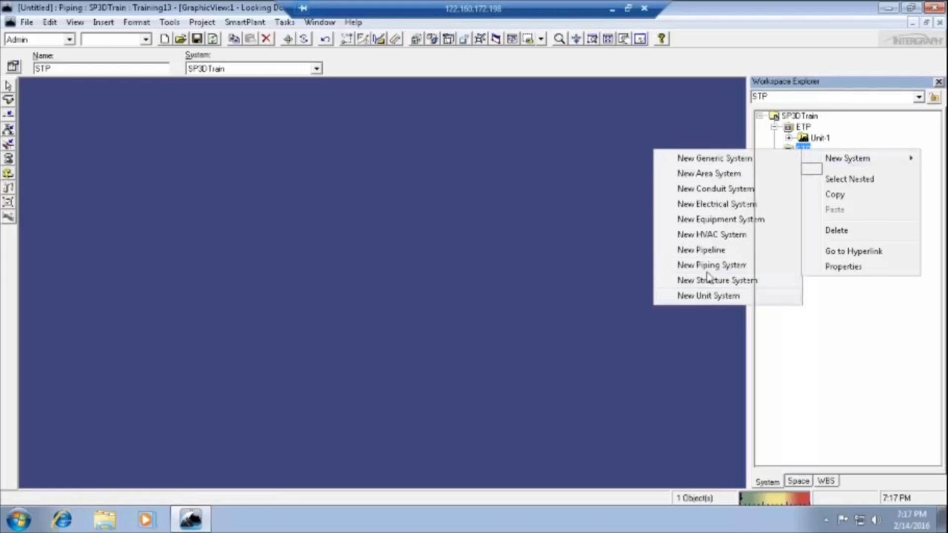
{"action": "left_click", "coordinate": [708, 296]}
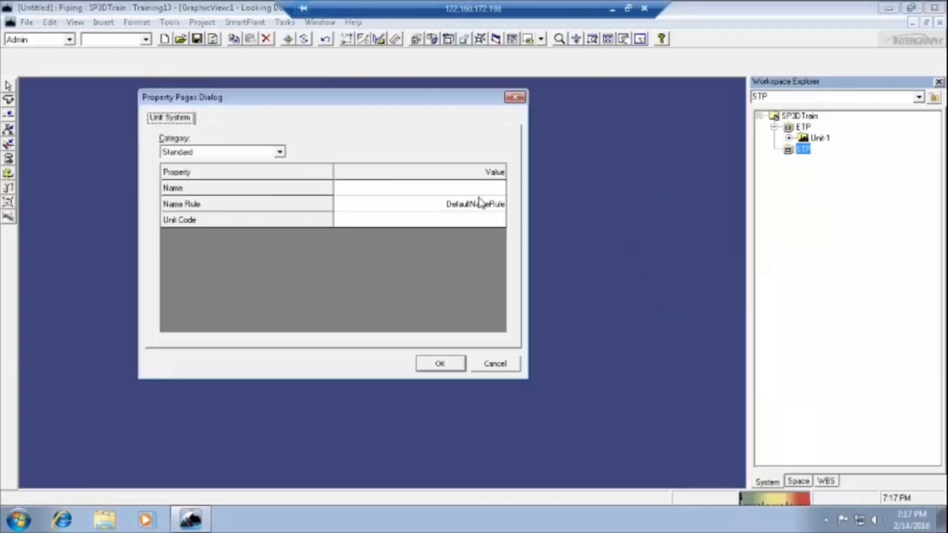
{"action": "left_click", "coordinate": [417, 188]}
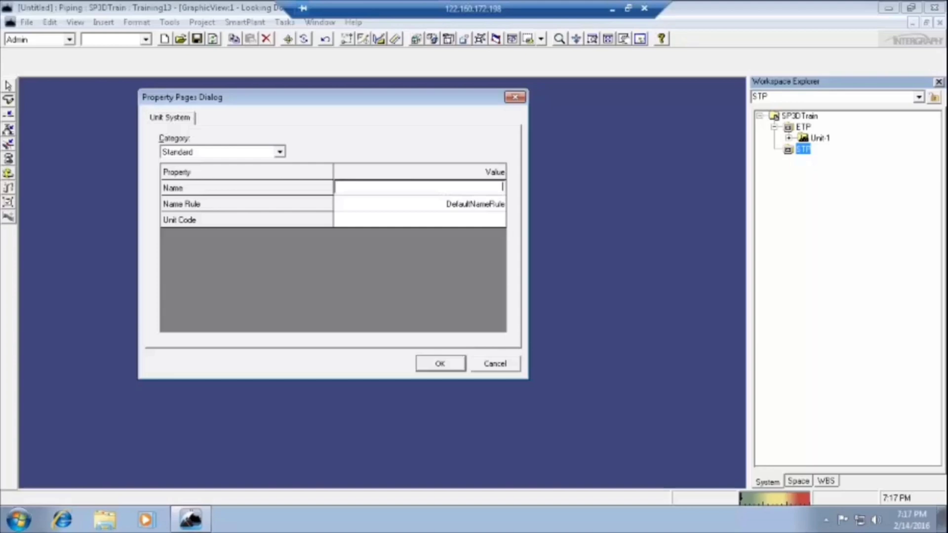
{"action": "left_click", "coordinate": [439, 364]}
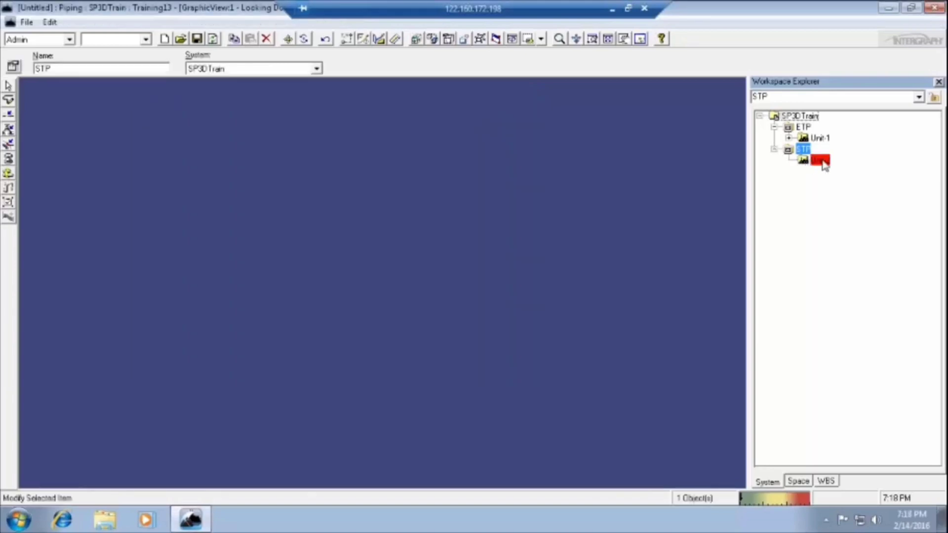
{"action": "left_click", "coordinate": [817, 160]}
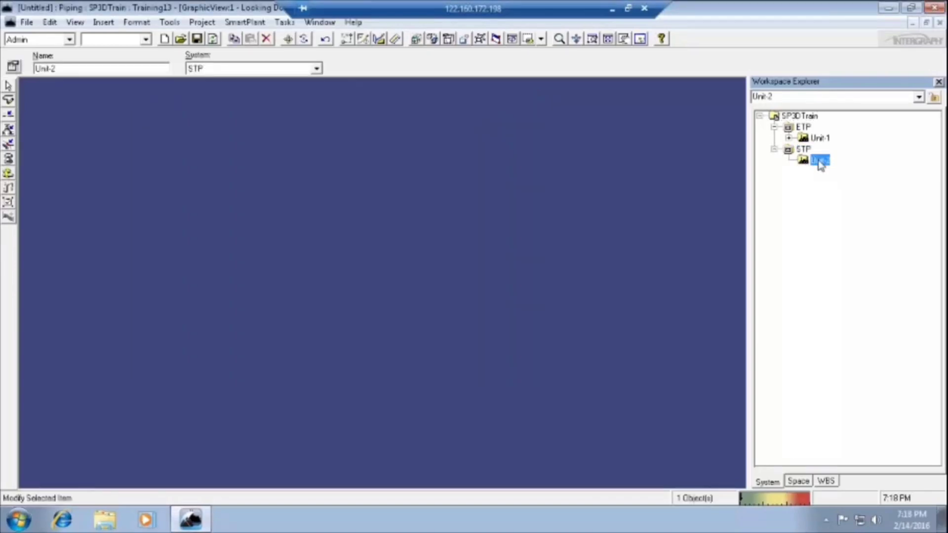
{"action": "mouse_move", "coordinate": [820, 161]}
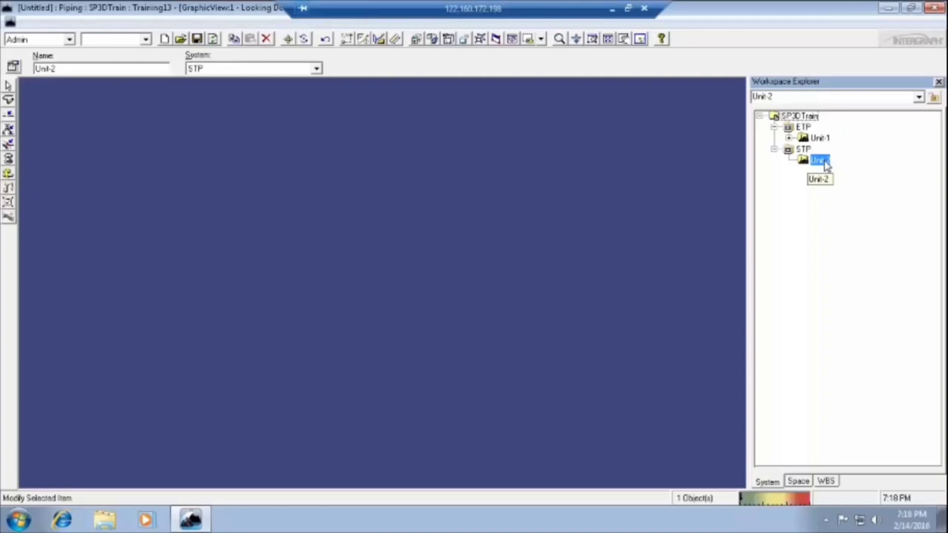
Create a piping system under Unit-2 and name it 'Piping system'.
{"action": "right_click", "coordinate": [820, 160]}
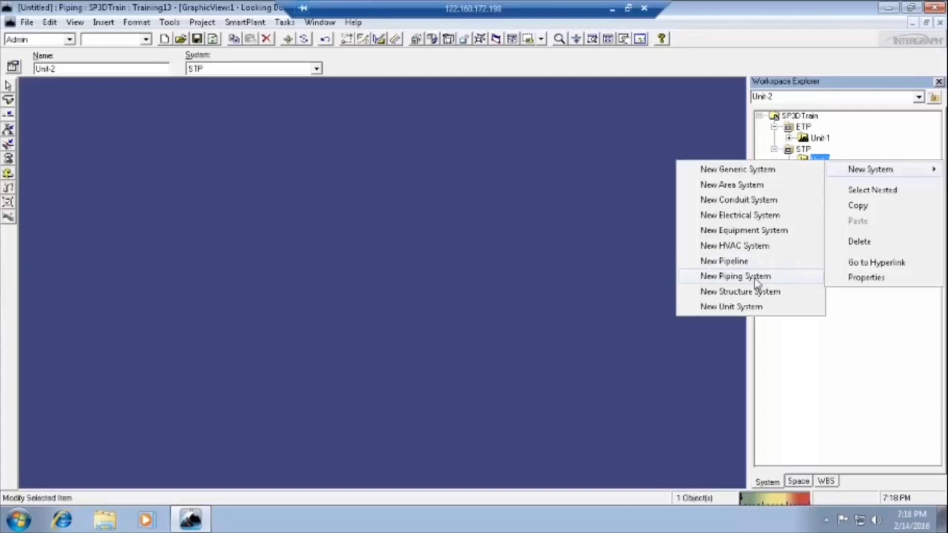
{"action": "left_click", "coordinate": [735, 277]}
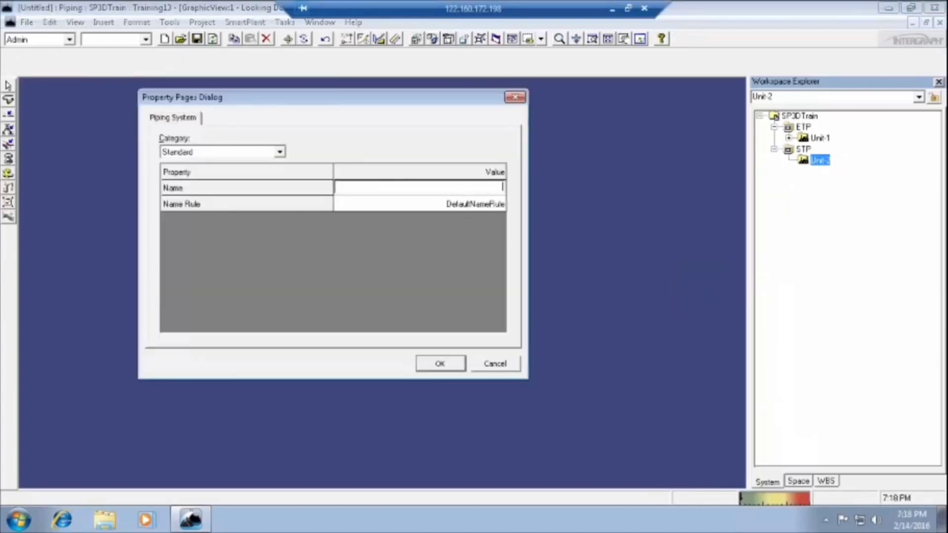
{"action": "type", "text": "Piping"}
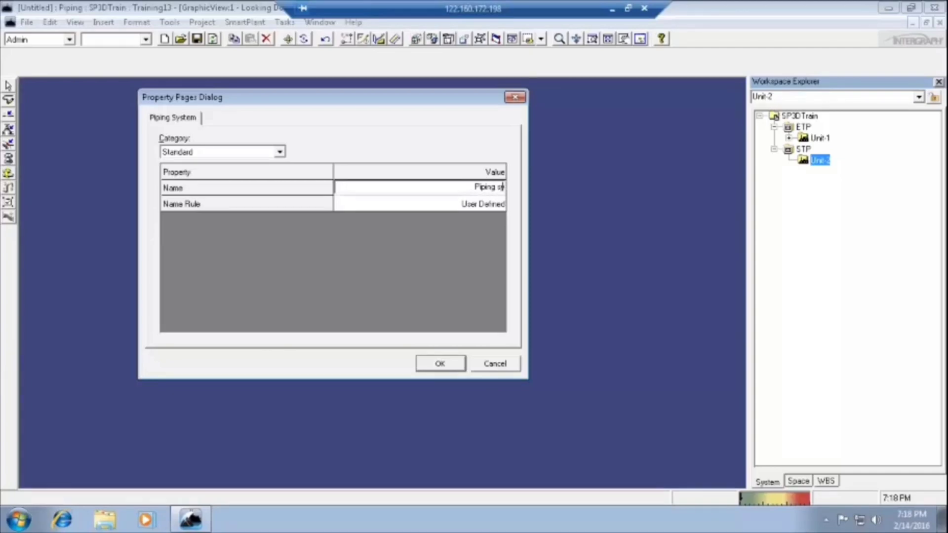
{"action": "type", "text": "system"}
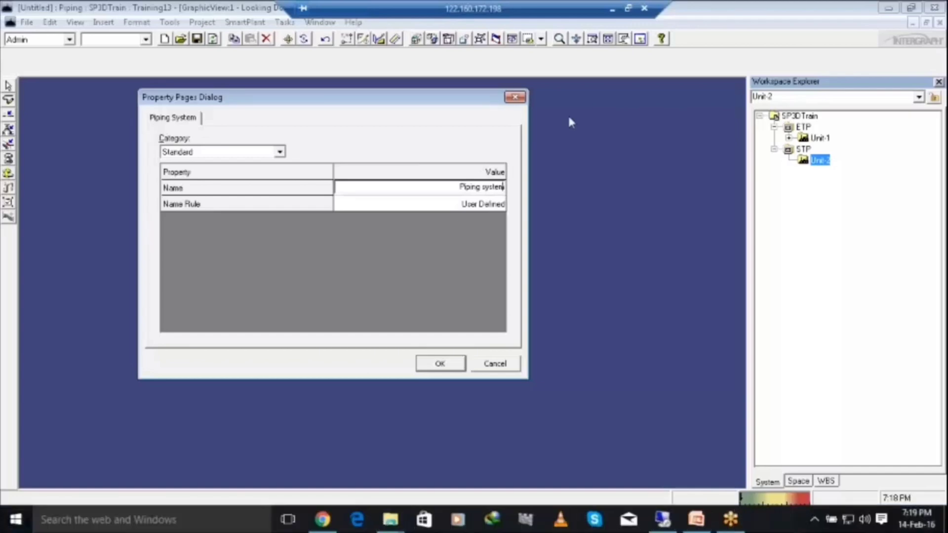
{"action": "mouse_move", "coordinate": [454, 378]}
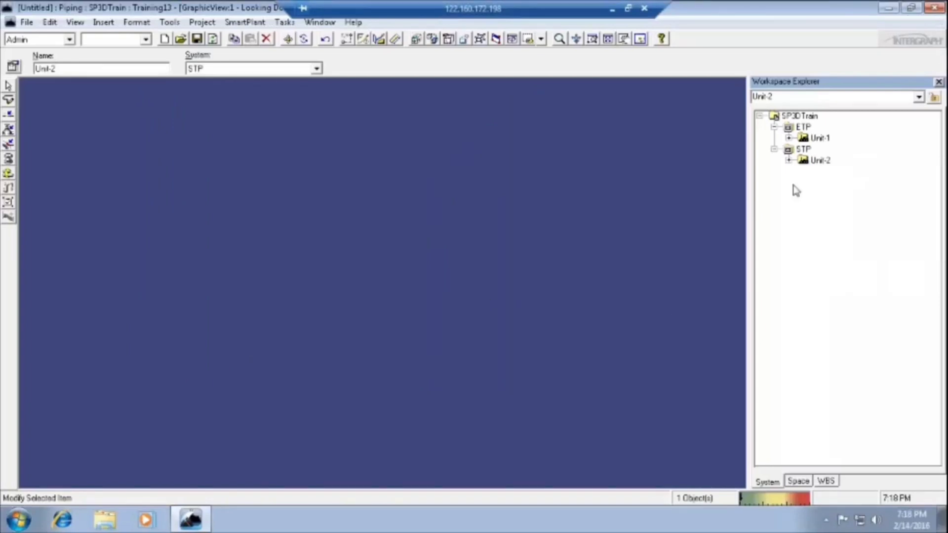
Expand Unit-1, its Piping and Unit-2 so both Main Headers and Piping system are visible.
{"action": "left_click", "coordinate": [790, 137]}
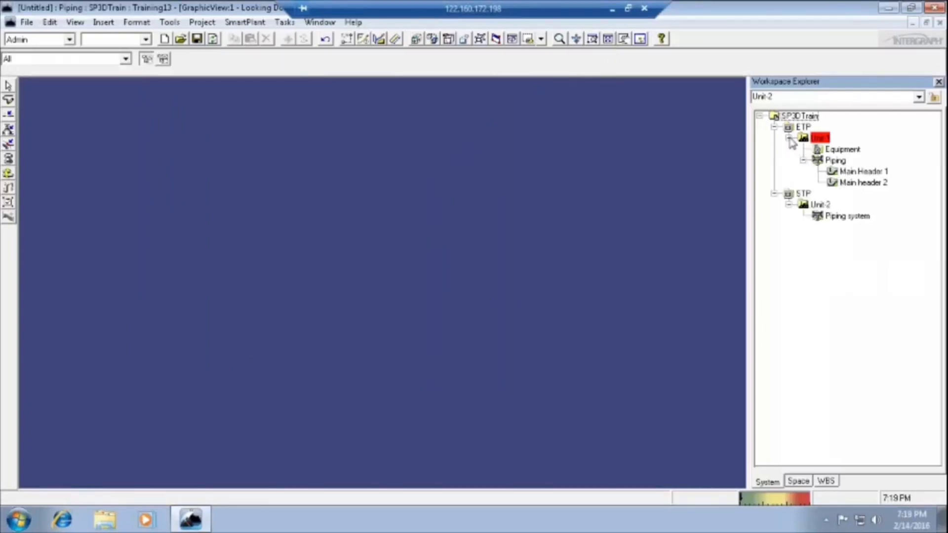
{"action": "left_click", "coordinate": [863, 170]}
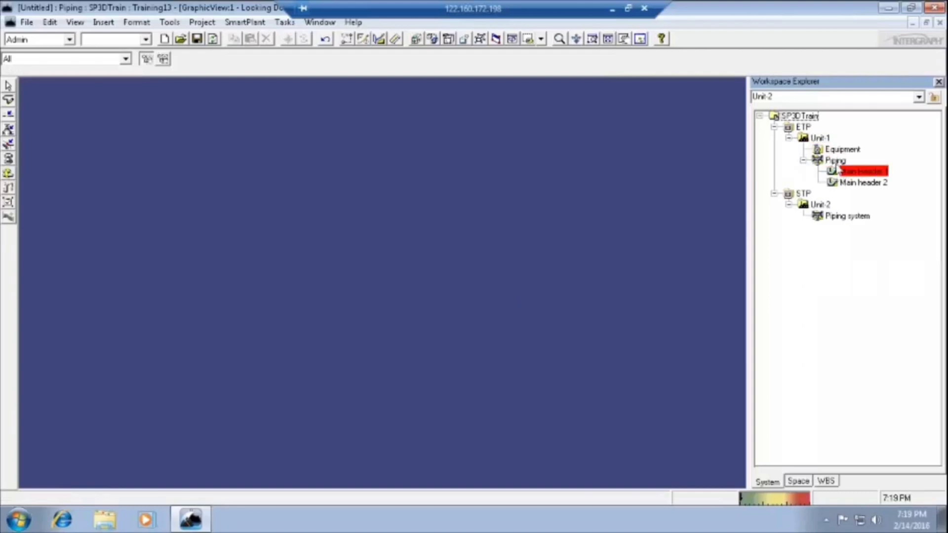
{"action": "left_click", "coordinate": [837, 160]}
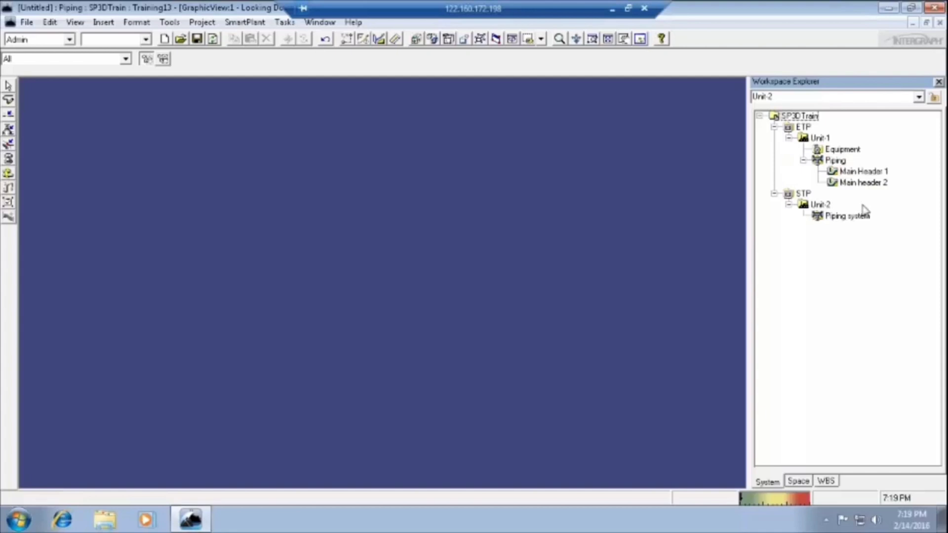
{"action": "left_click", "coordinate": [847, 216]}
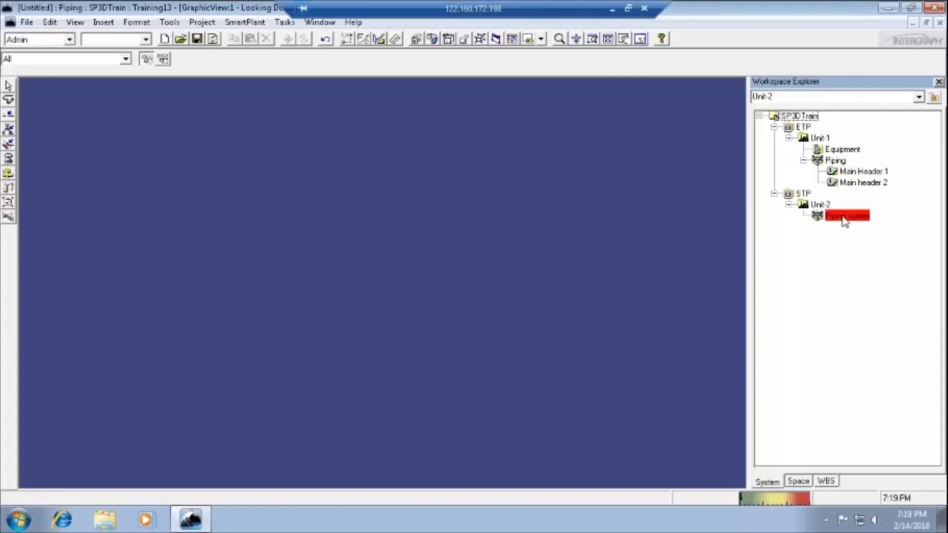
Create a pipeline named Header under Unit-2's Piping system and reveal it.
{"action": "right_click", "coordinate": [846, 216]}
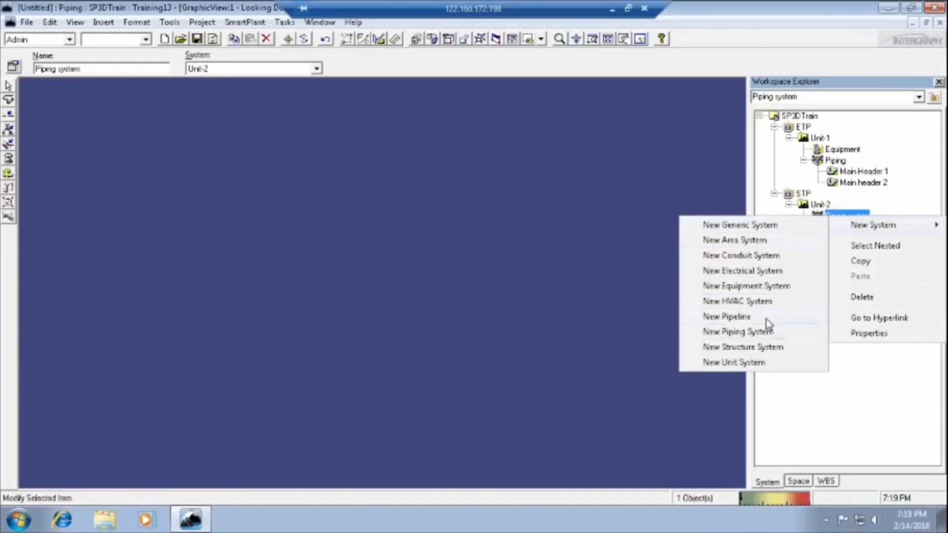
{"action": "left_click", "coordinate": [726, 316]}
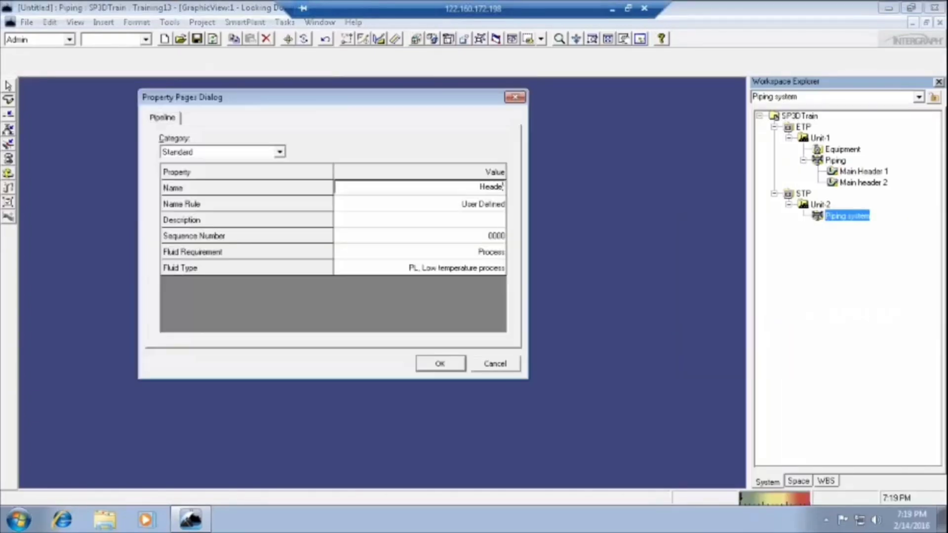
{"action": "mouse_move", "coordinate": [453, 259]}
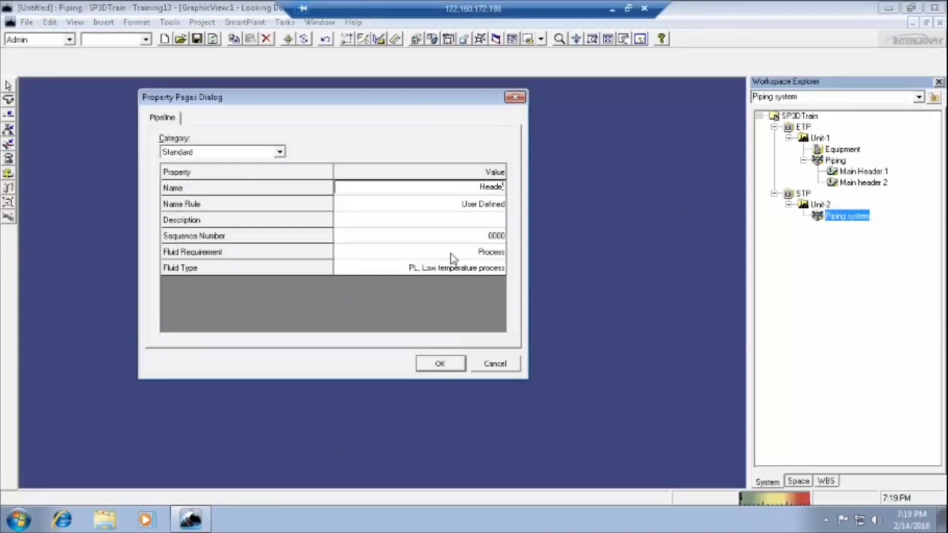
{"action": "left_click", "coordinate": [440, 363]}
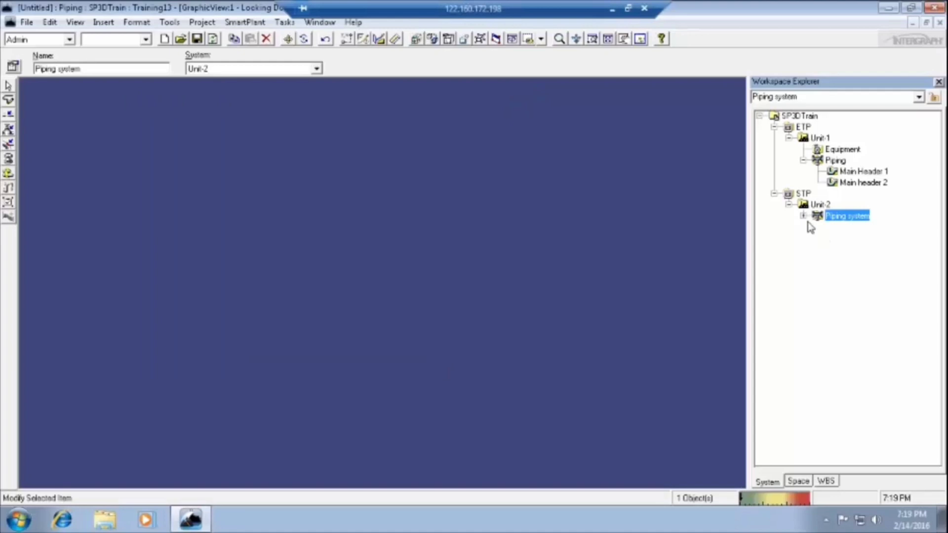
{"action": "left_click", "coordinate": [804, 215]}
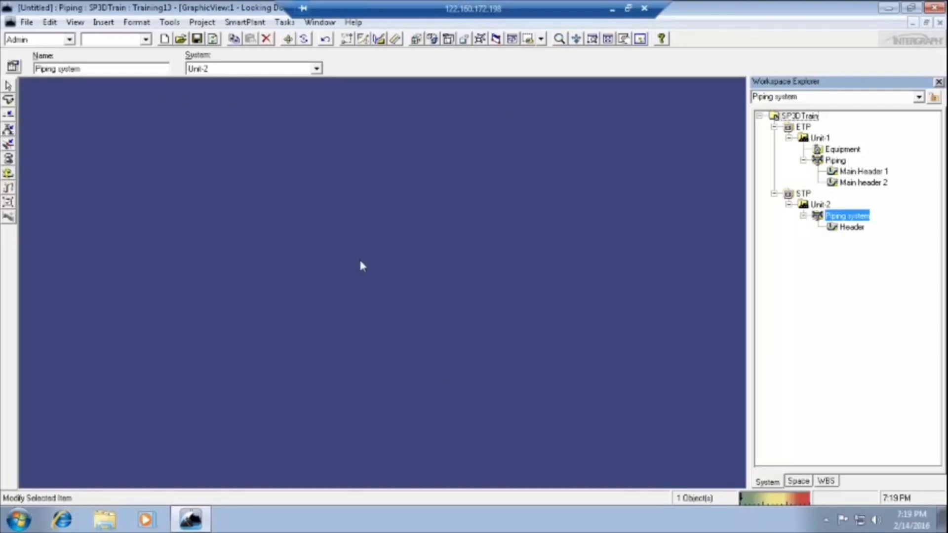
Select Main Header 1 and drop down its System list in the ribbon.
{"action": "left_click", "coordinate": [864, 171]}
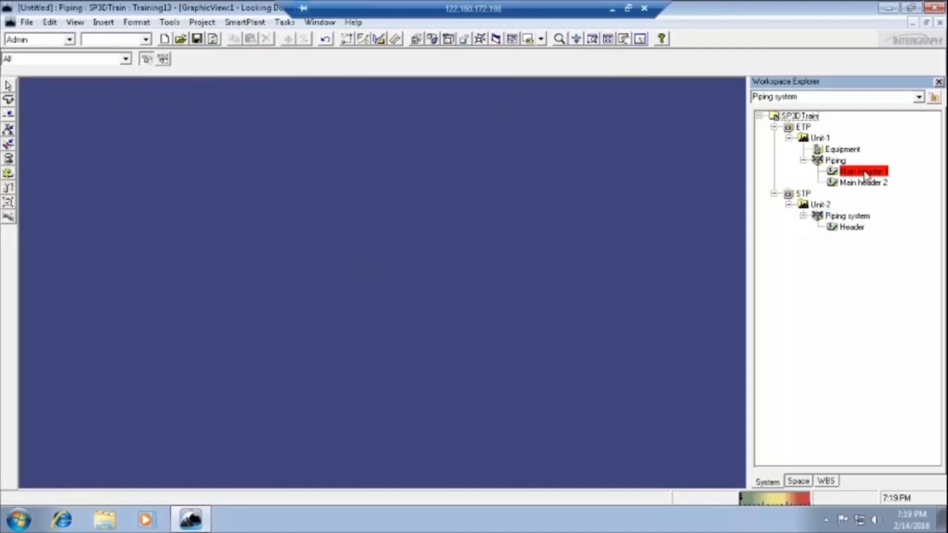
{"action": "left_click", "coordinate": [863, 171]}
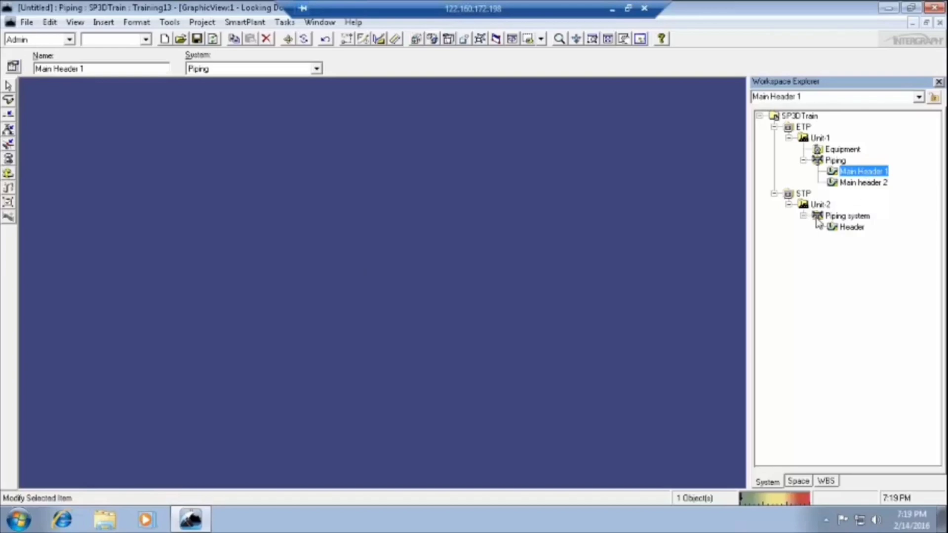
{"action": "mouse_move", "coordinate": [295, 119]}
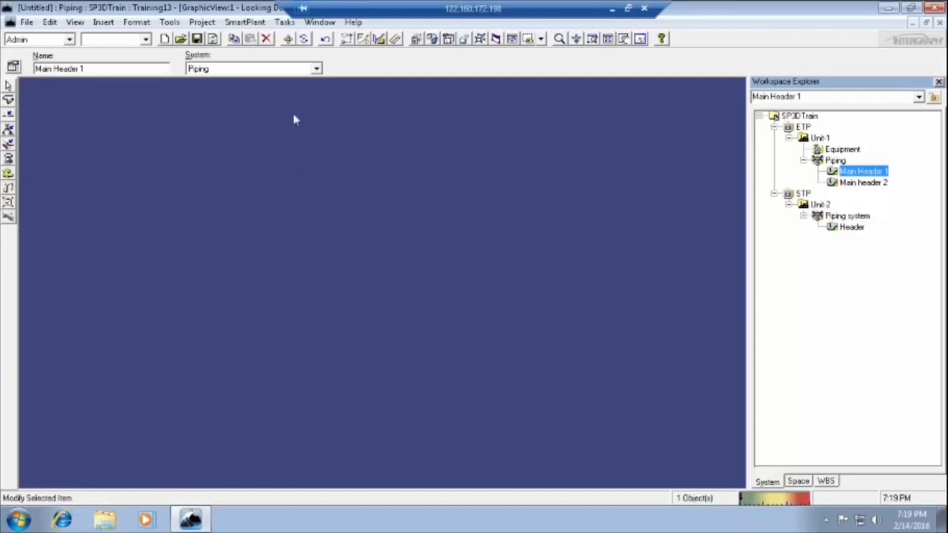
{"action": "mouse_move", "coordinate": [220, 63]}
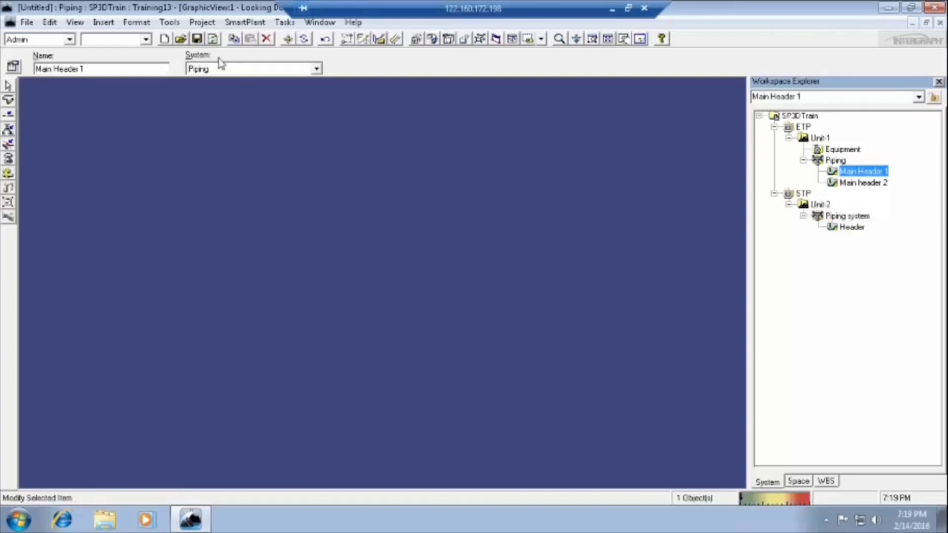
{"action": "mouse_move", "coordinate": [208, 62]}
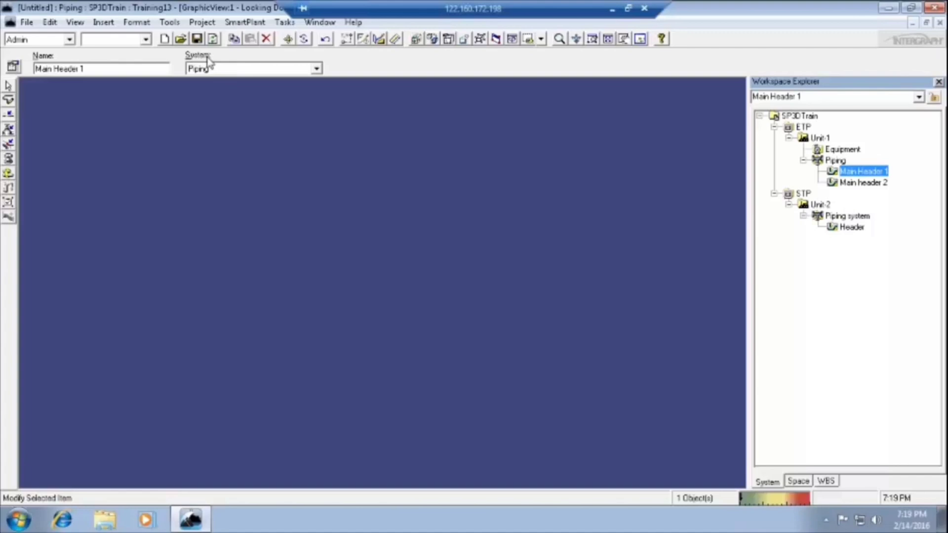
{"action": "mouse_move", "coordinate": [279, 278]}
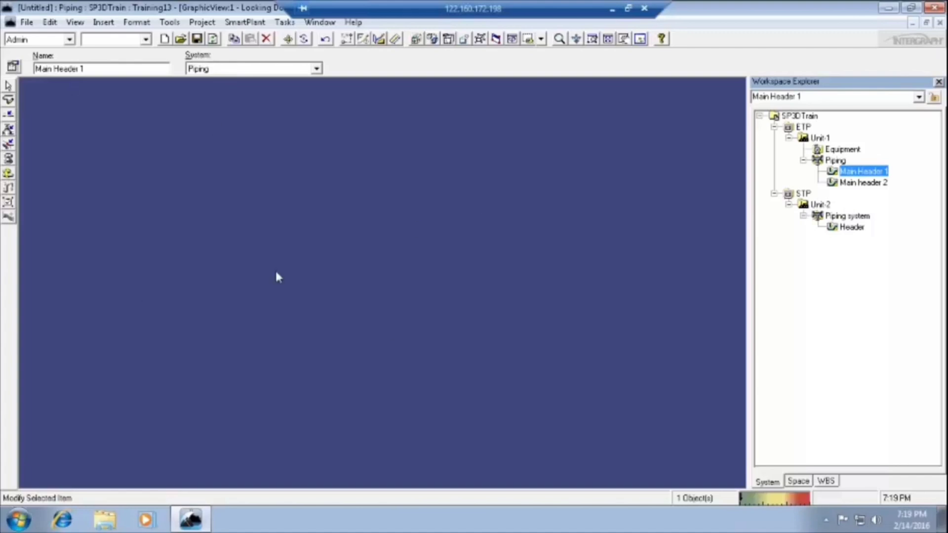
{"action": "mouse_move", "coordinate": [372, 217]}
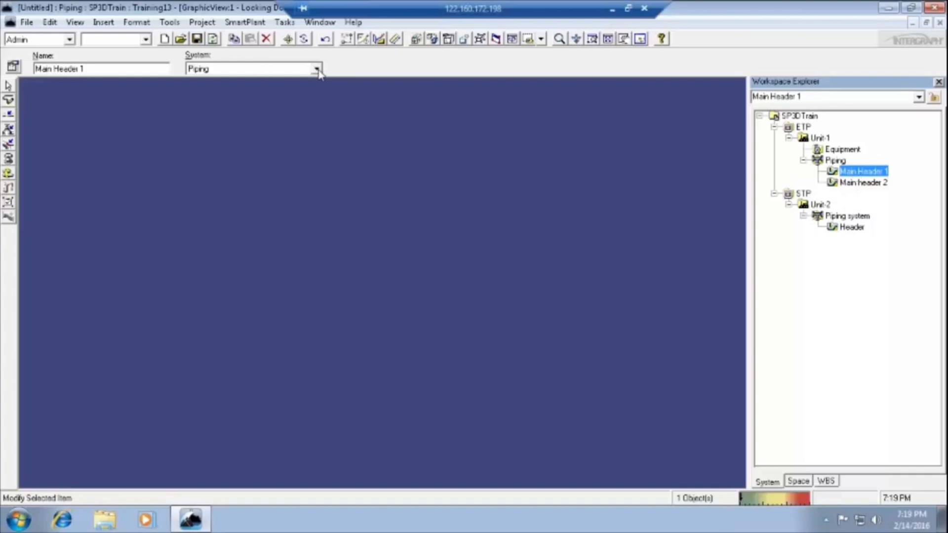
{"action": "mouse_move", "coordinate": [287, 73]}
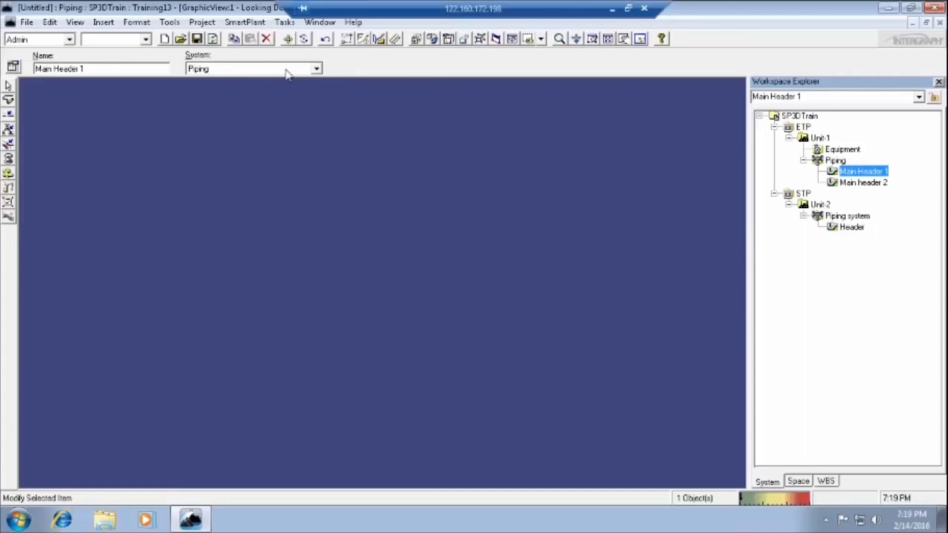
{"action": "left_click", "coordinate": [316, 68]}
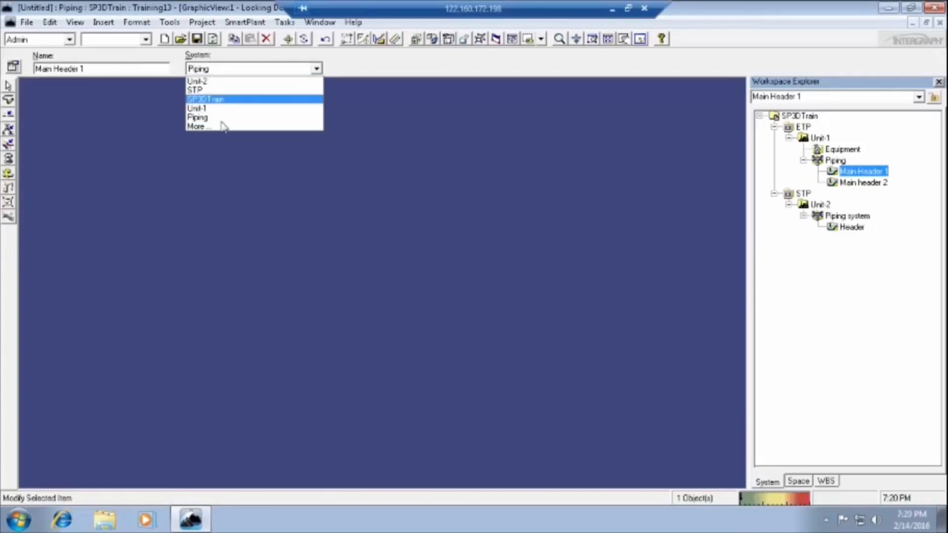
{"action": "mouse_move", "coordinate": [217, 90]}
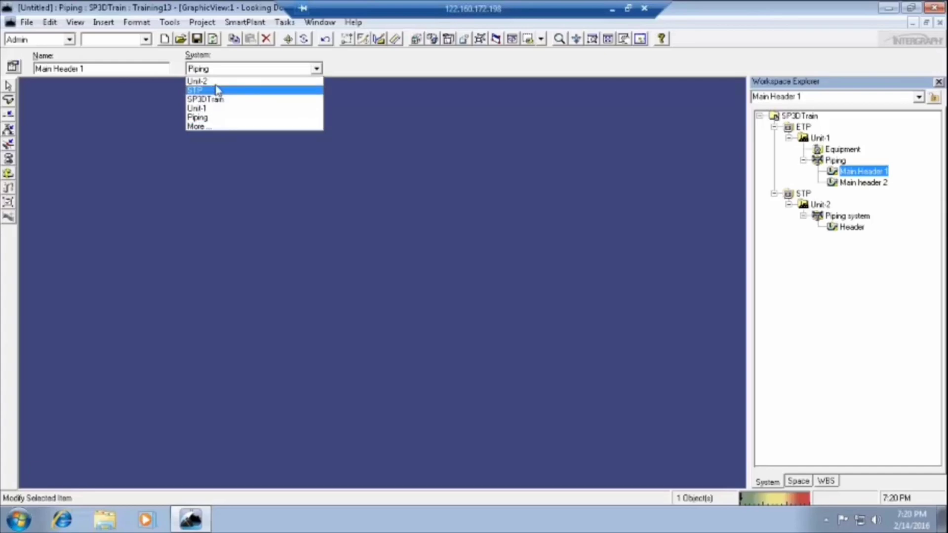
{"action": "mouse_move", "coordinate": [211, 108]}
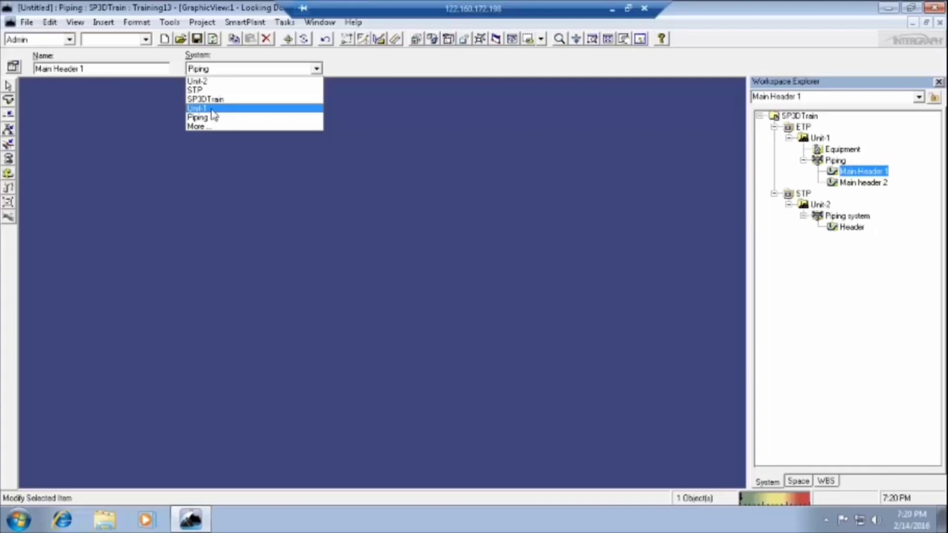
{"action": "mouse_move", "coordinate": [211, 127]}
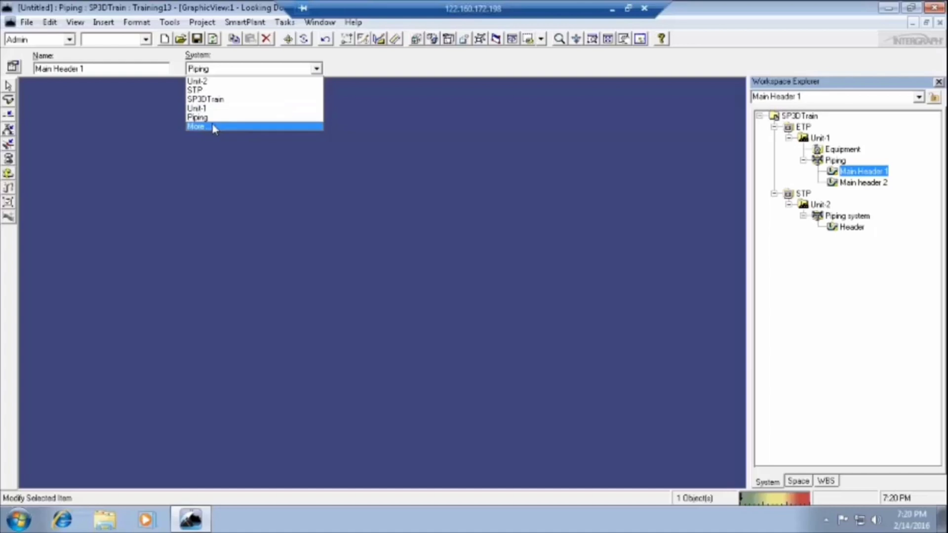
{"action": "mouse_move", "coordinate": [218, 117]}
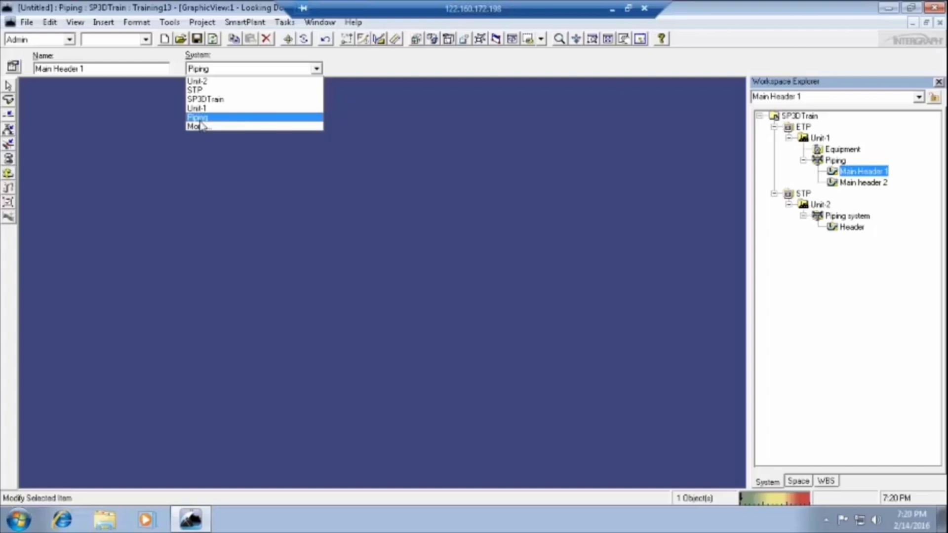
{"action": "mouse_move", "coordinate": [197, 126]}
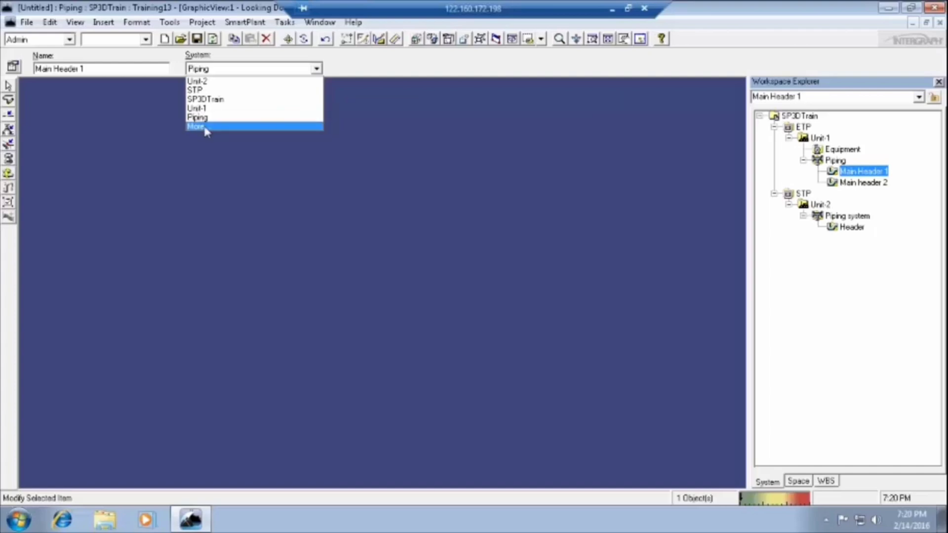
Choose More... to bring up the Select System browser for Main Header 1.
{"action": "left_click", "coordinate": [195, 127]}
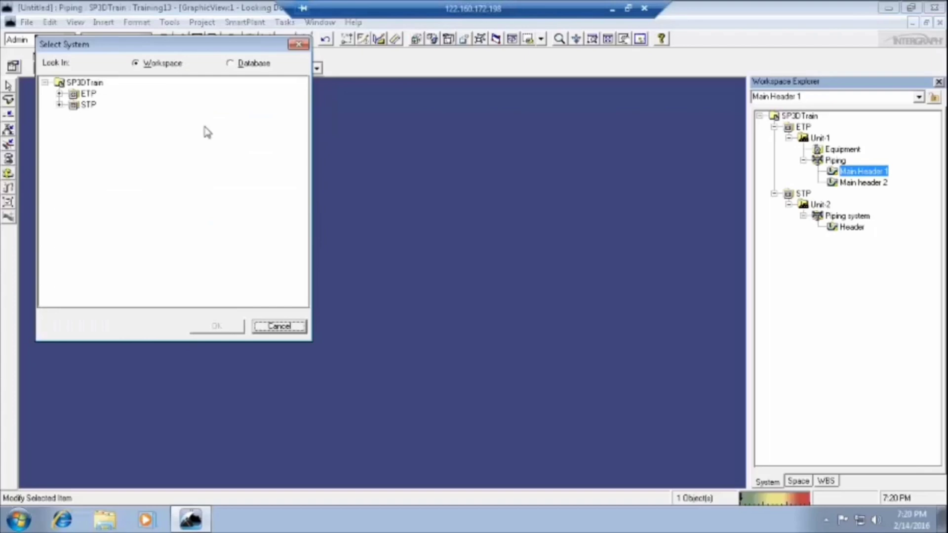
{"action": "mouse_move", "coordinate": [310, 346]}
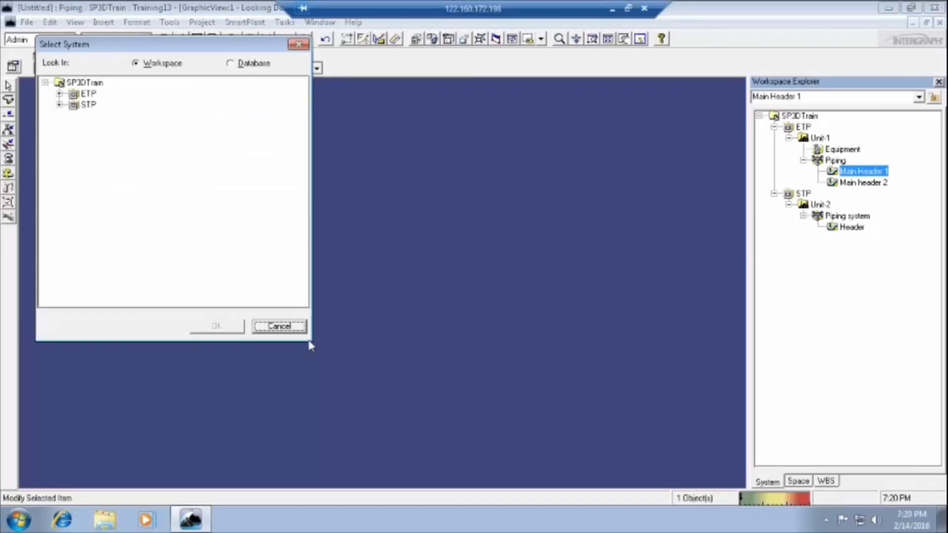
{"action": "mouse_move", "coordinate": [151, 101]}
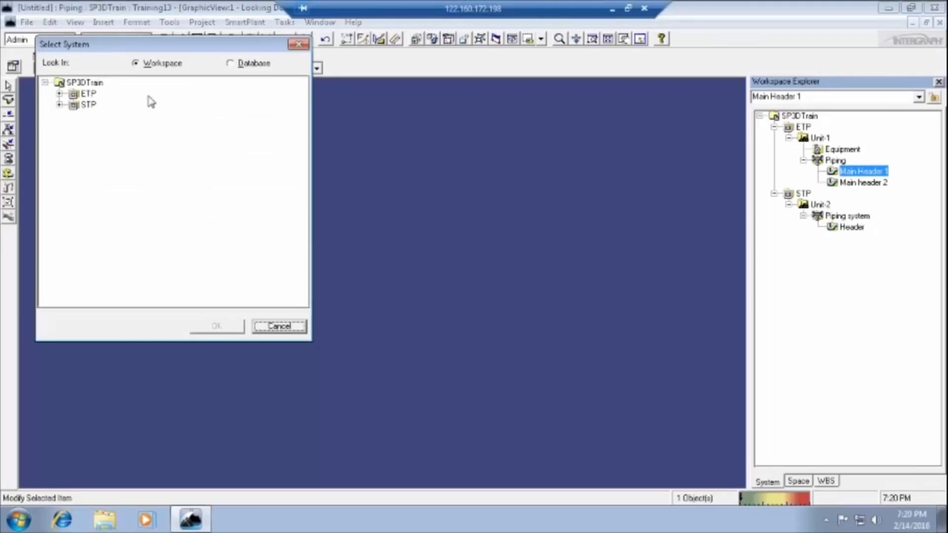
Reassign Main Header 1 to STP/Unit-2/Piping system in Select System and confirm.
{"action": "left_click", "coordinate": [59, 104]}
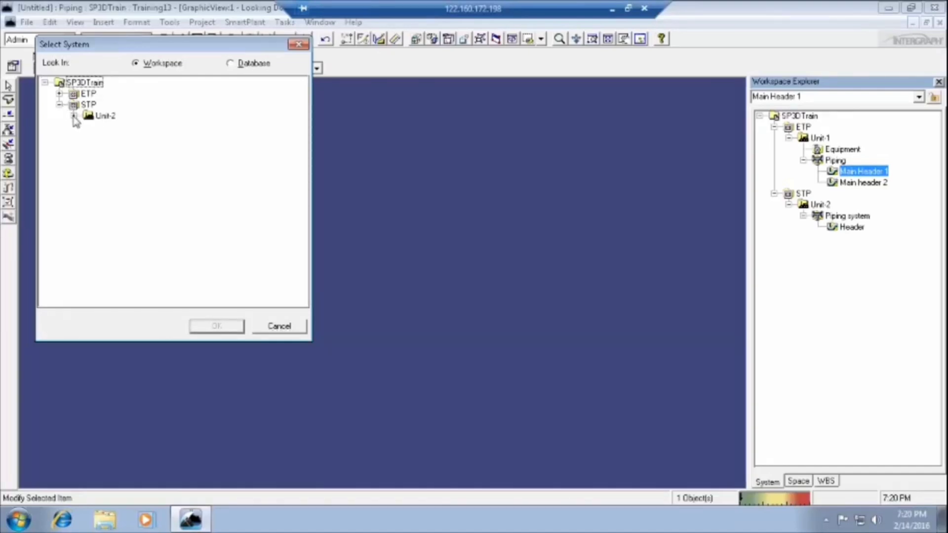
{"action": "left_click", "coordinate": [74, 116]}
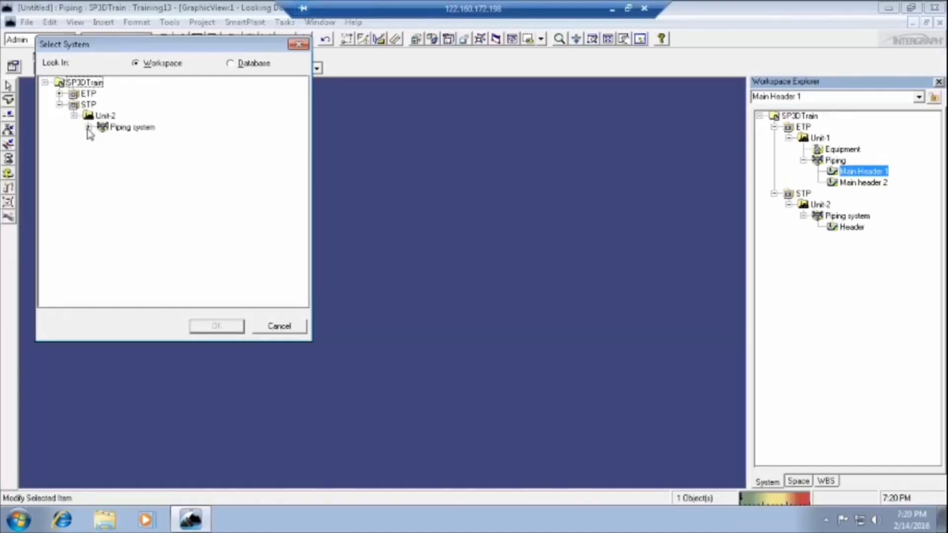
{"action": "left_click", "coordinate": [90, 128]}
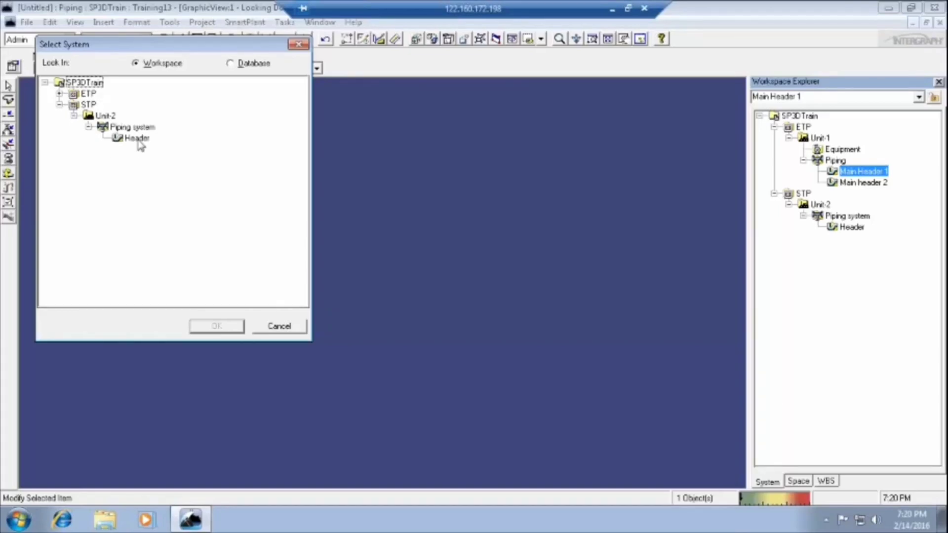
{"action": "left_click", "coordinate": [127, 128]}
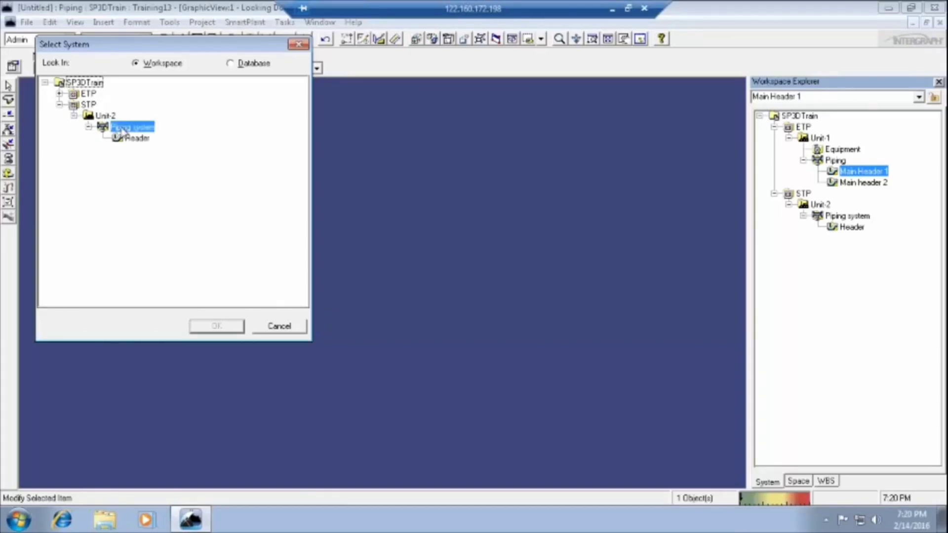
{"action": "left_click", "coordinate": [131, 128]}
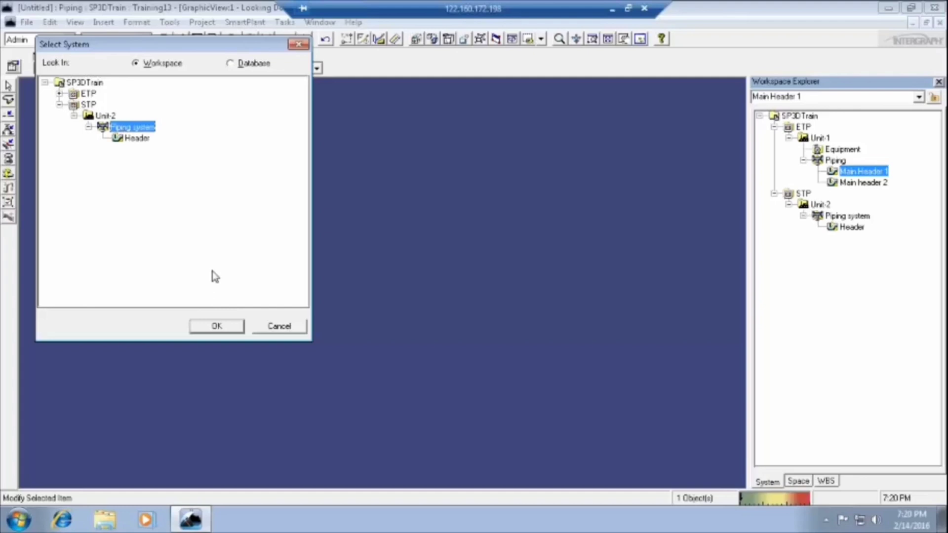
{"action": "mouse_move", "coordinate": [209, 219]}
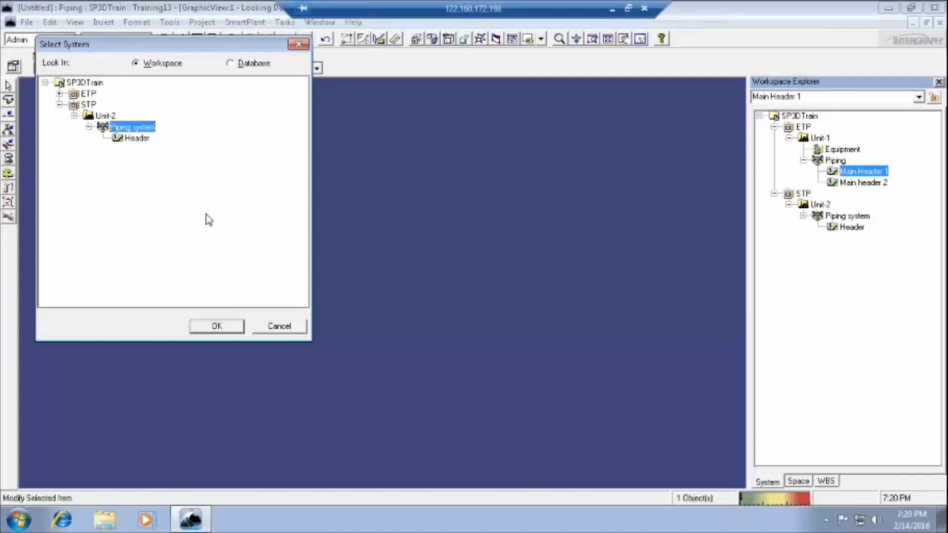
{"action": "mouse_move", "coordinate": [187, 217]}
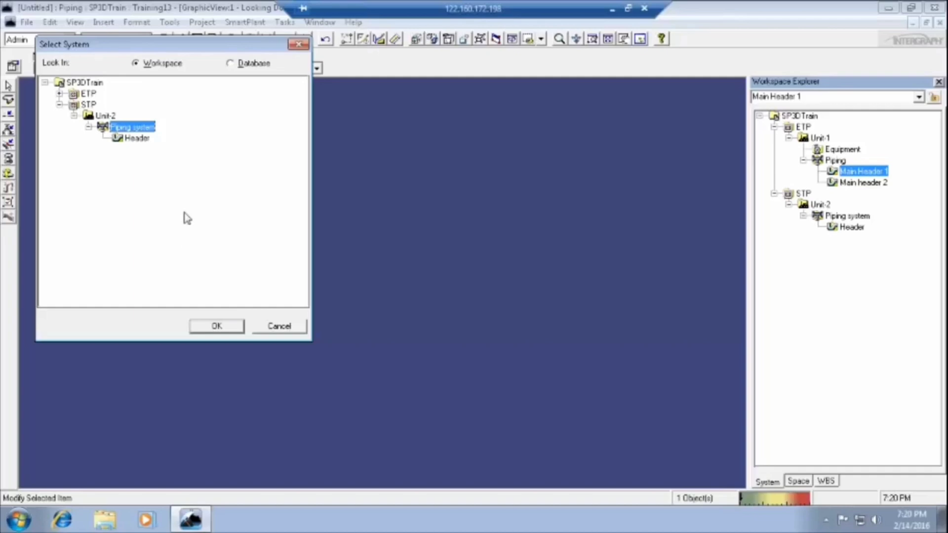
{"action": "mouse_move", "coordinate": [217, 330]}
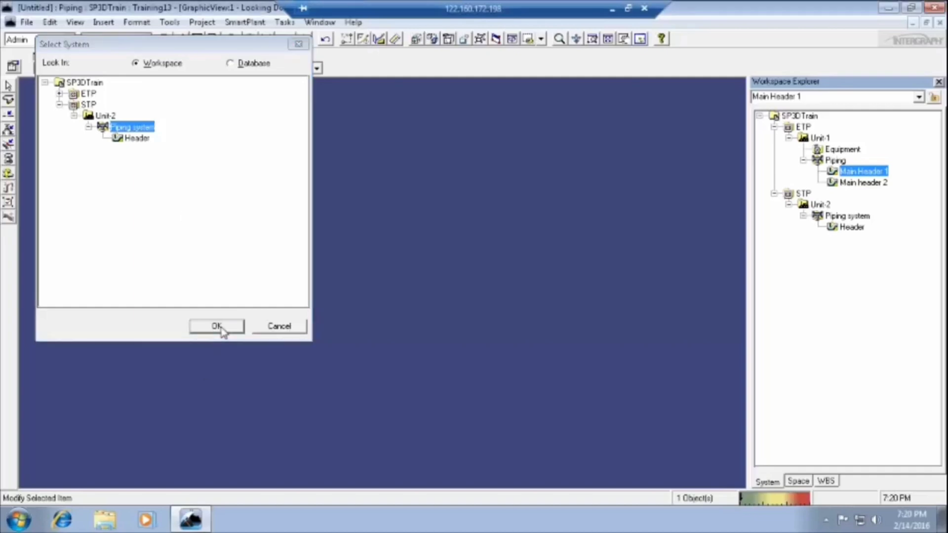
{"action": "left_click", "coordinate": [217, 327]}
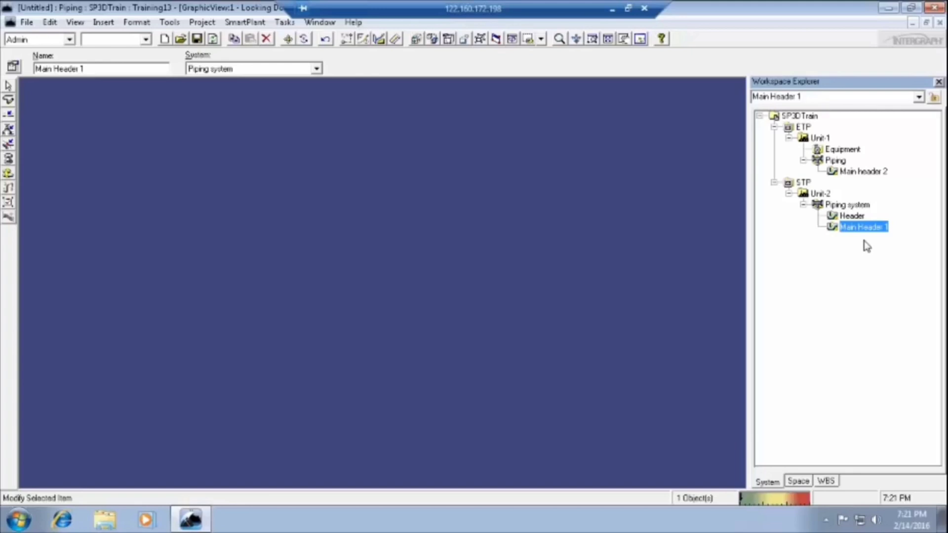
{"action": "left_click", "coordinate": [421, 251]}
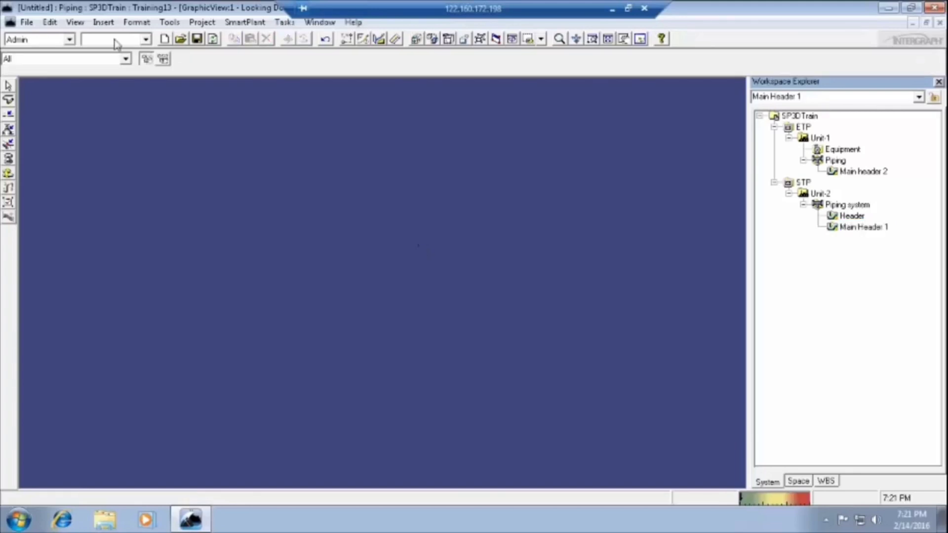
{"action": "mouse_move", "coordinate": [151, 29]}
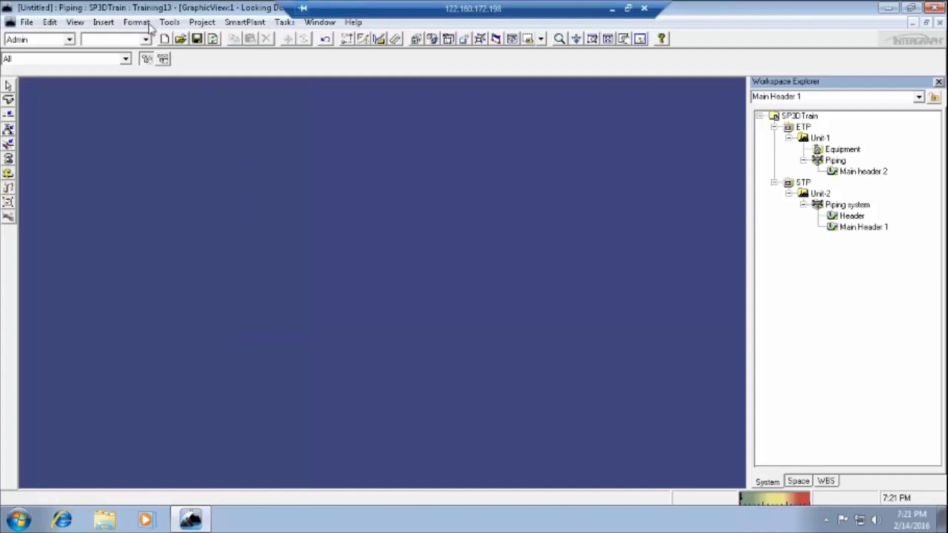
{"action": "mouse_move", "coordinate": [350, 46]}
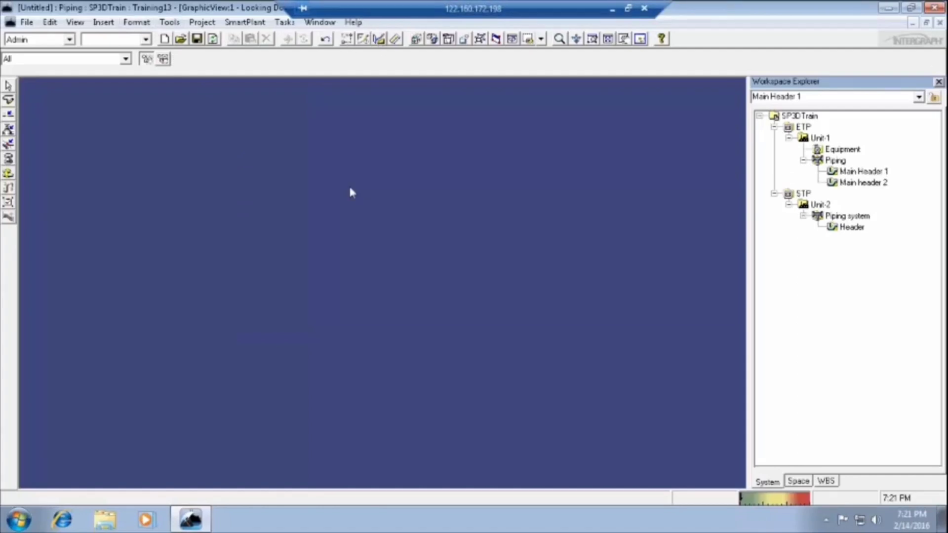
{"action": "mouse_move", "coordinate": [800, 186]}
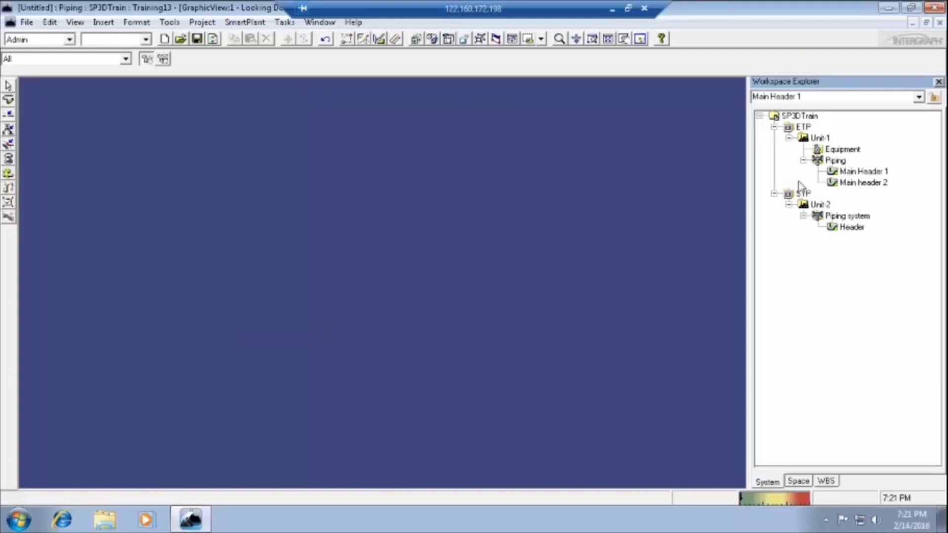
After undoing the move, reselect Main Header 1 back under ETP/Unit-1/Piping.
{"action": "left_click", "coordinate": [863, 171]}
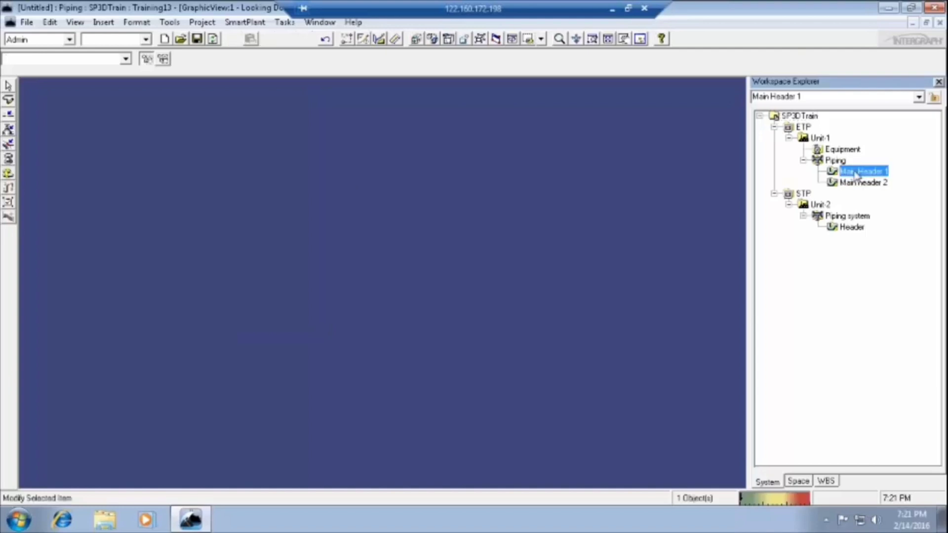
Reassign Main Header 1's parent system to STP > Unit-2 > Piping system via the system chooser.
{"action": "double_click", "coordinate": [863, 171]}
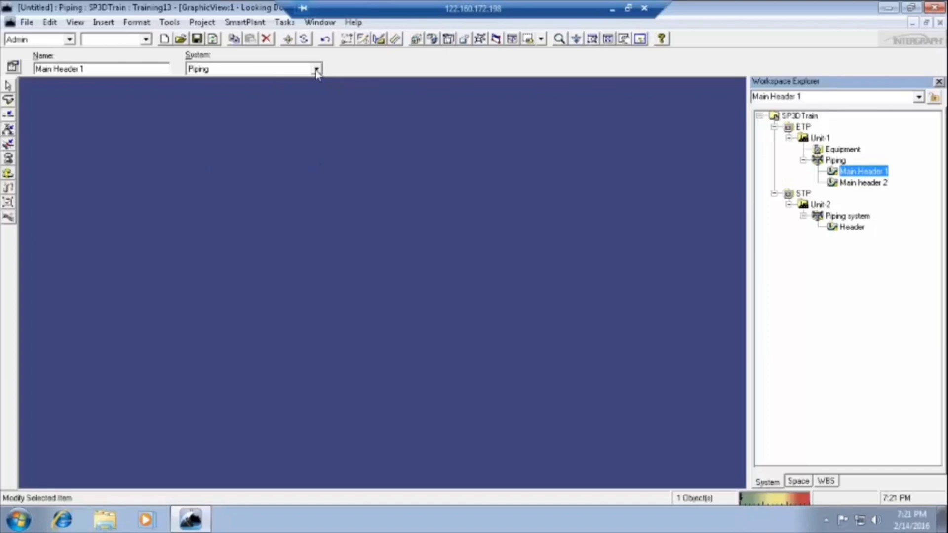
{"action": "left_click", "coordinate": [316, 68]}
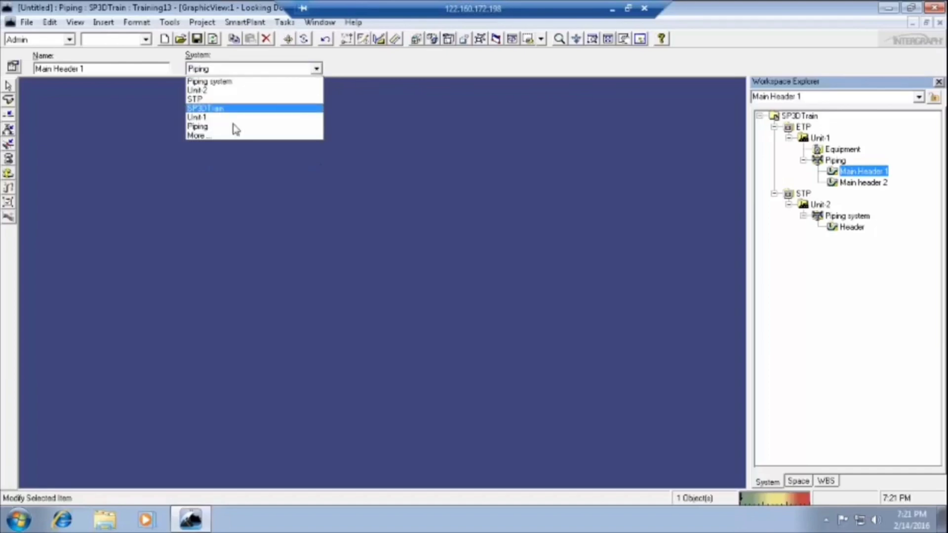
{"action": "left_click", "coordinate": [199, 135]}
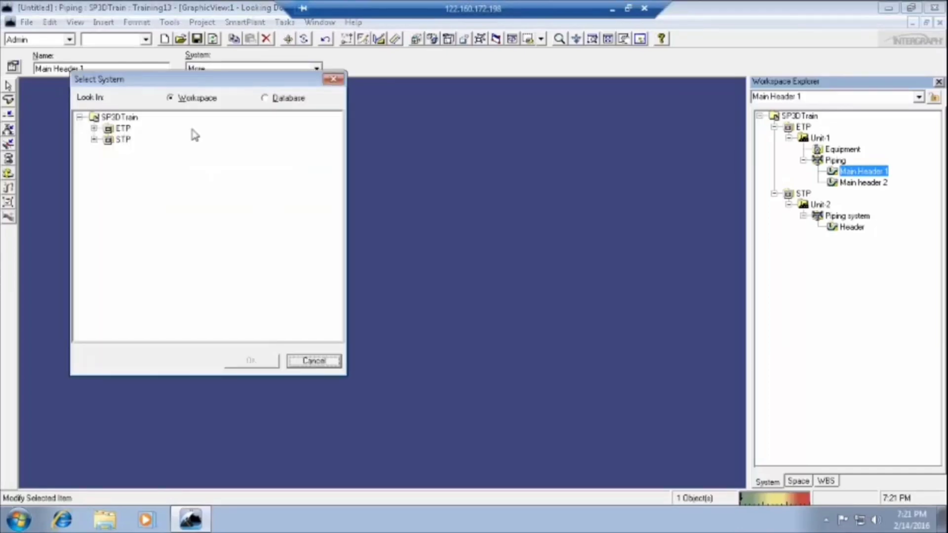
{"action": "left_click", "coordinate": [95, 139]}
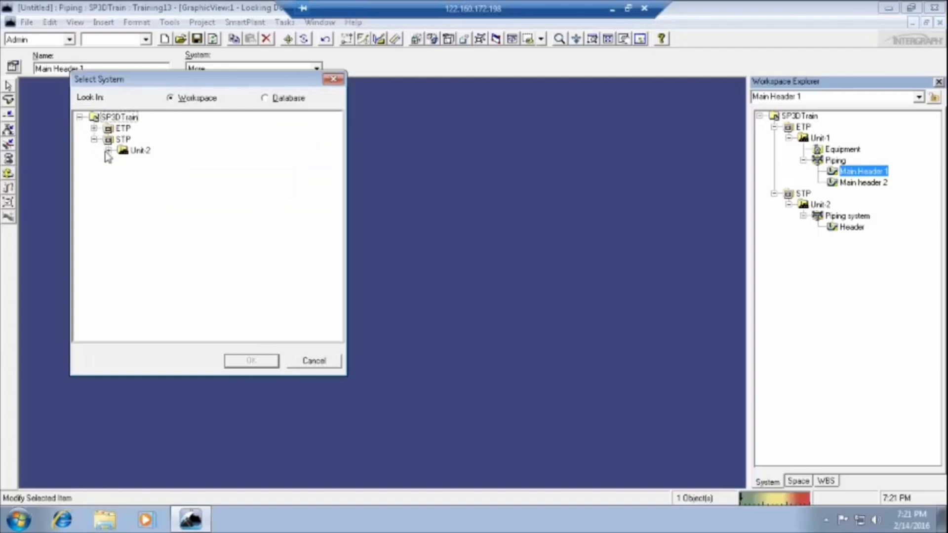
{"action": "left_click", "coordinate": [108, 150]}
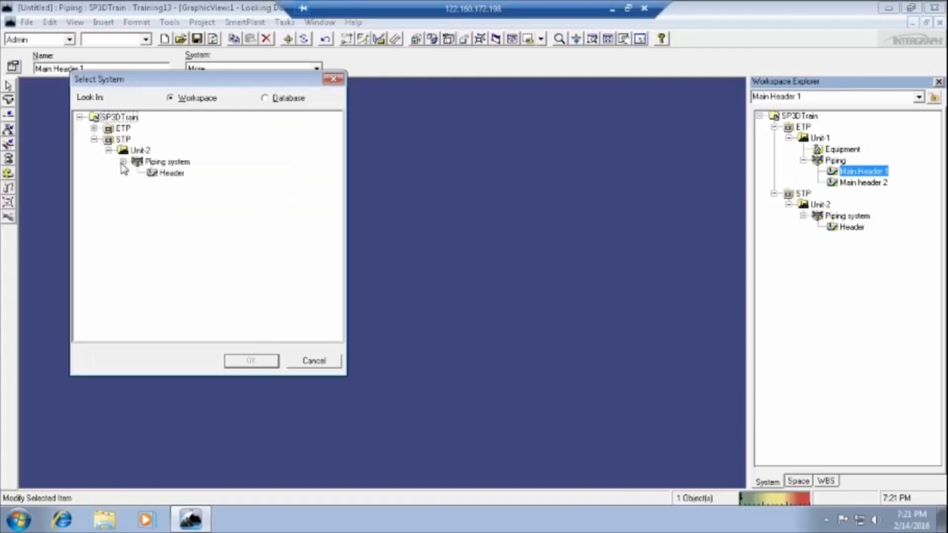
{"action": "left_click", "coordinate": [166, 161]}
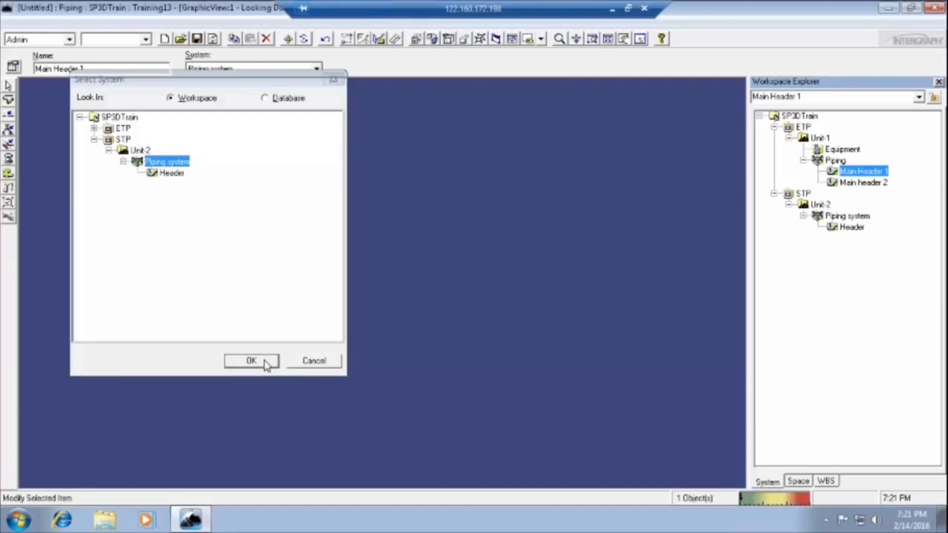
{"action": "left_click", "coordinate": [252, 361]}
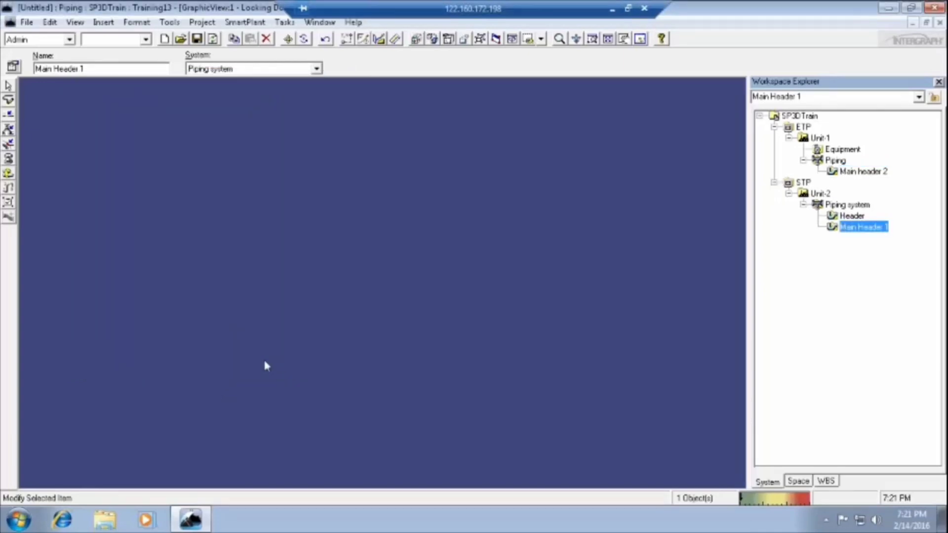